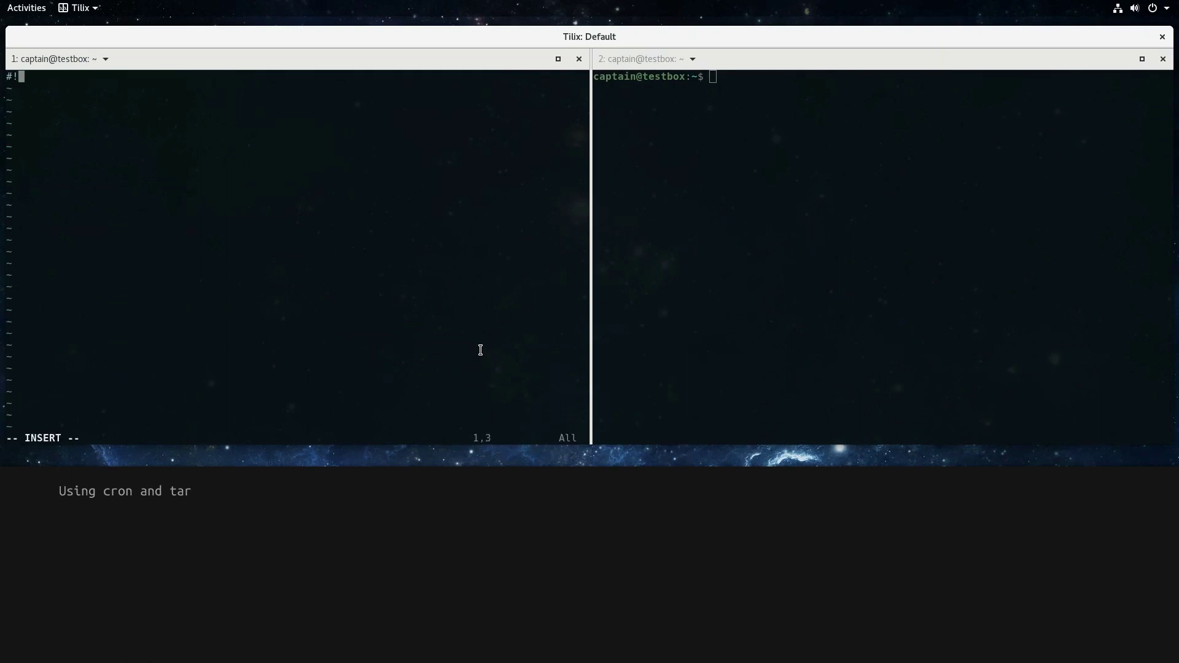
Begin the script with a #!/bin/bash shebang and a comment about weekly backups of selected directories
type("/bin/bash")
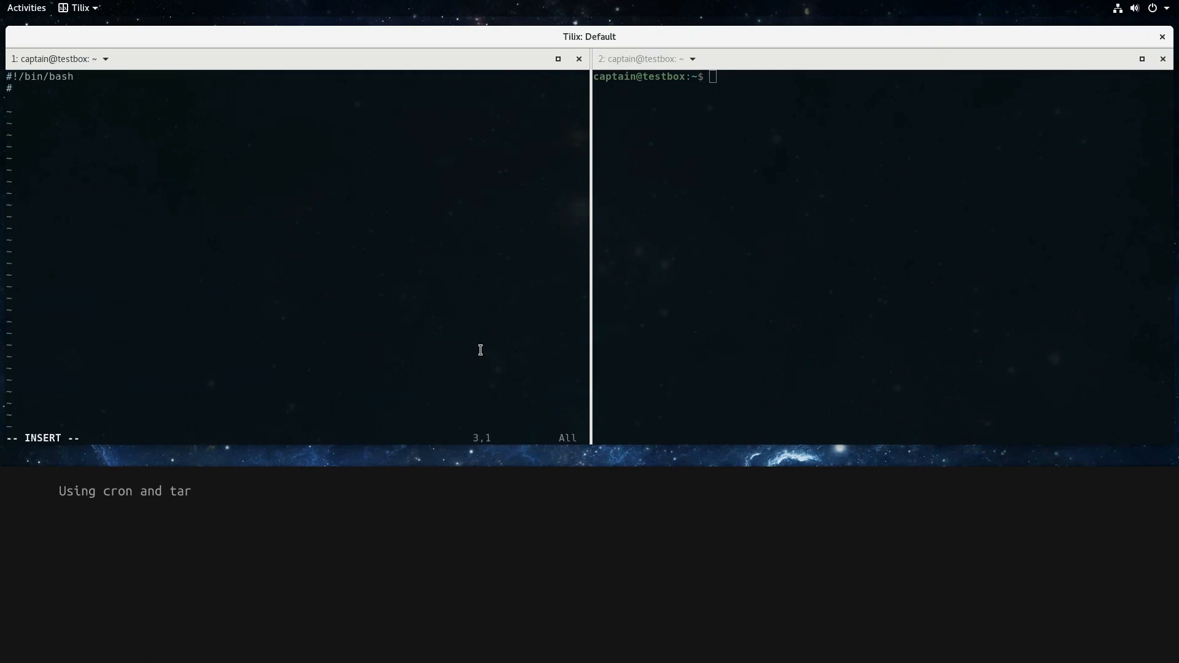
type("## create")
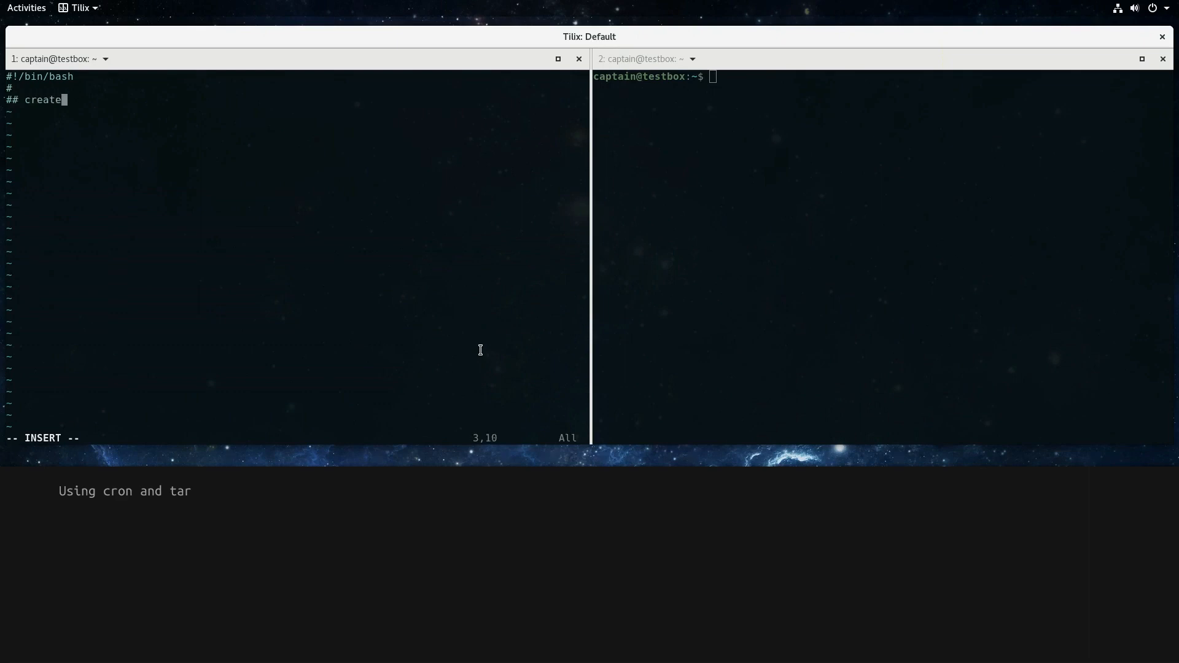
type("s weekly backup of selected")
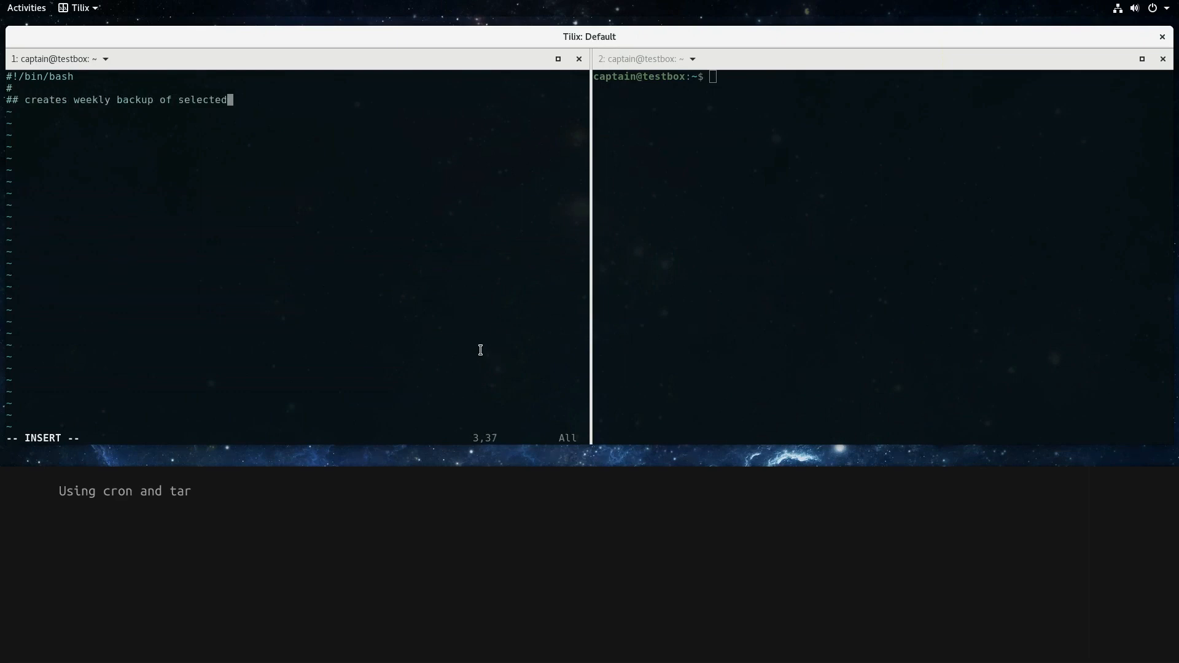
type("directories")
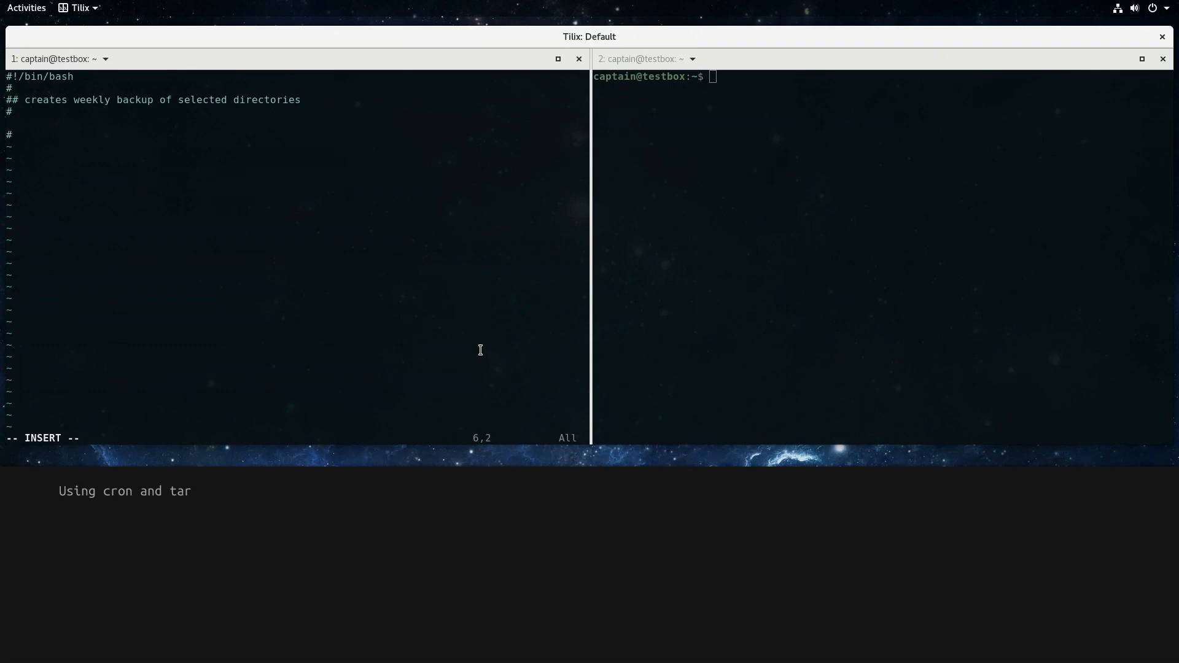
Add a ## variables section defining LOG_LOC="/var/log/mybackup.log"
type("## variables")
type("LOG_LOC=\"/var")
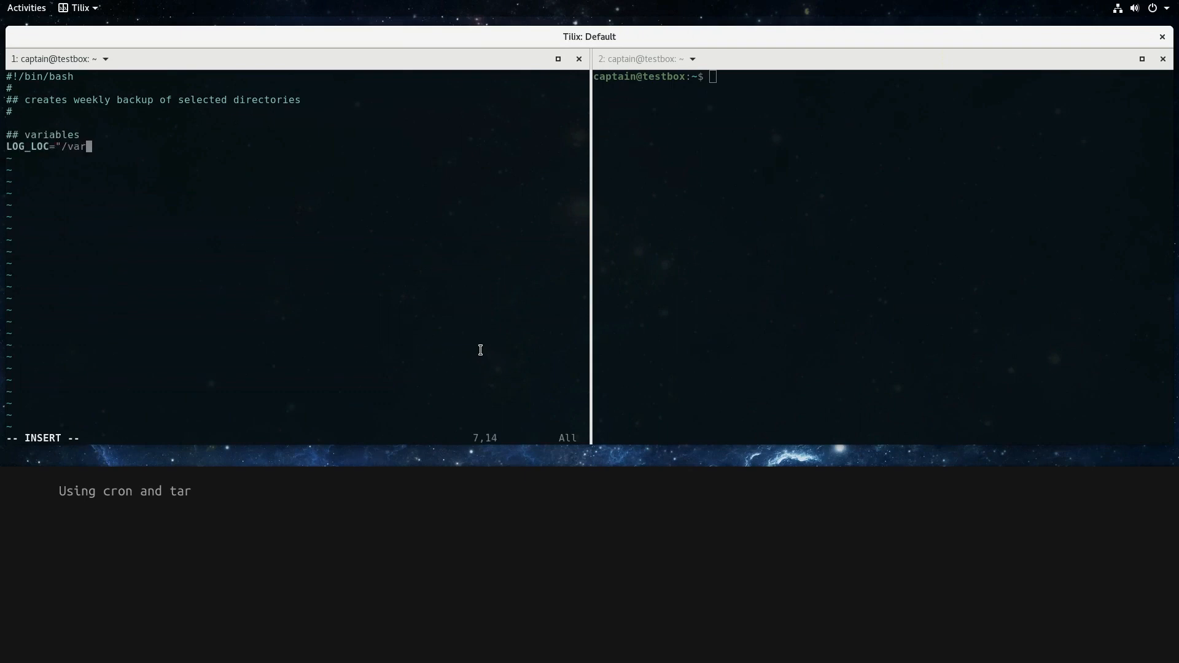
type("/log/mybackup/")
type("##")
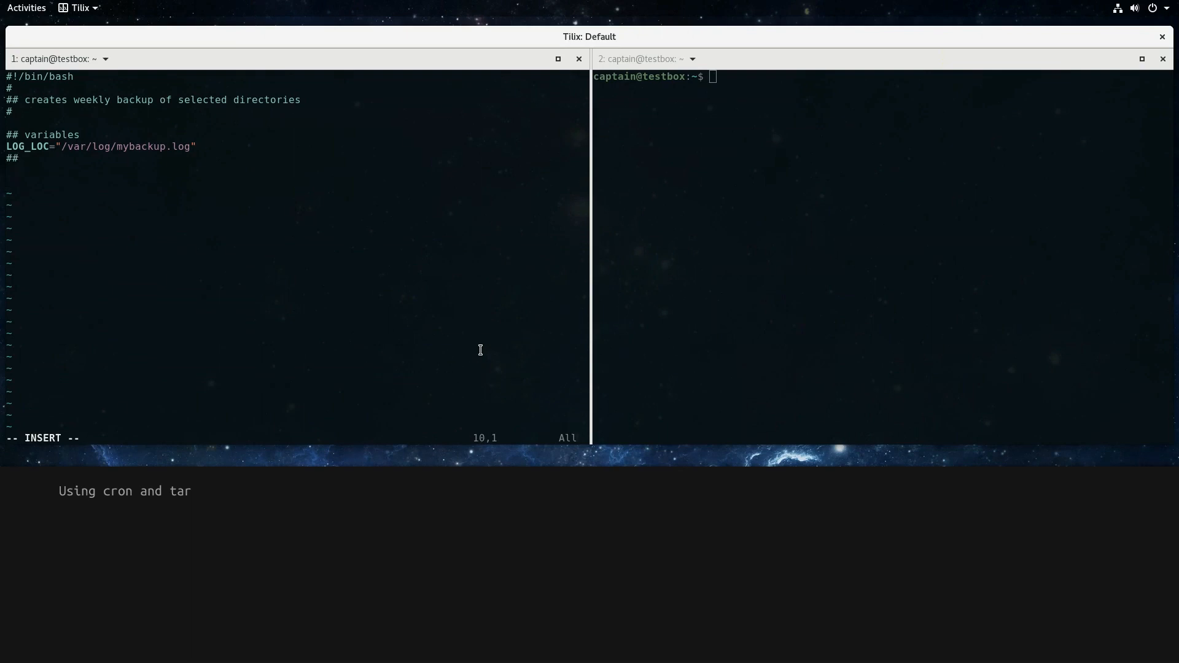
Write a function skeleton with echo "placeholder" and duplicate it three times
type("function")
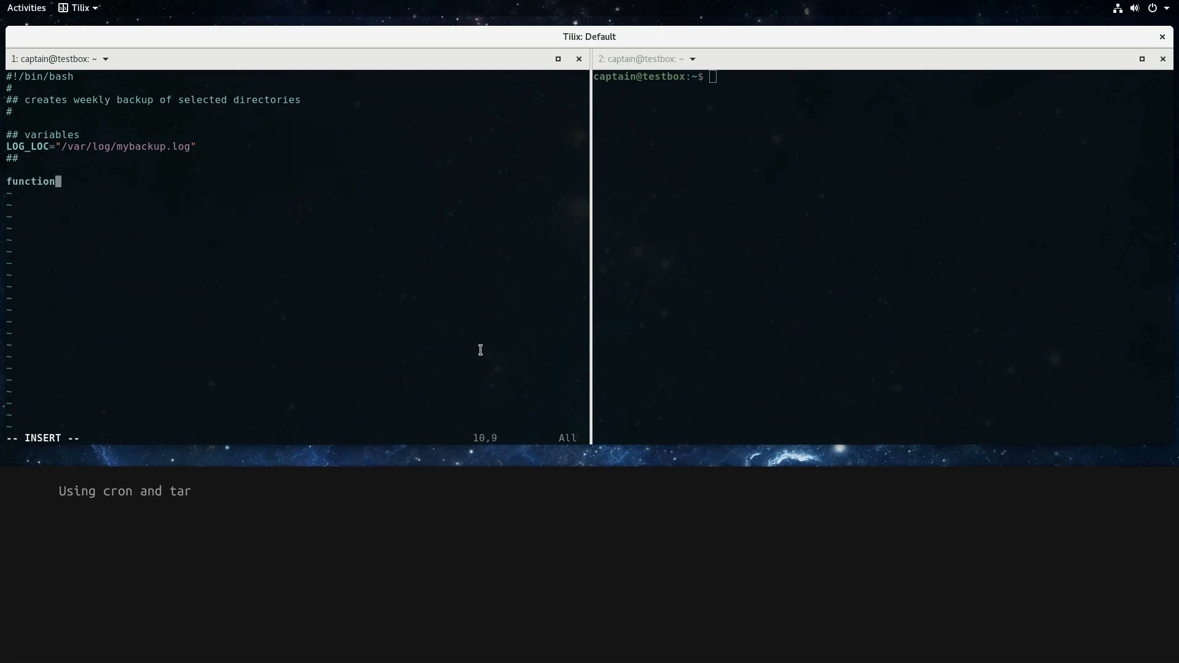
type("{")
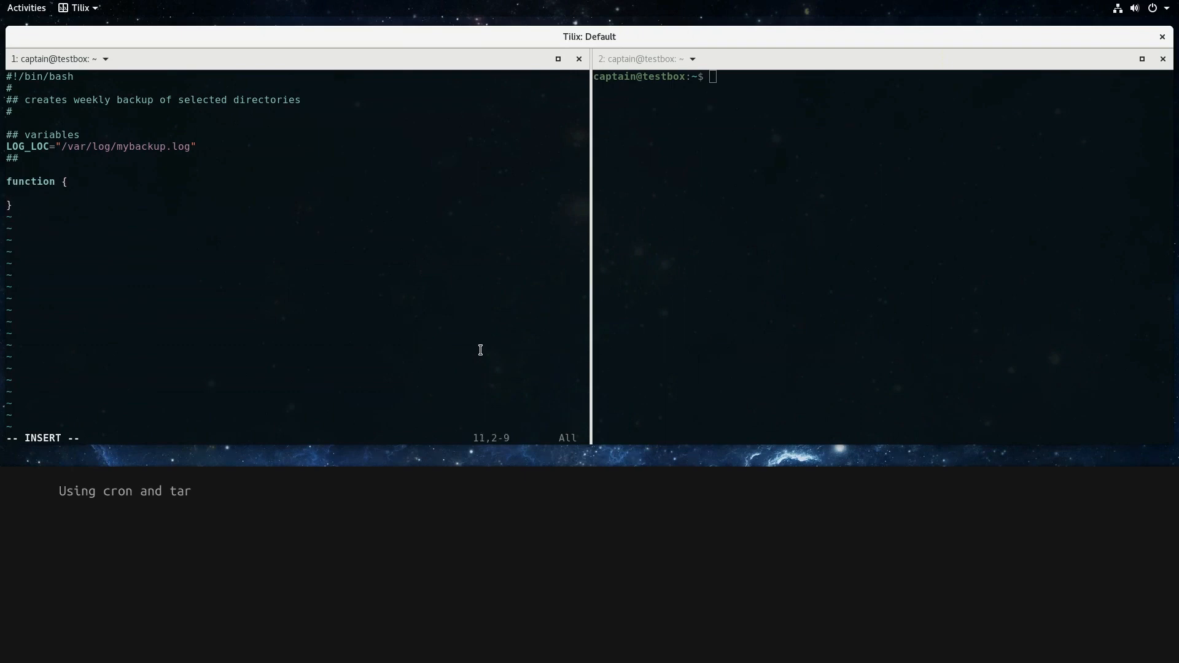
type("echo \"placeholder")
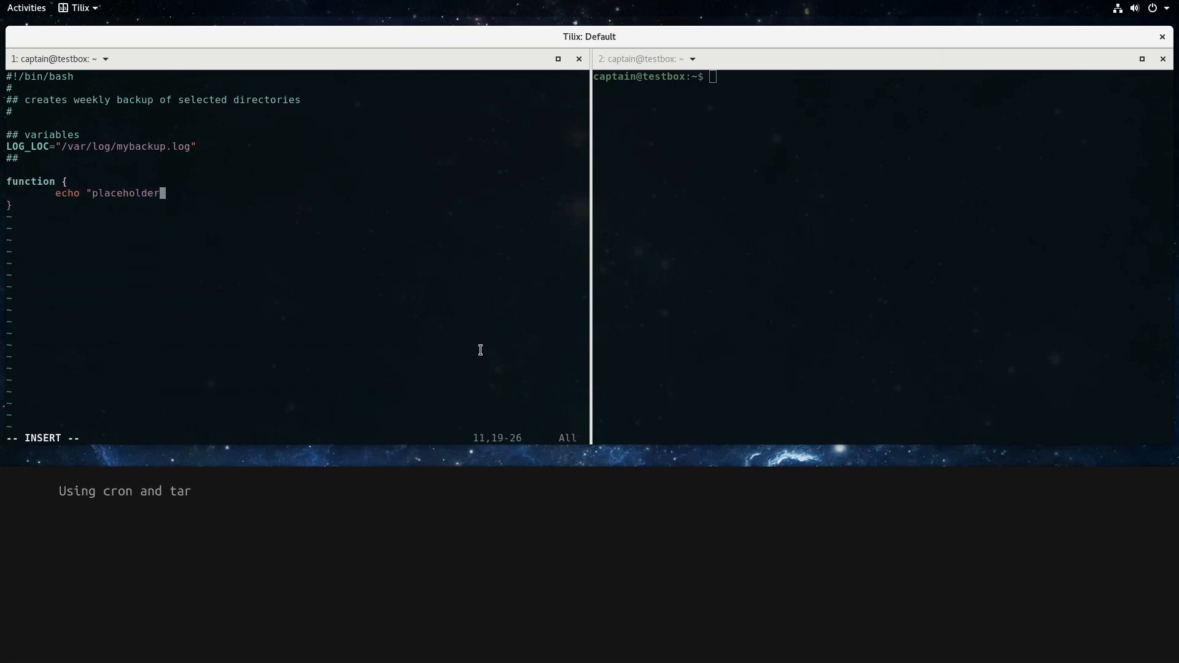
key("Escape")
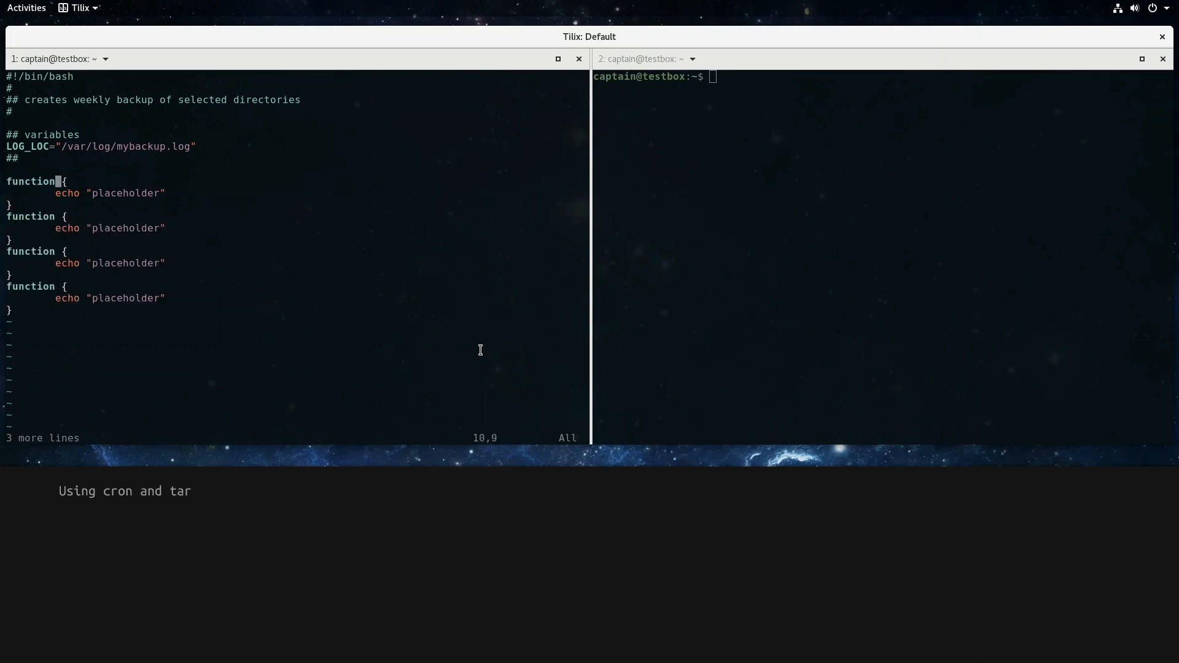
Name the stubs check_dir_loc, check_backup_loc, check_schedule and perform_backup
key("i")
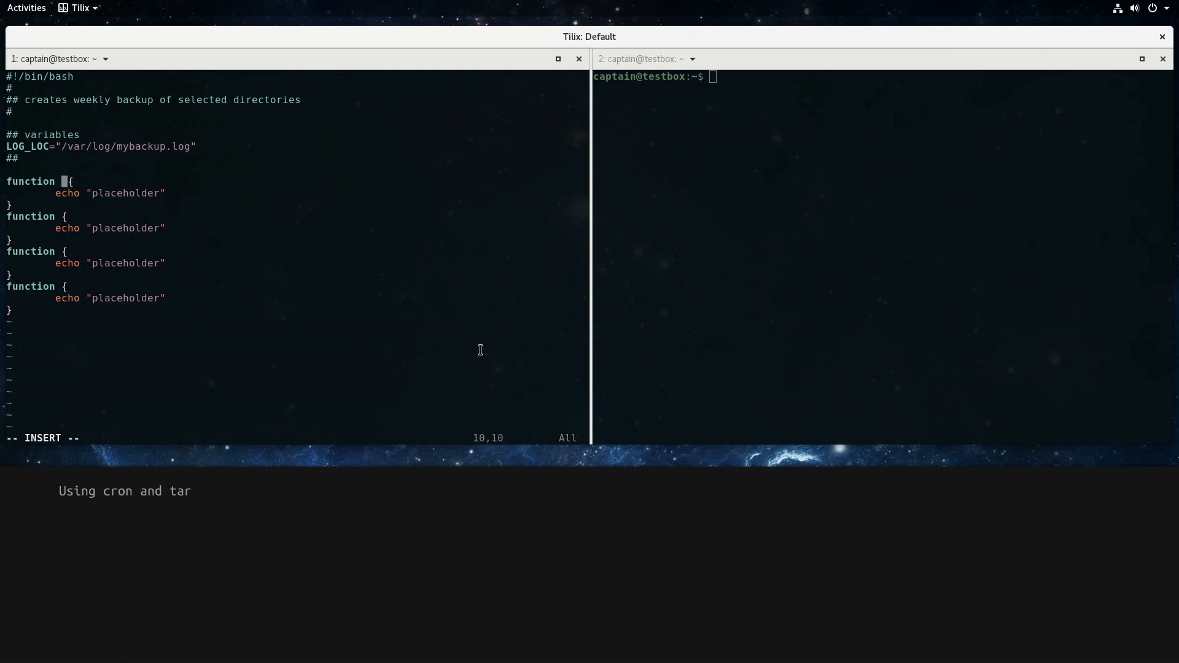
type("check_dir_loc")
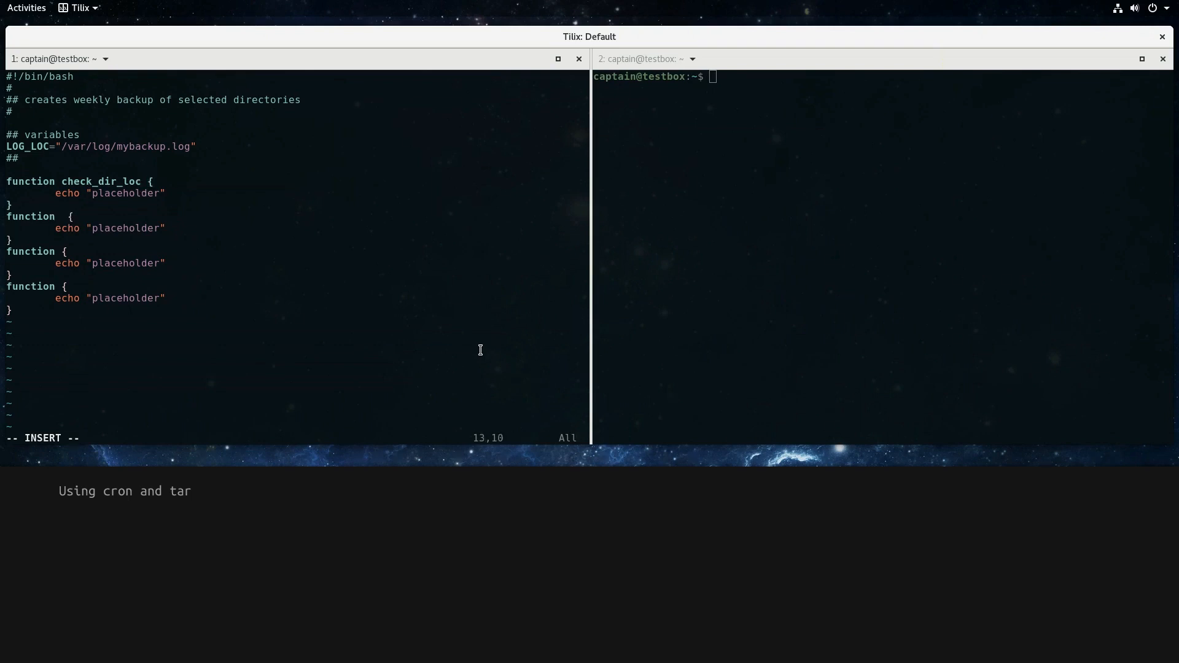
type("check_backup_lo")
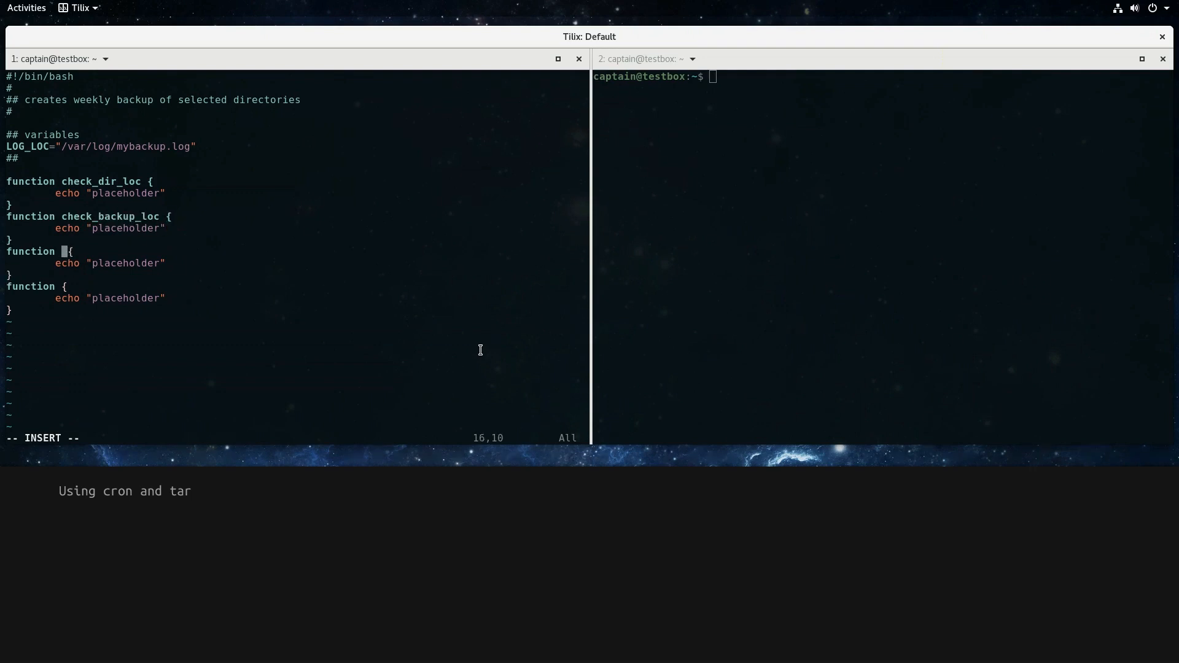
type("check_schedule")
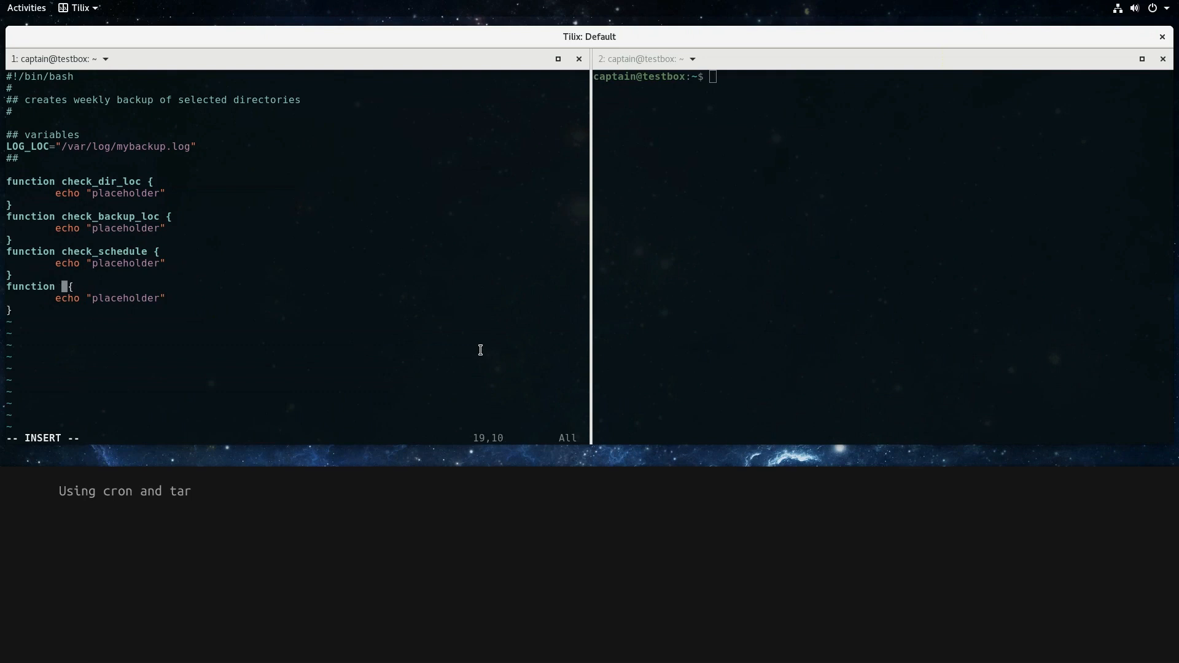
type("perform_backup")
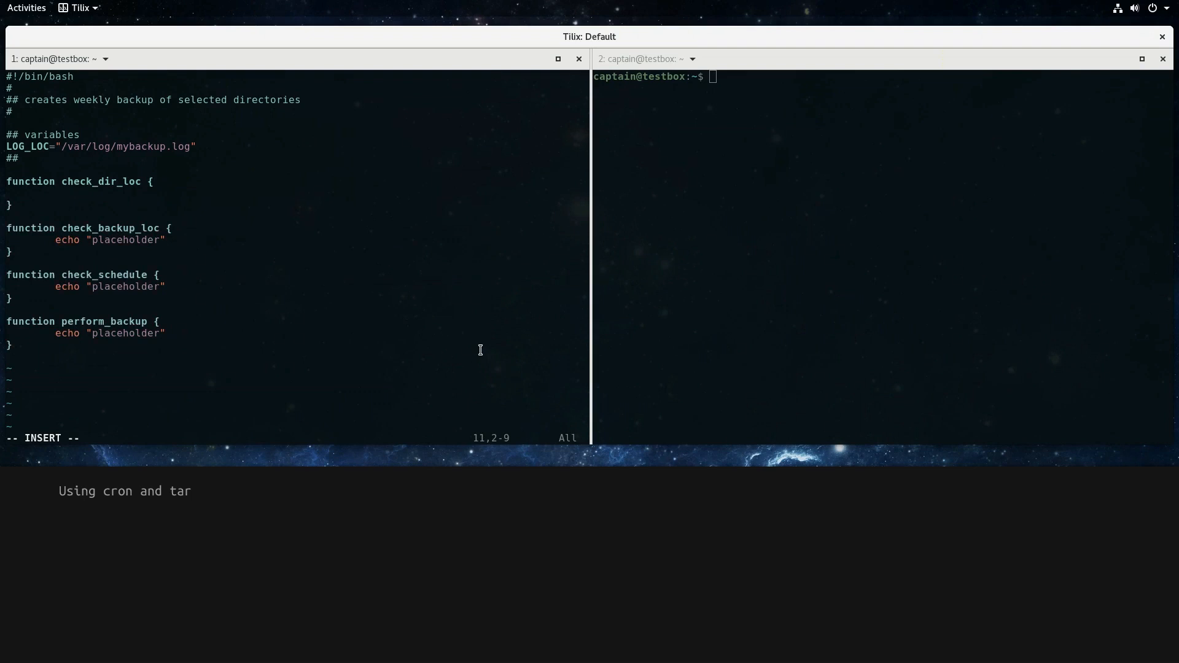
In check_dir_loc, test whether /backup_dirs.conf is missing or empty with [ ! -s ]
type("#check for dir list file")
type("if [ ! ")
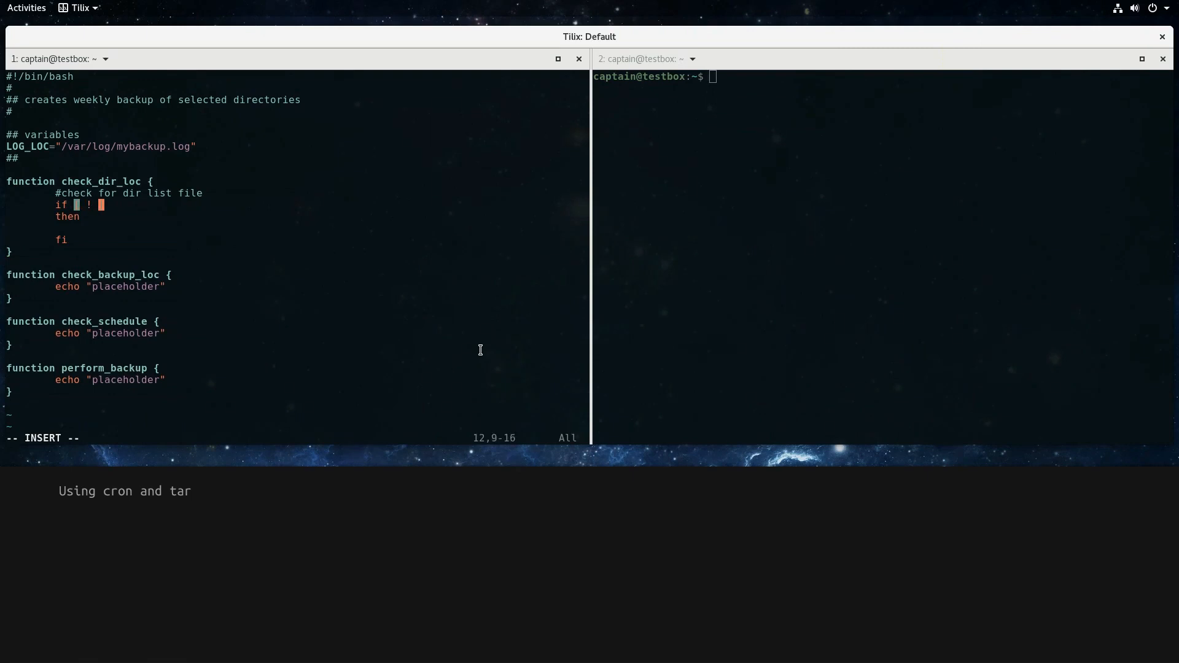
type("-s \"/backu")
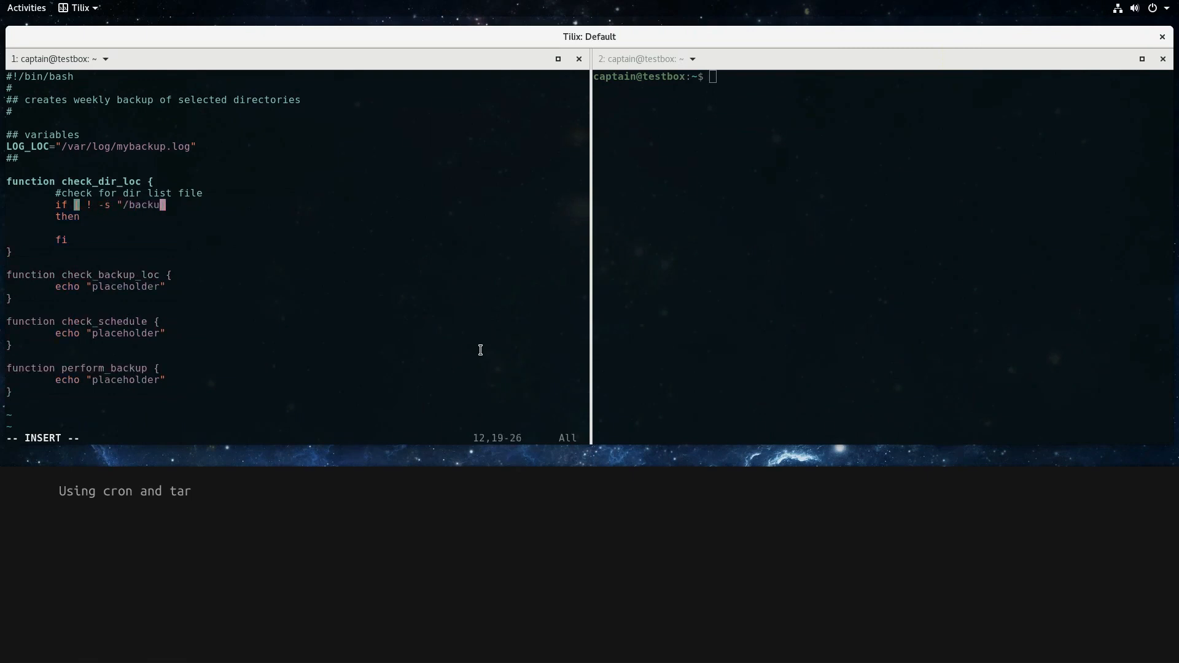
type("p_dirs.conf\" ]")
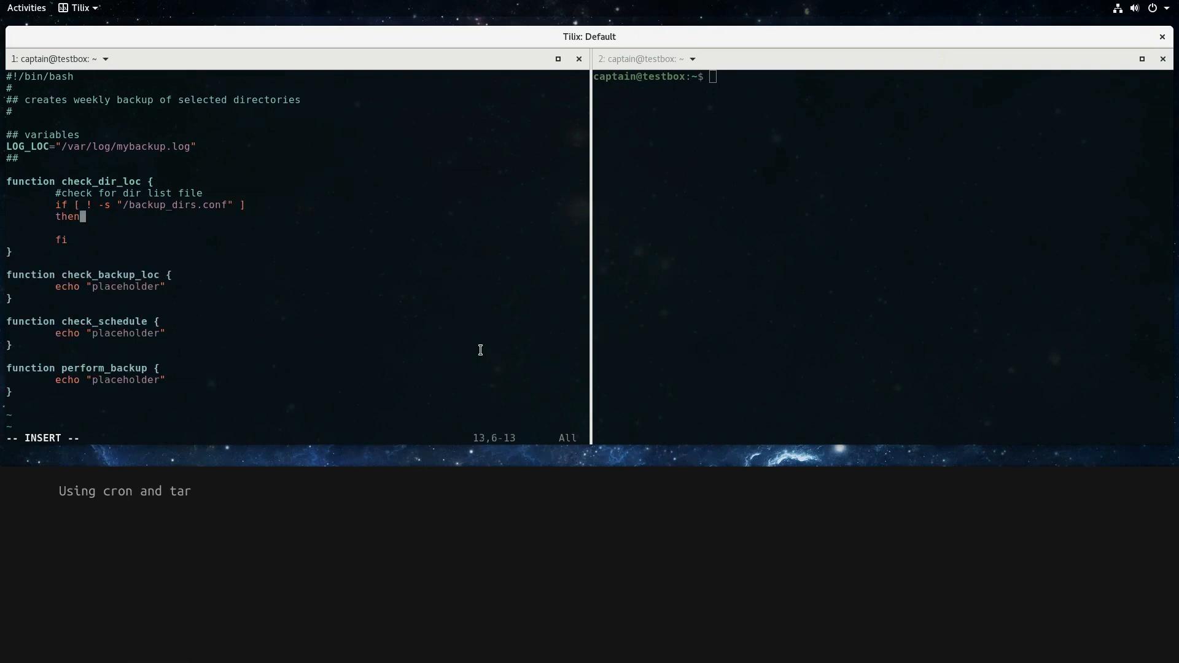
Echo a message asking for a backup_dirs.conf file in the root directory and exit 1
type("echo \"Please create a list")
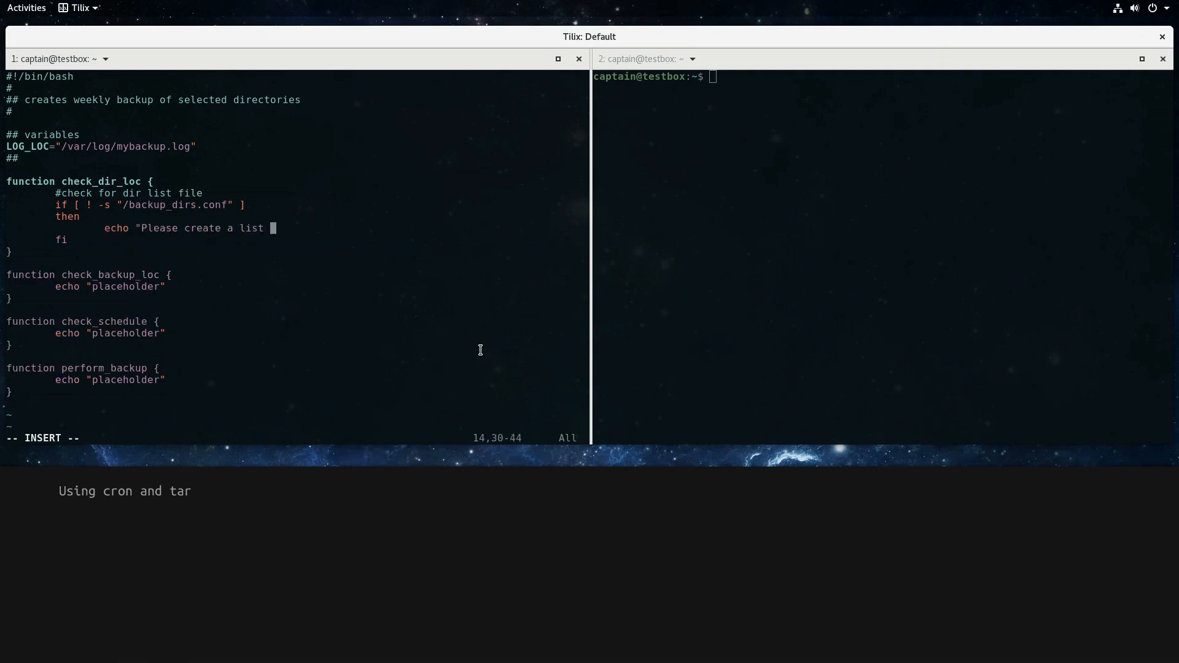
type("of directories to backup")
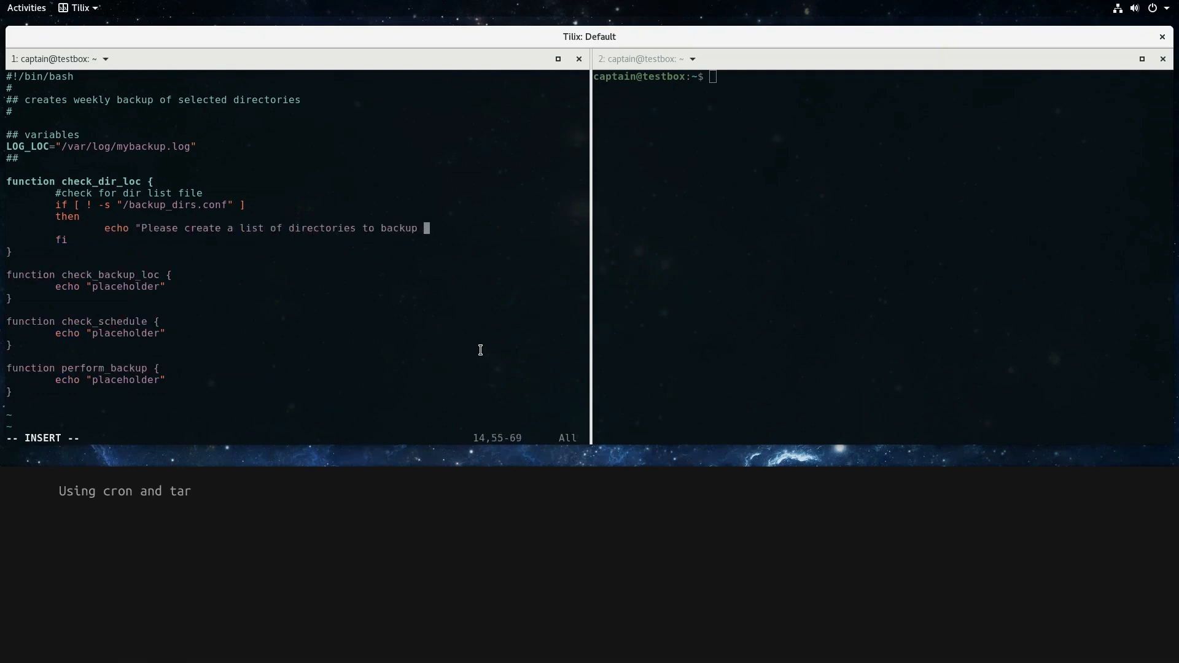
type("by creating a backups_dir.conf file in the root directory\"")
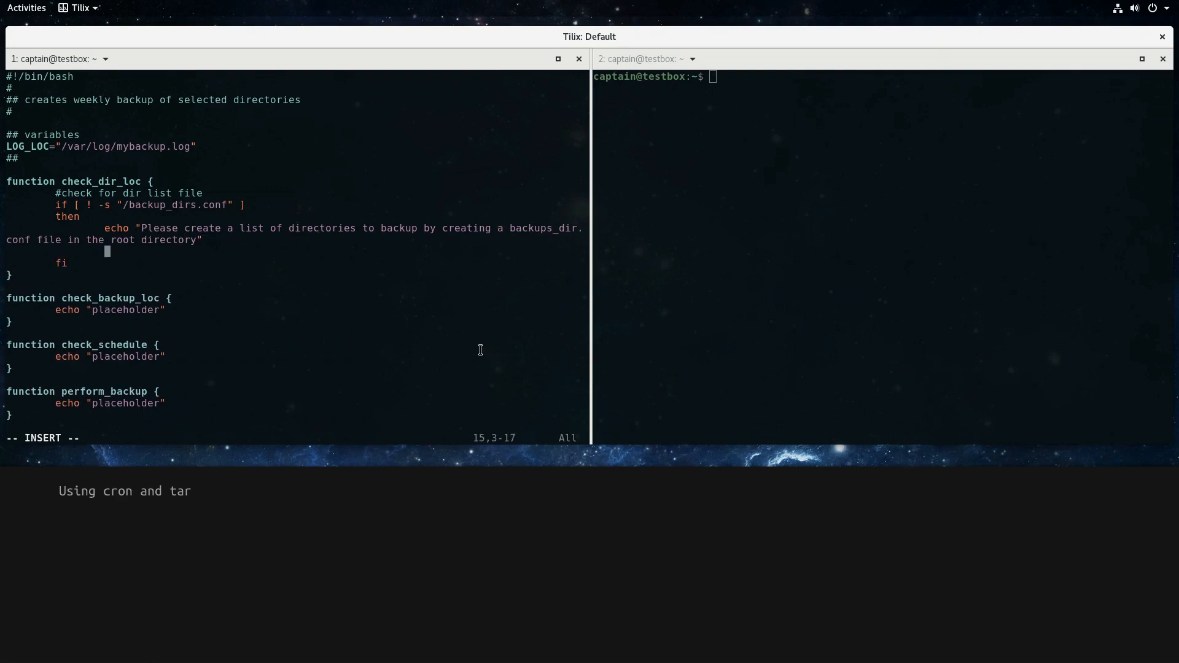
type("exit 1")
left_click(295, 309)
type("if [")
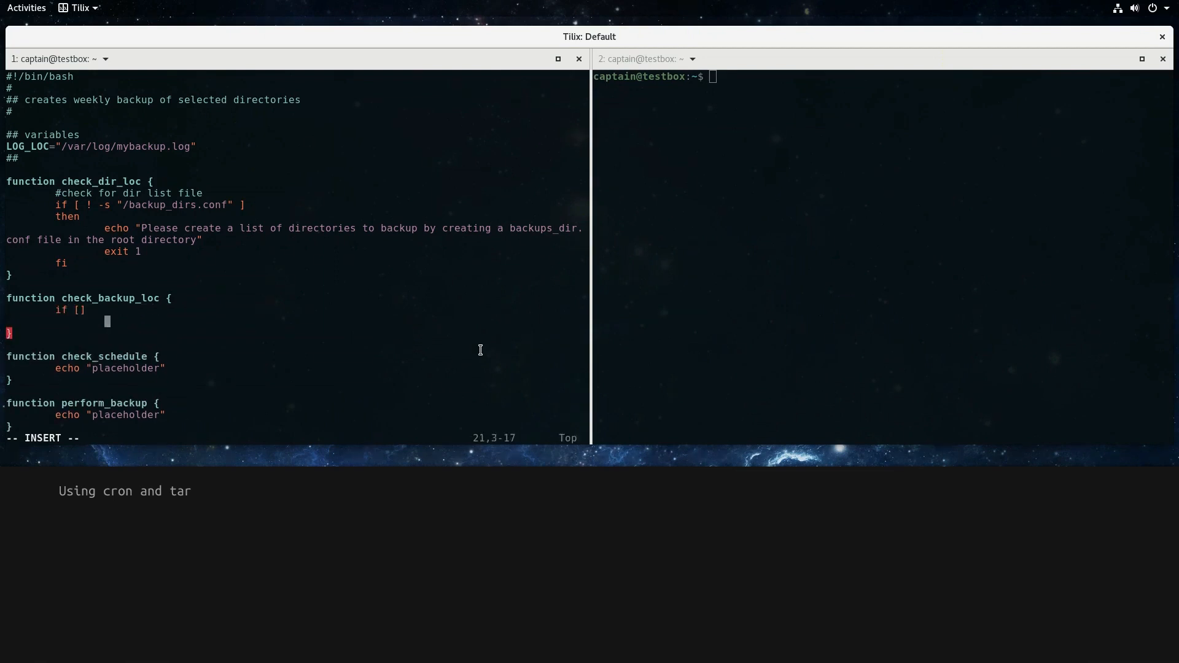
In check_backup_loc, test whether /backup_loc.conf is missing or empty
type("then")
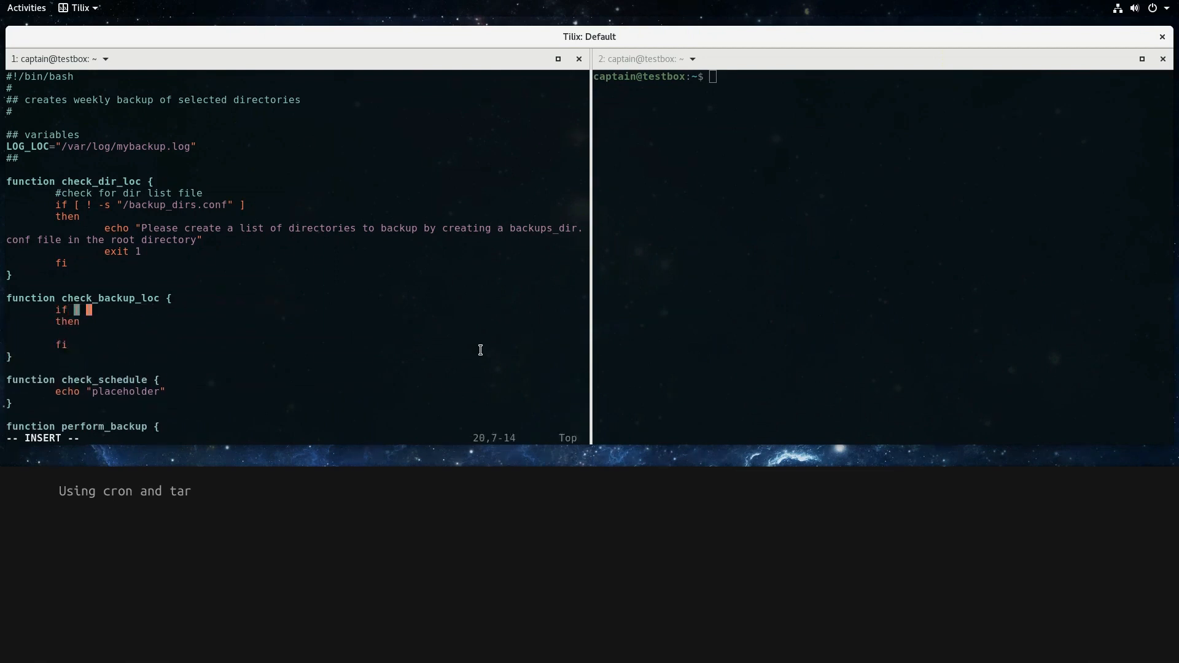
type("! -s")
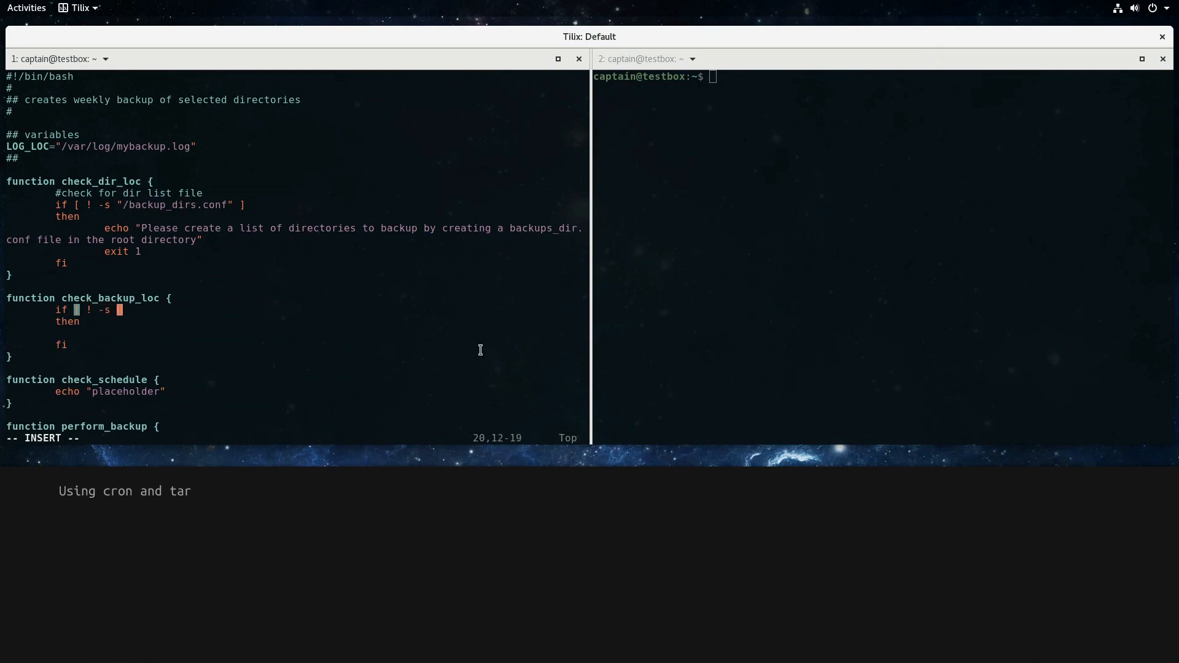
type("\"/backup_loc.conf")
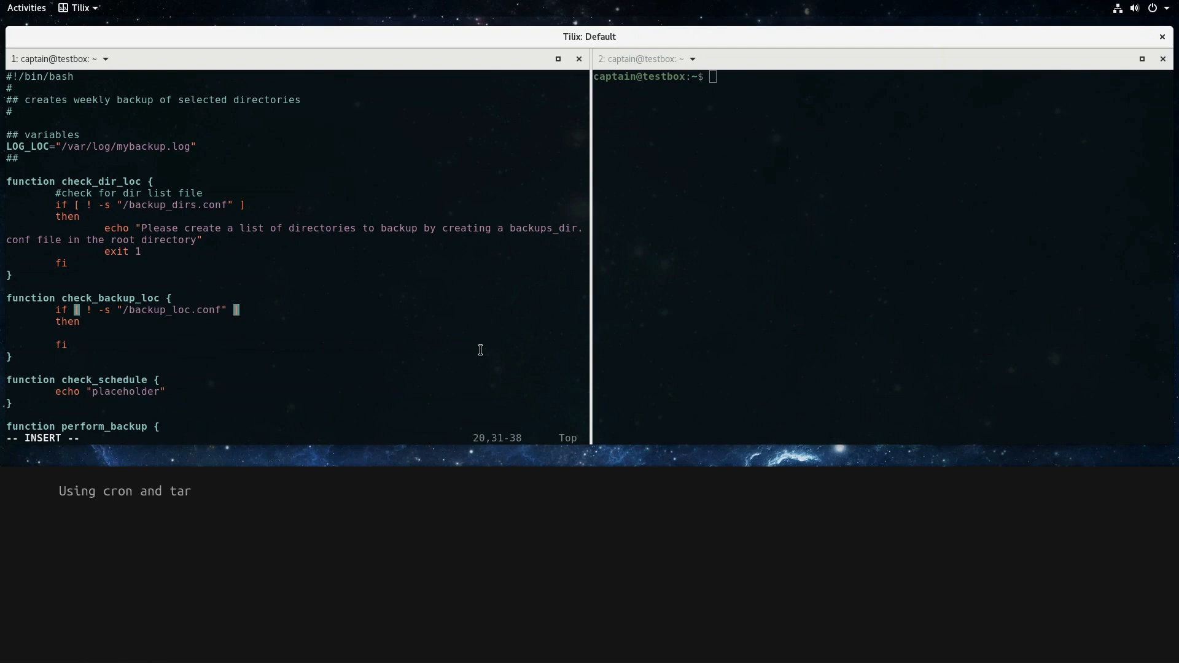
Echo a message asking for a backup_loc.conf with the full backup path, exit 1, and save make_backup.sh
type("echo \"")
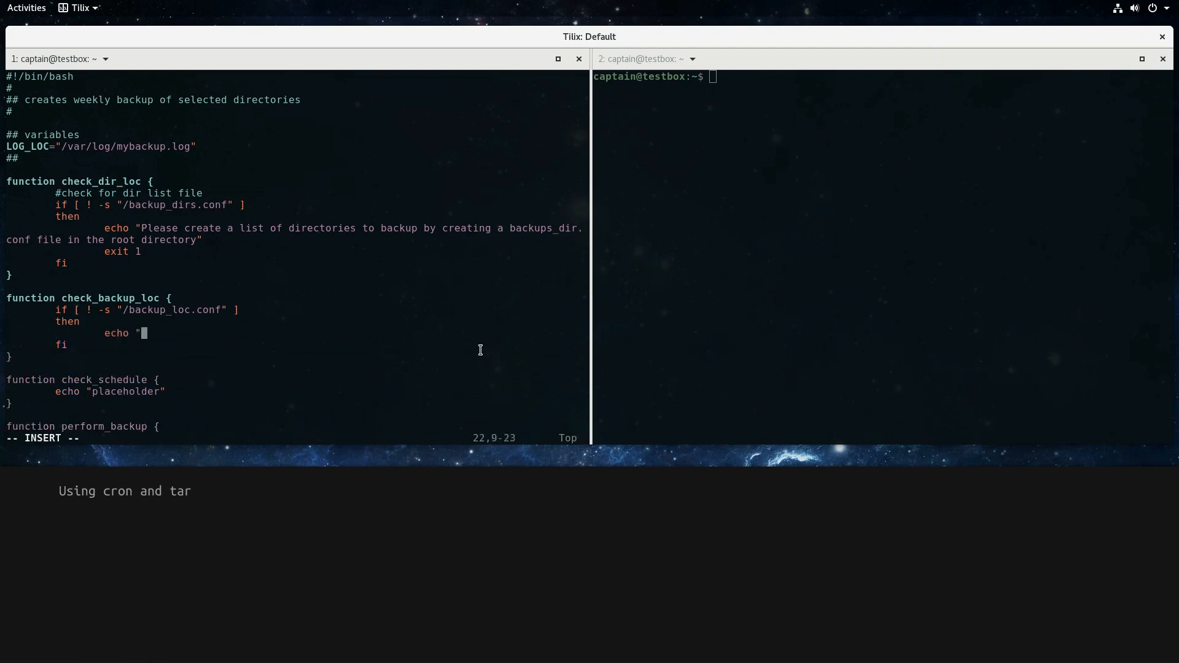
type("Please specify the full")
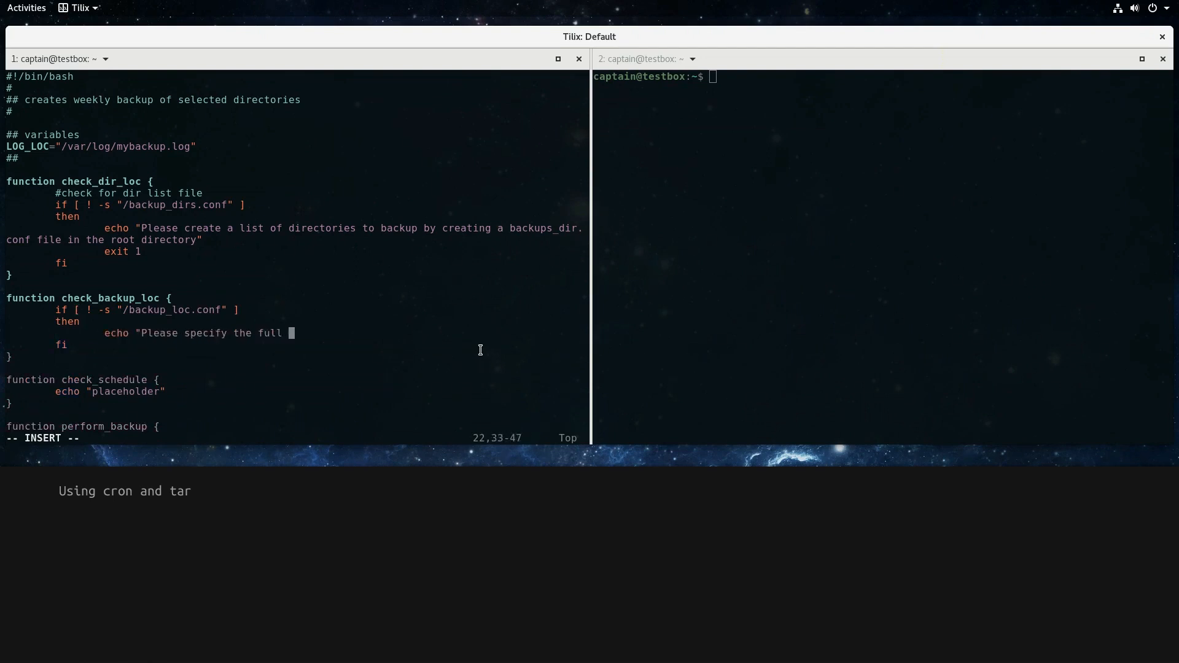
type("path of where to s")
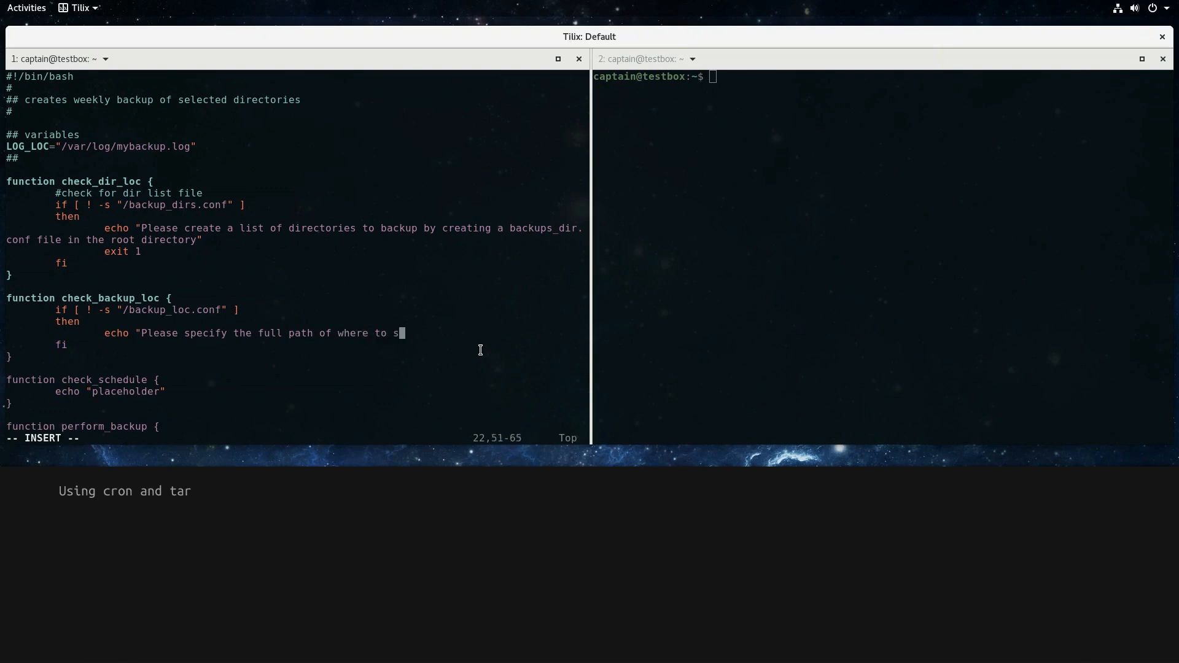
type("end the backup to, by creating the backup_l")
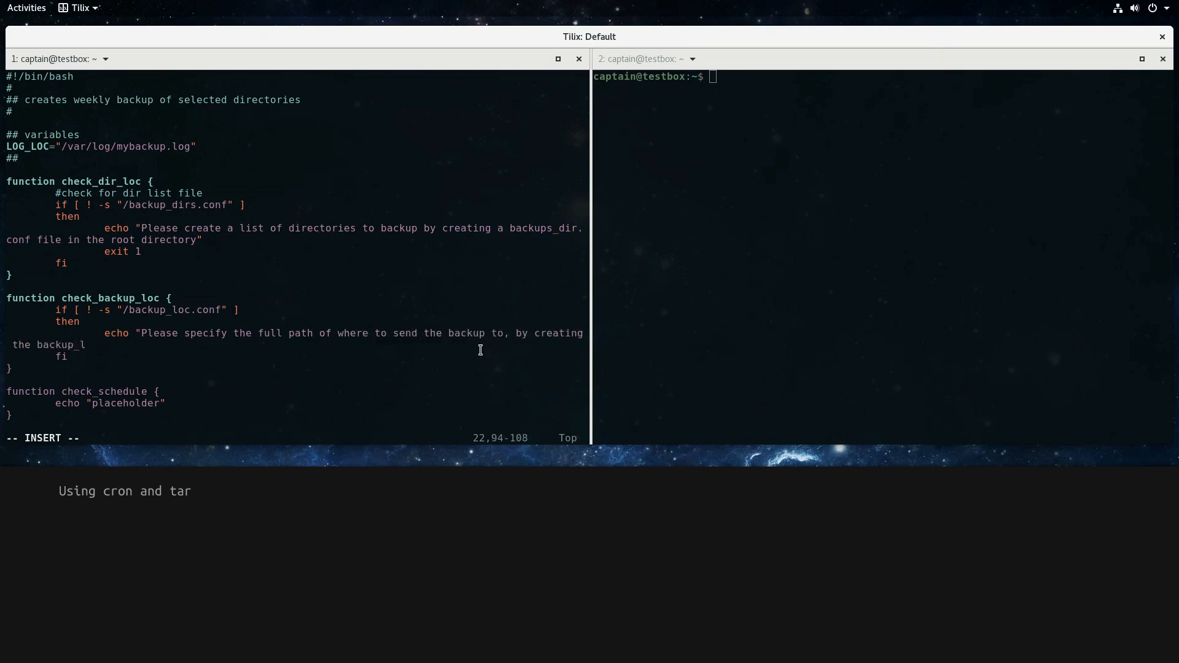
type("oc.conf file in the root director")
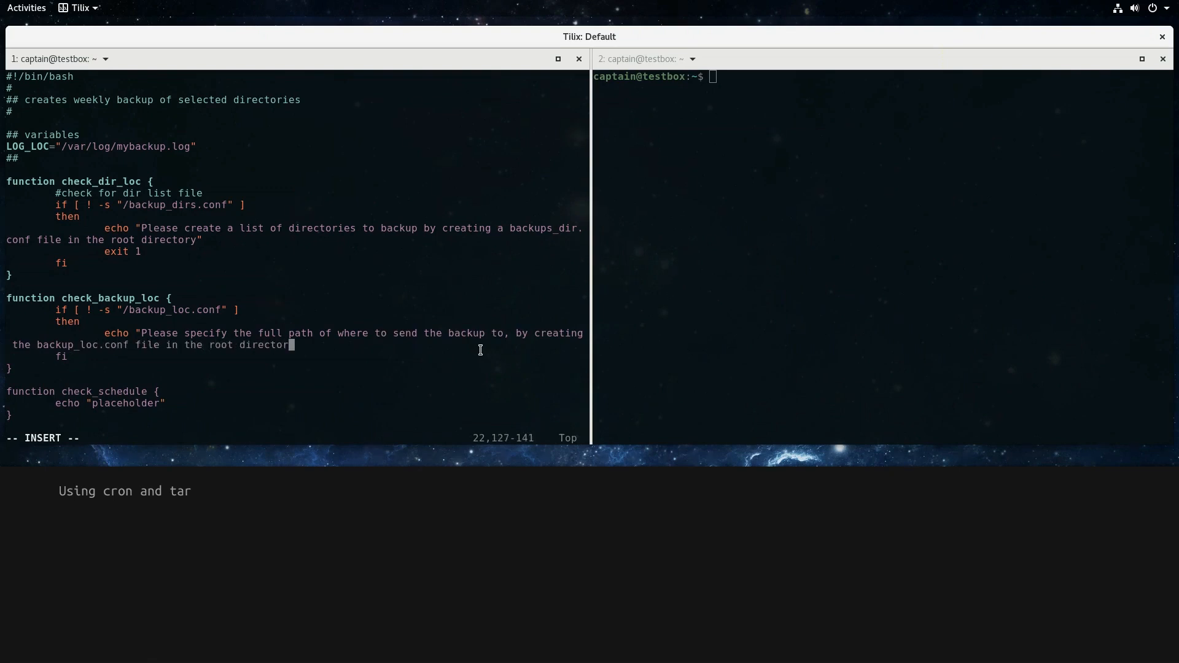
type("y\"")
type("exit")
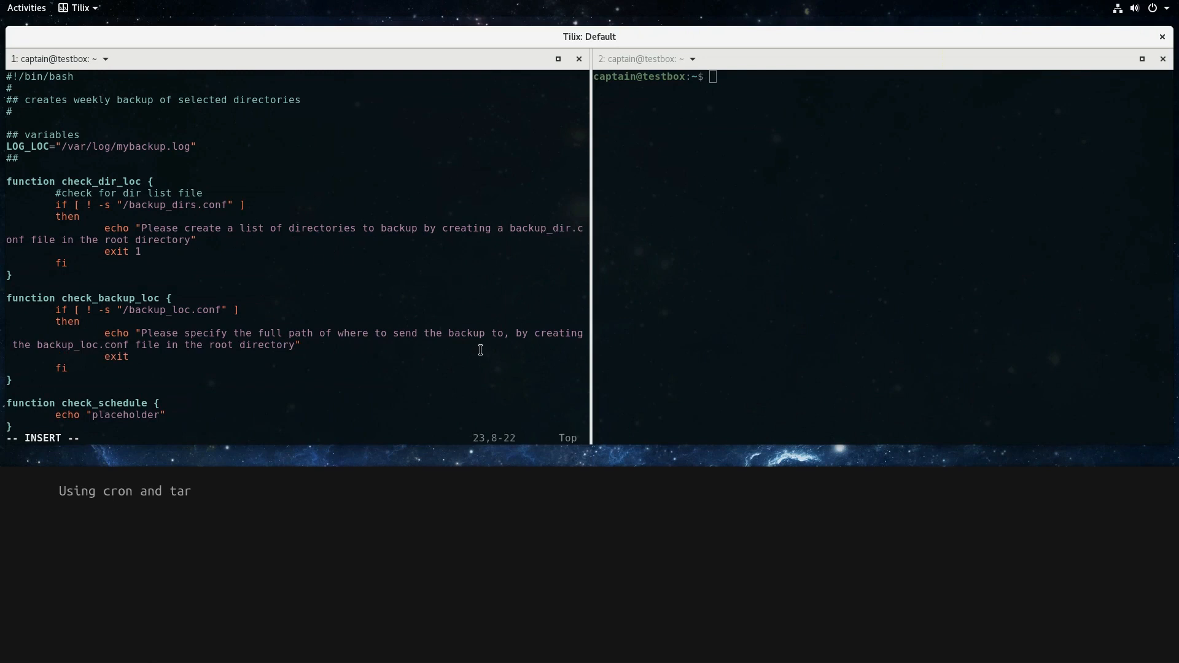
type("1")
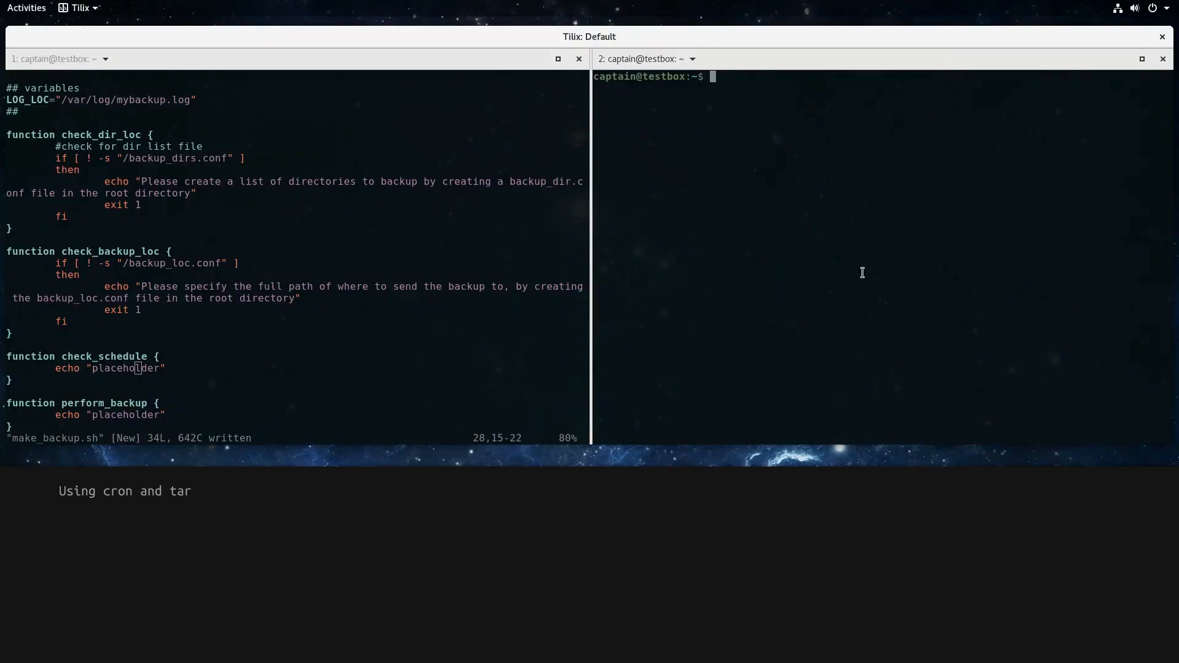
In the right pane, list the /etc/cron* directories
type("ls")
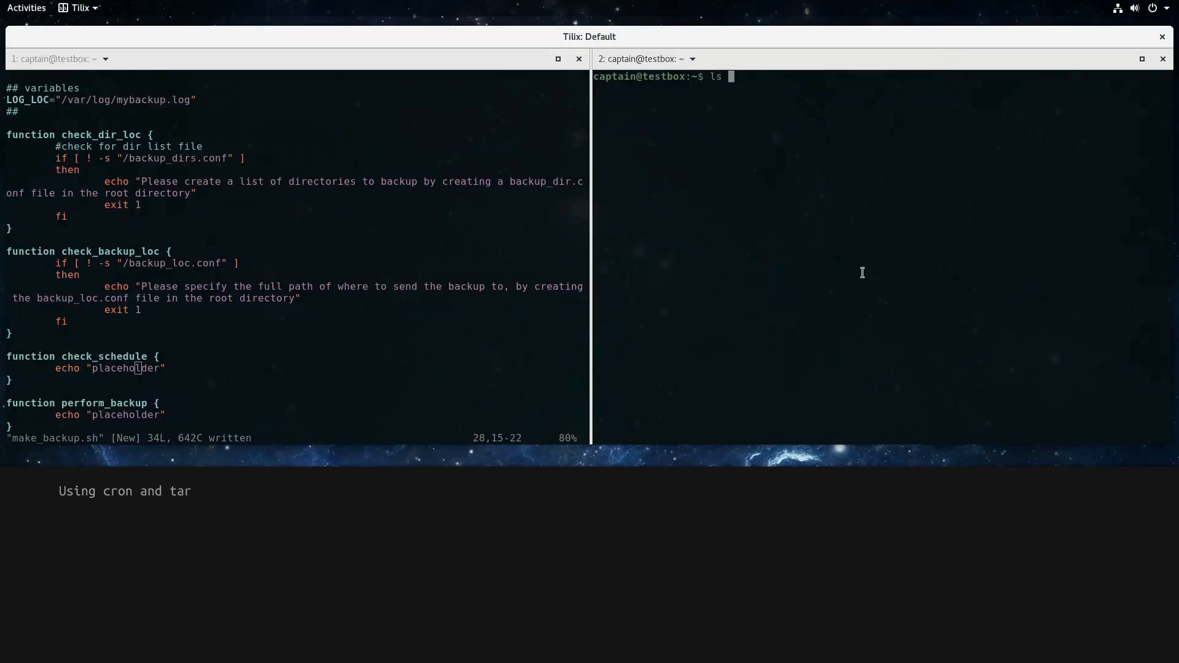
type("/etc/cron*")
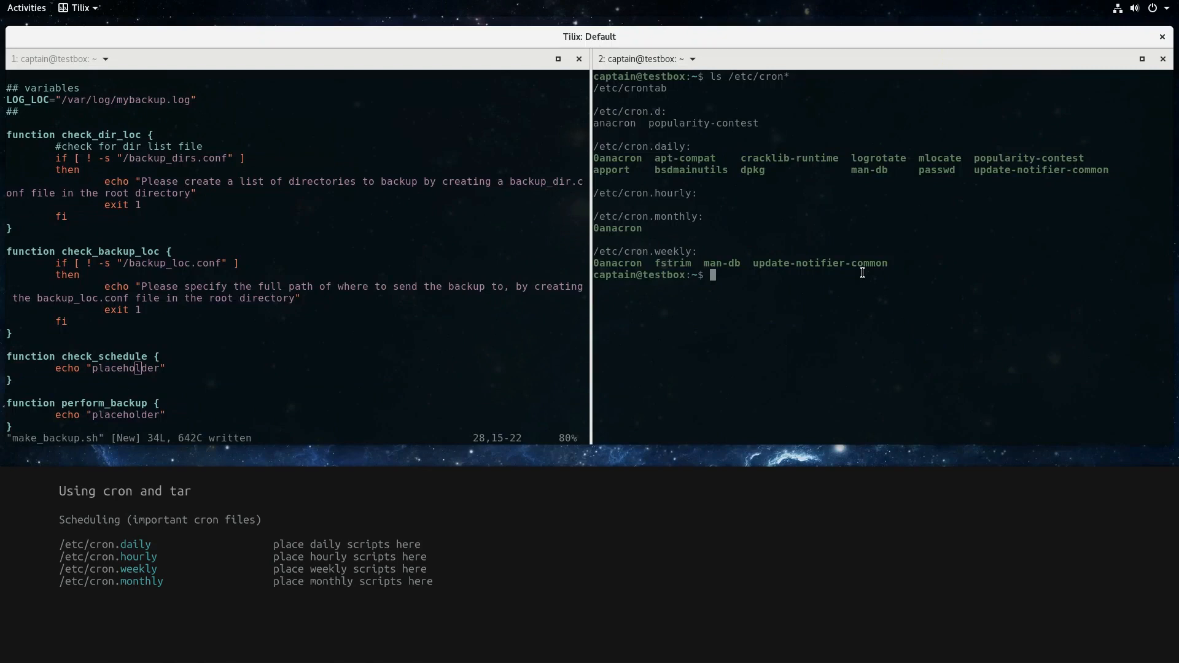
mouse_move(663, 159)
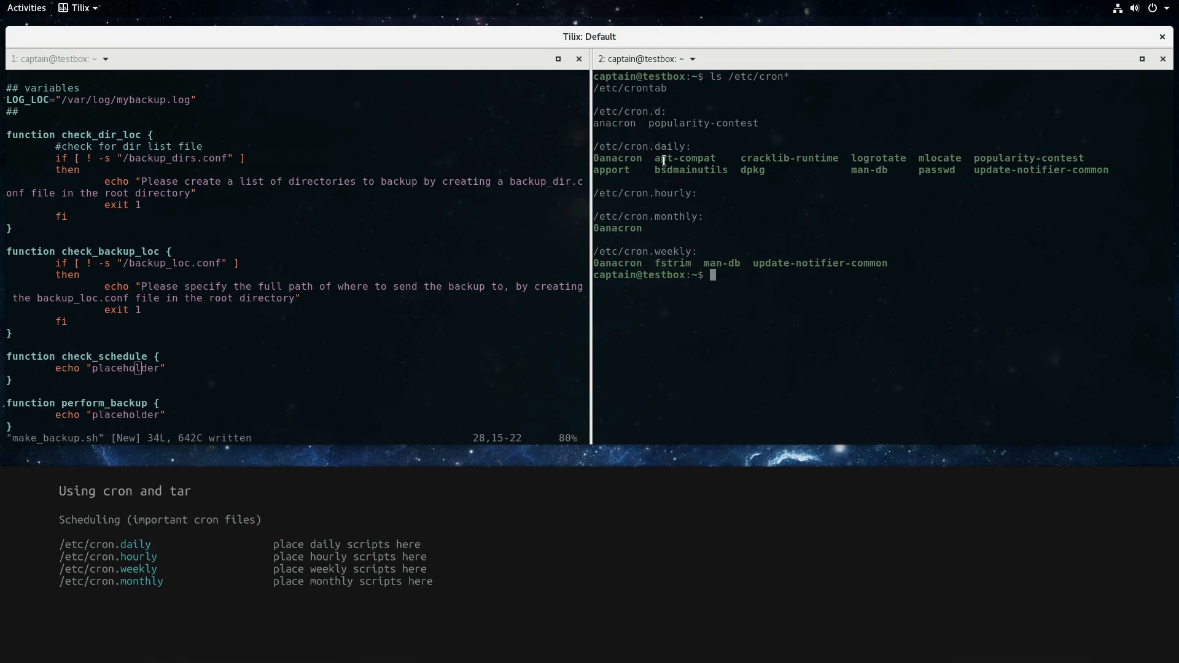
double_click(664, 194)
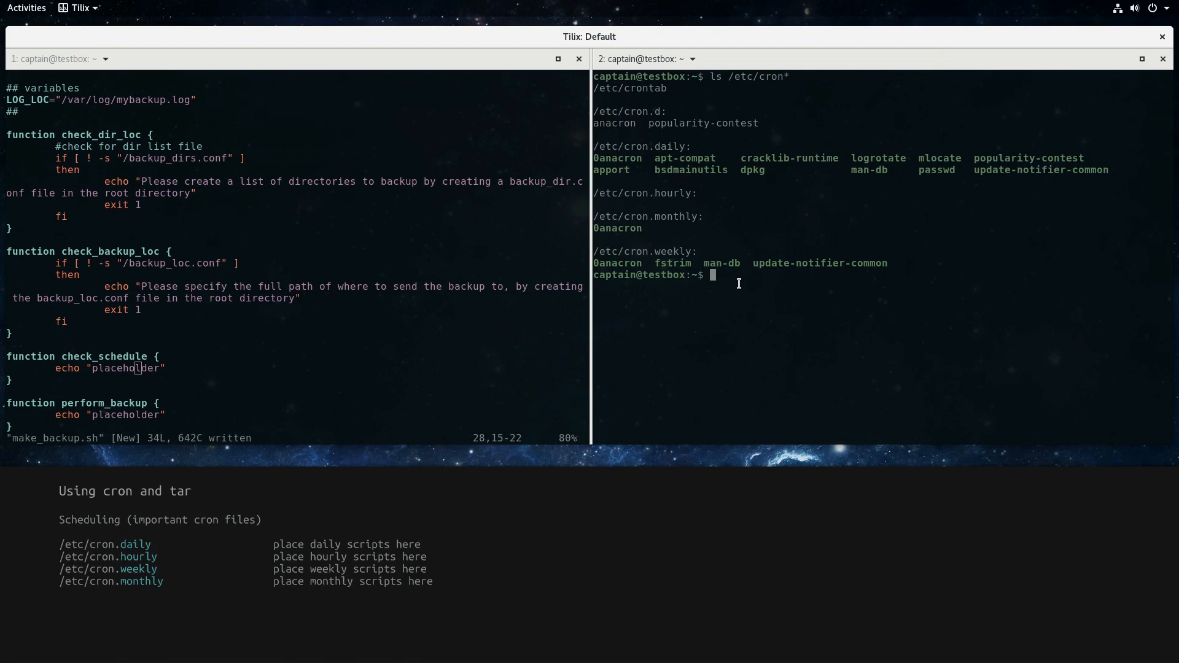
mouse_move(611, 114)
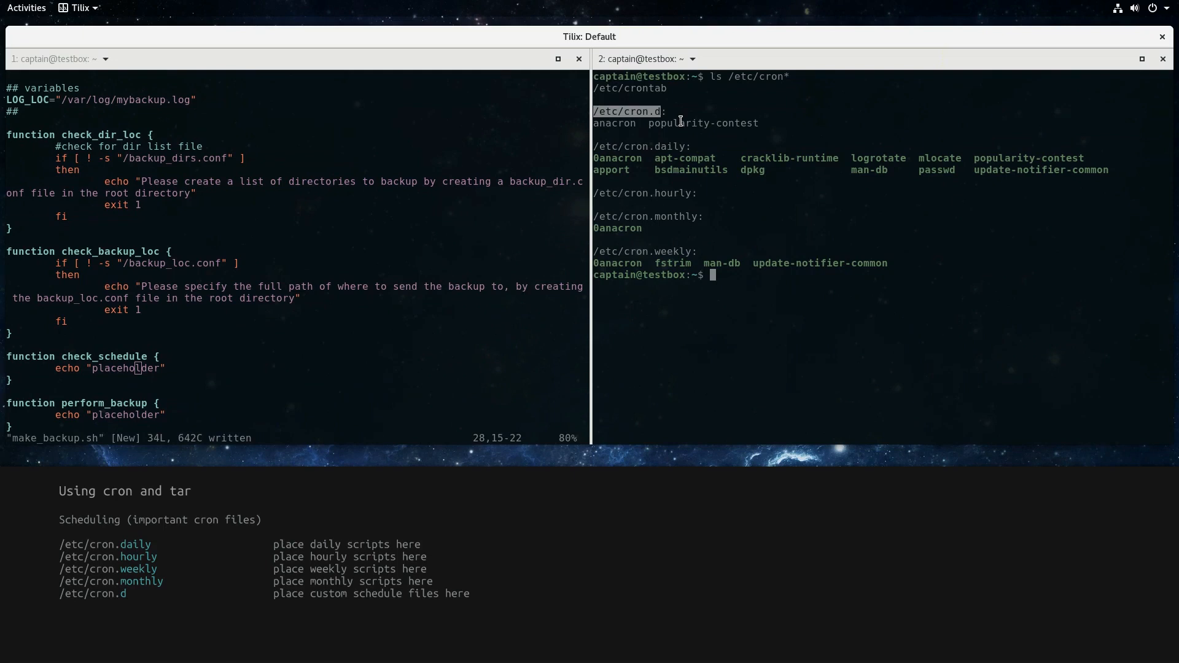
Show /etc/cron.d/anacron with cat, then return to editing the script
type("cat /etc/cron.d")
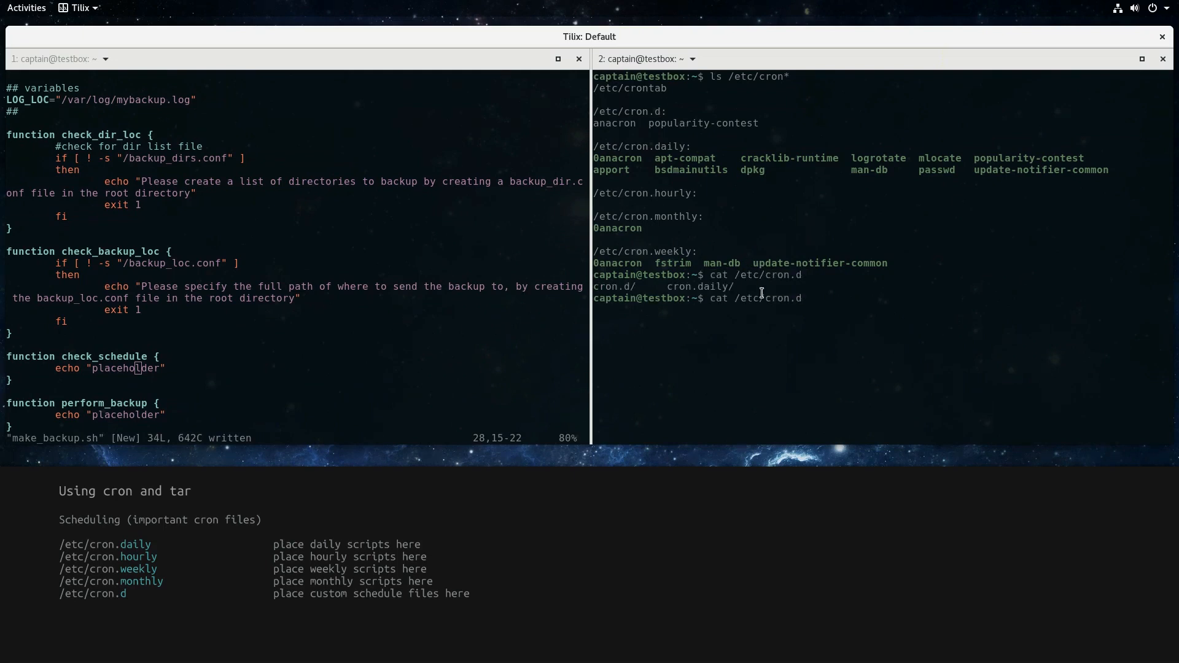
type("/anacron")
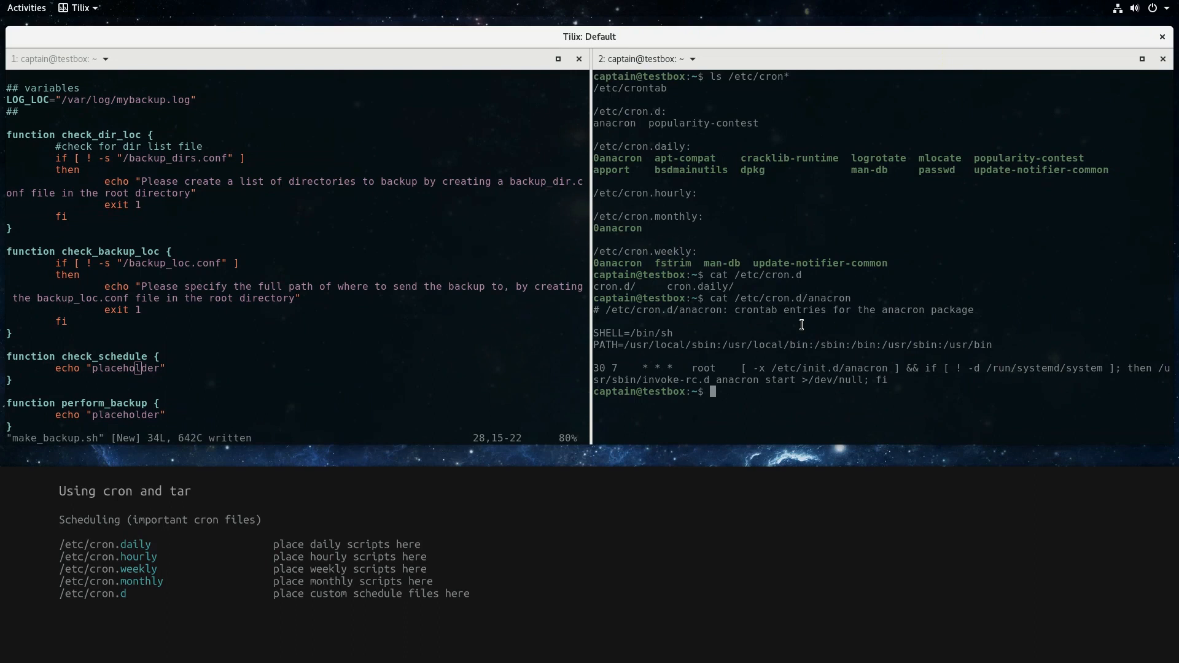
mouse_move(814, 402)
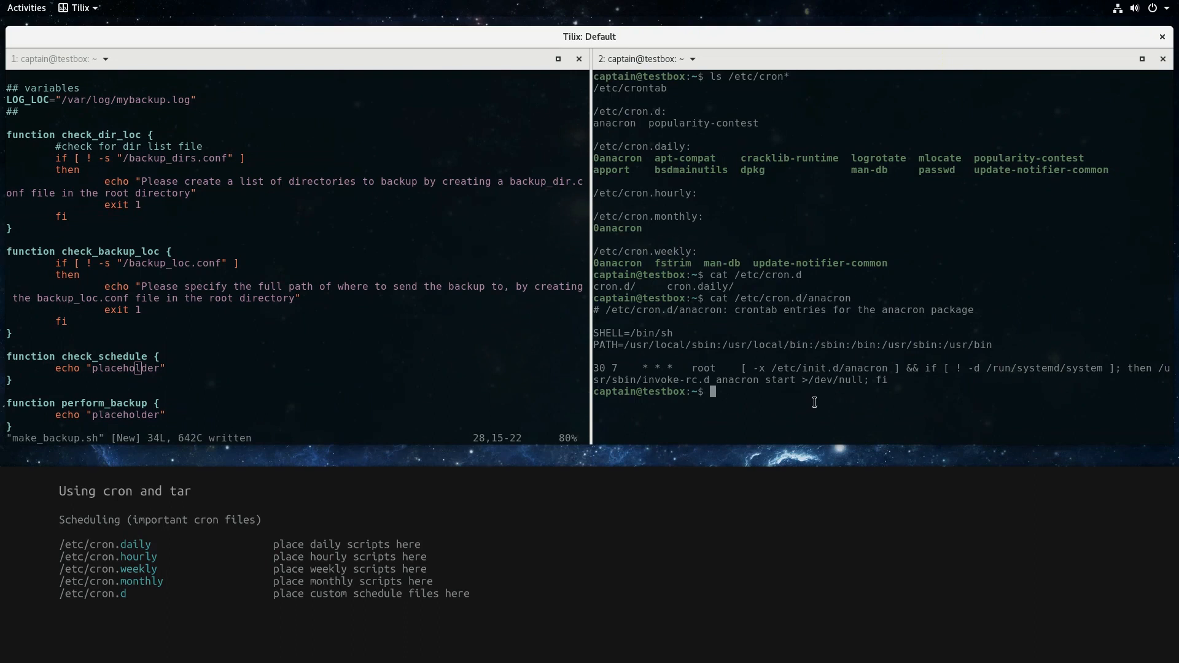
key("i")
type("e")
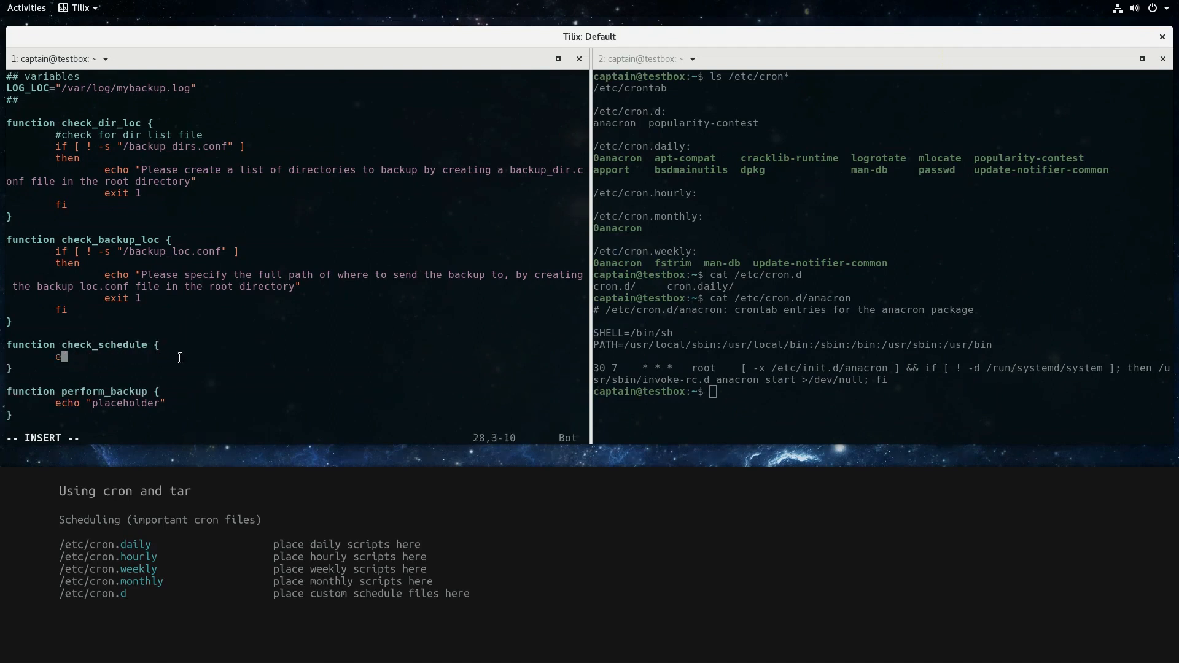
In check_schedule, test whether /etc/cron.weekly/make_backup is missing
type("#check to see if")
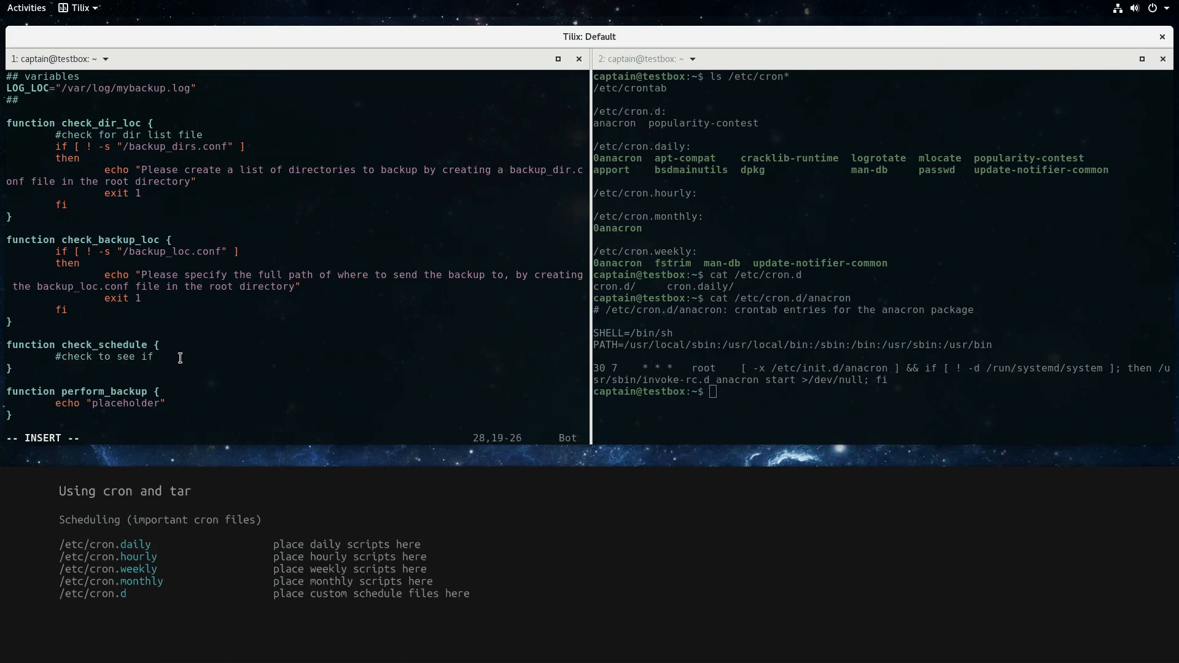
type("script exists in weekly")
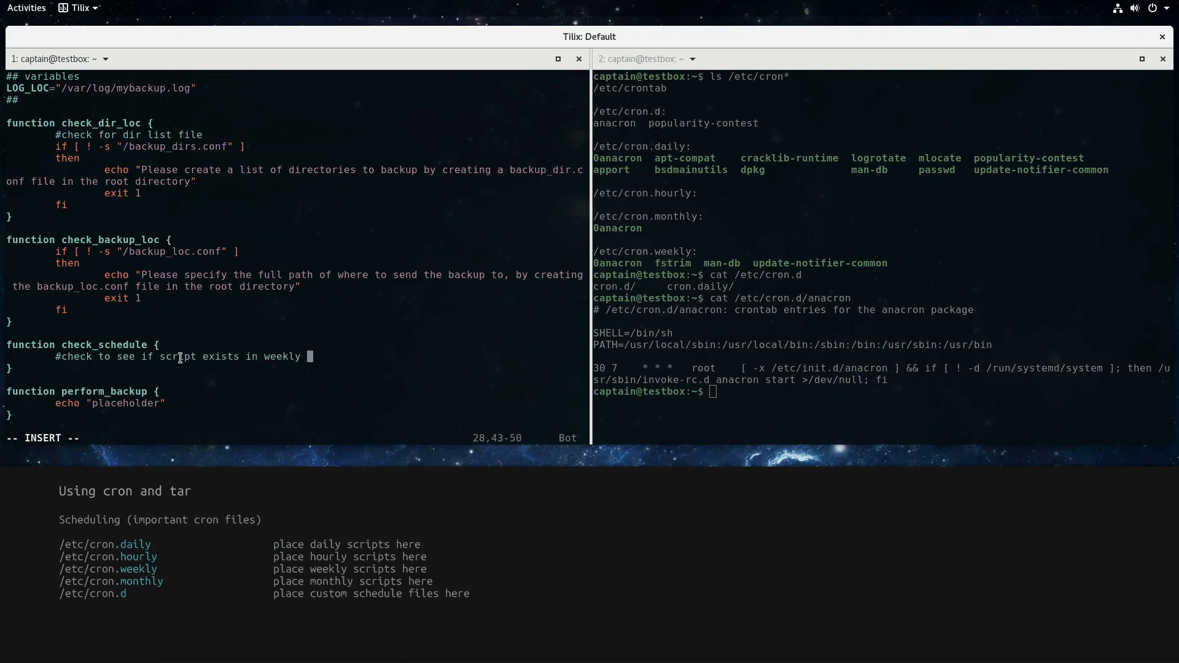
type("cron directory")
type("if [ !")
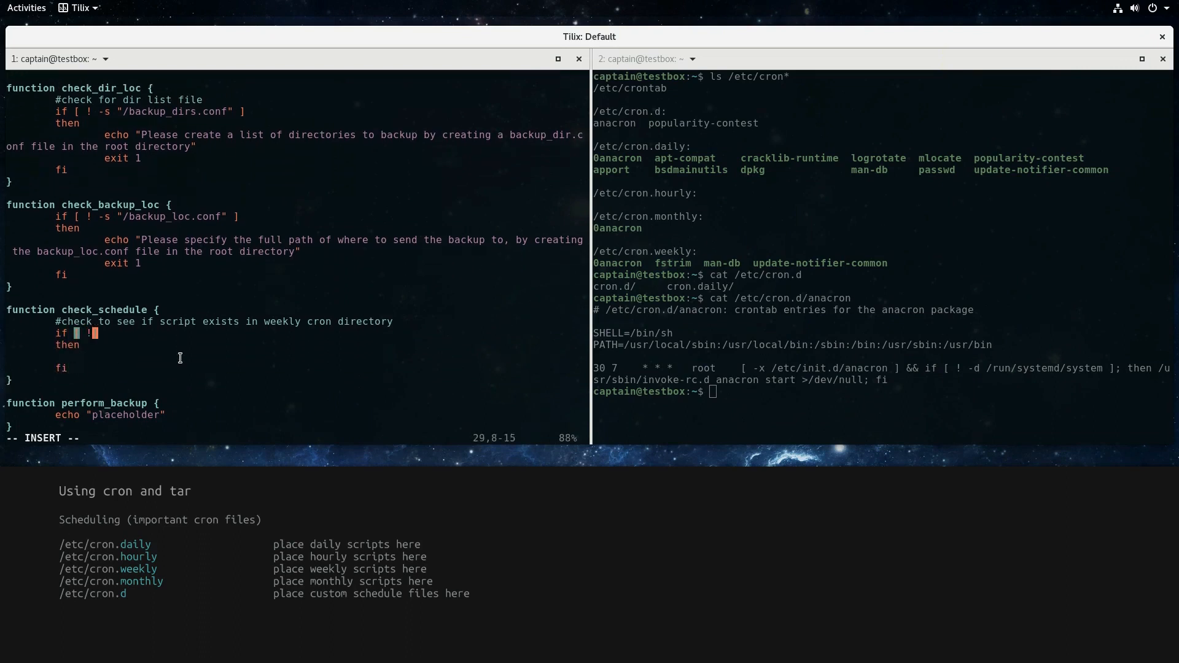
type("-s \"/etc/")
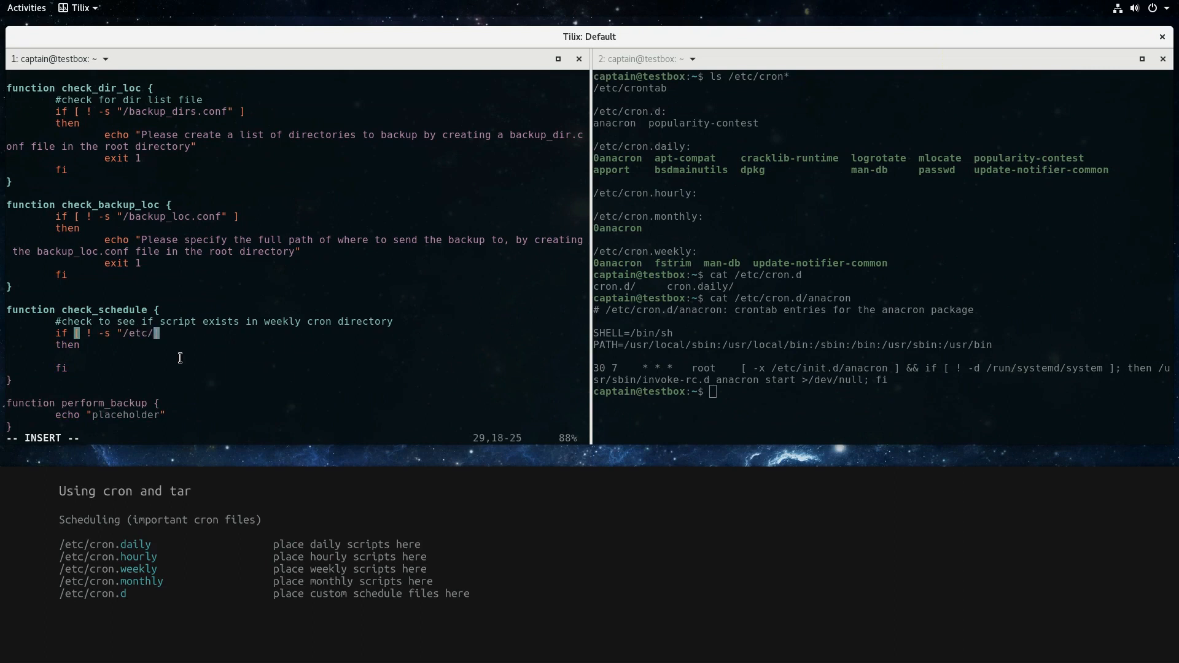
type("cron.weekly/")
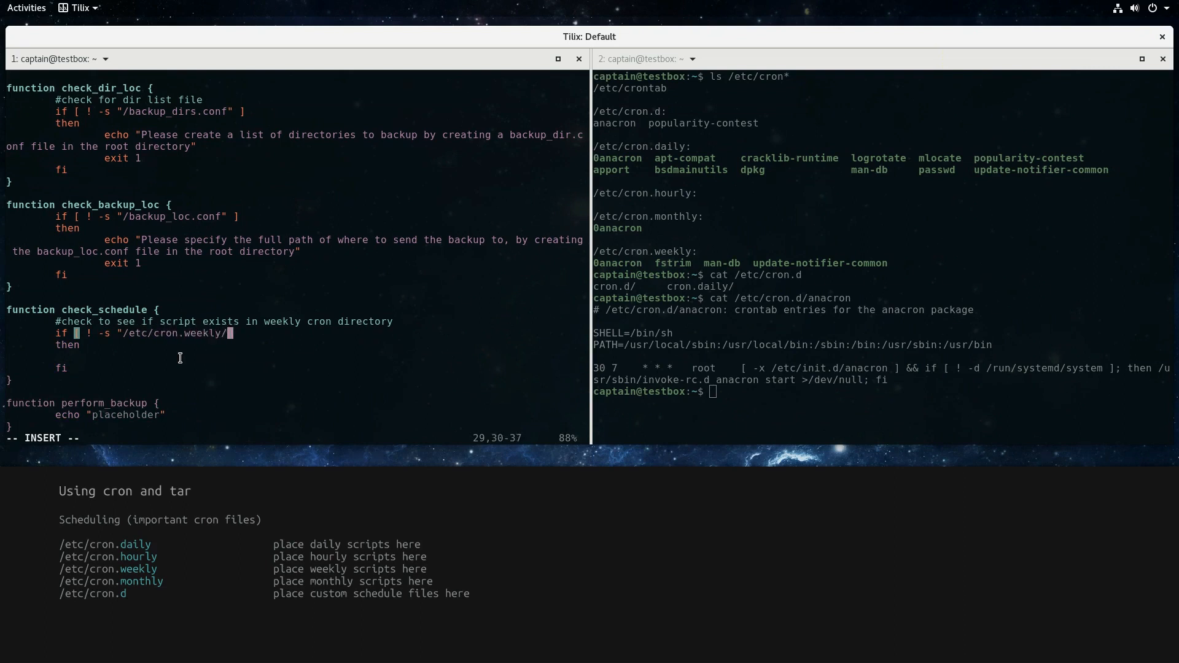
type("make_backup\" ]")
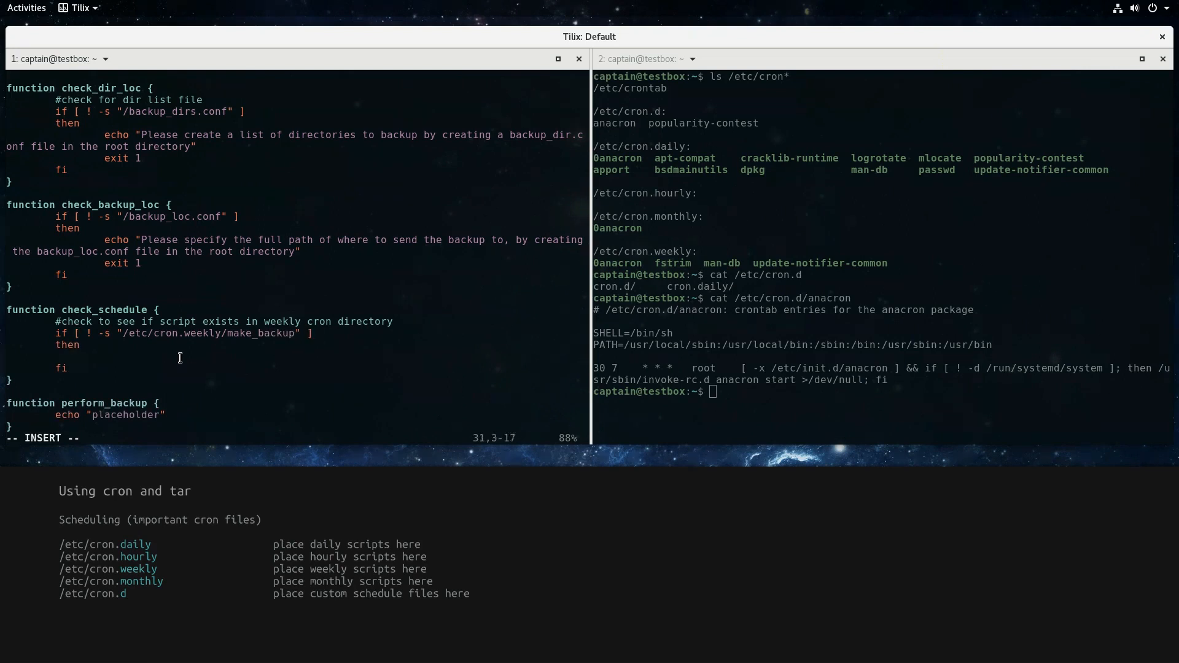
Copy make_backup.sh into /etc/cron.weekly/make_backup with sudo cp
type("#copy script to cron.weekly dir")
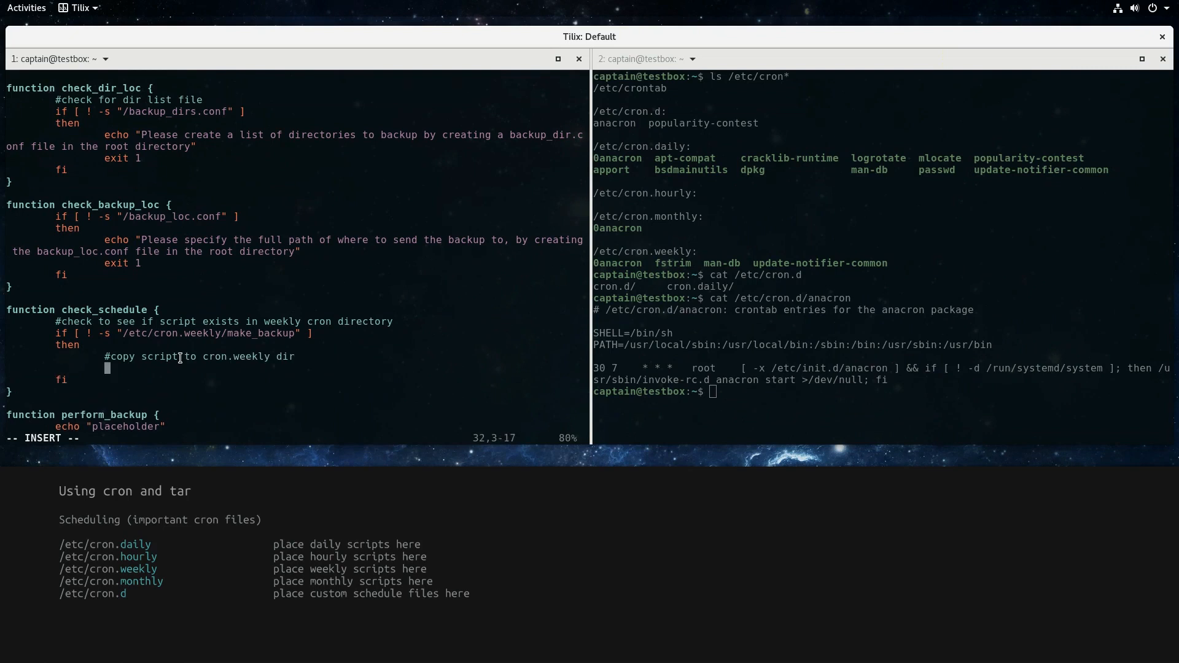
type("sudo cp make_backup")
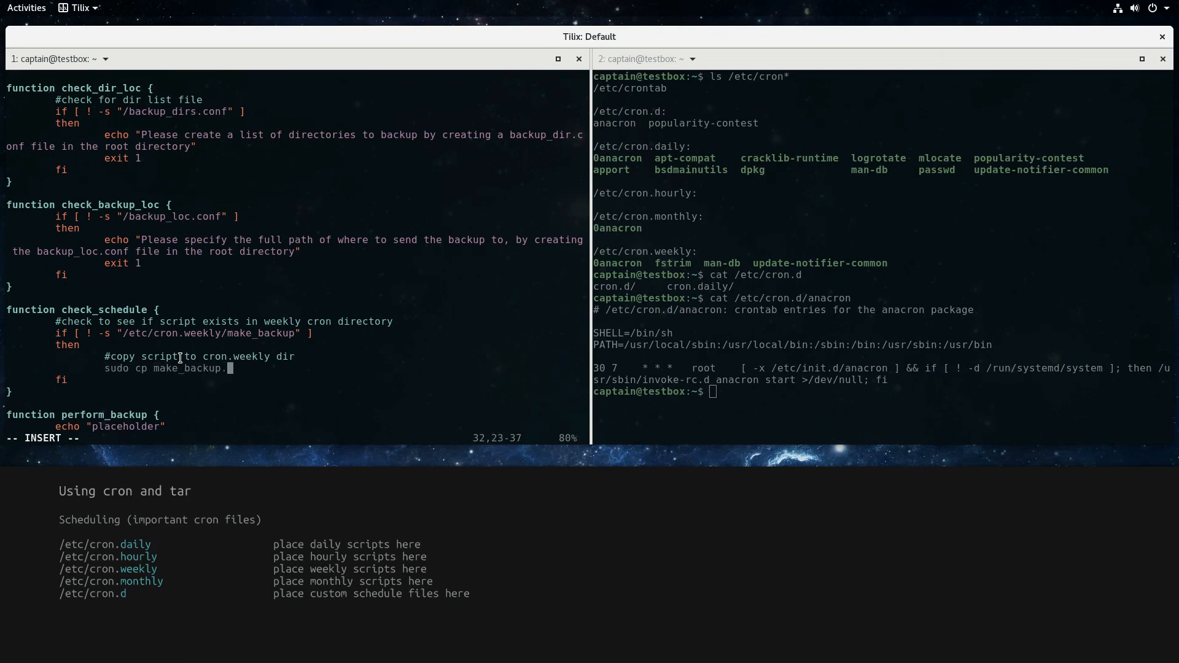
type(".sh /etc/cron.weekly")
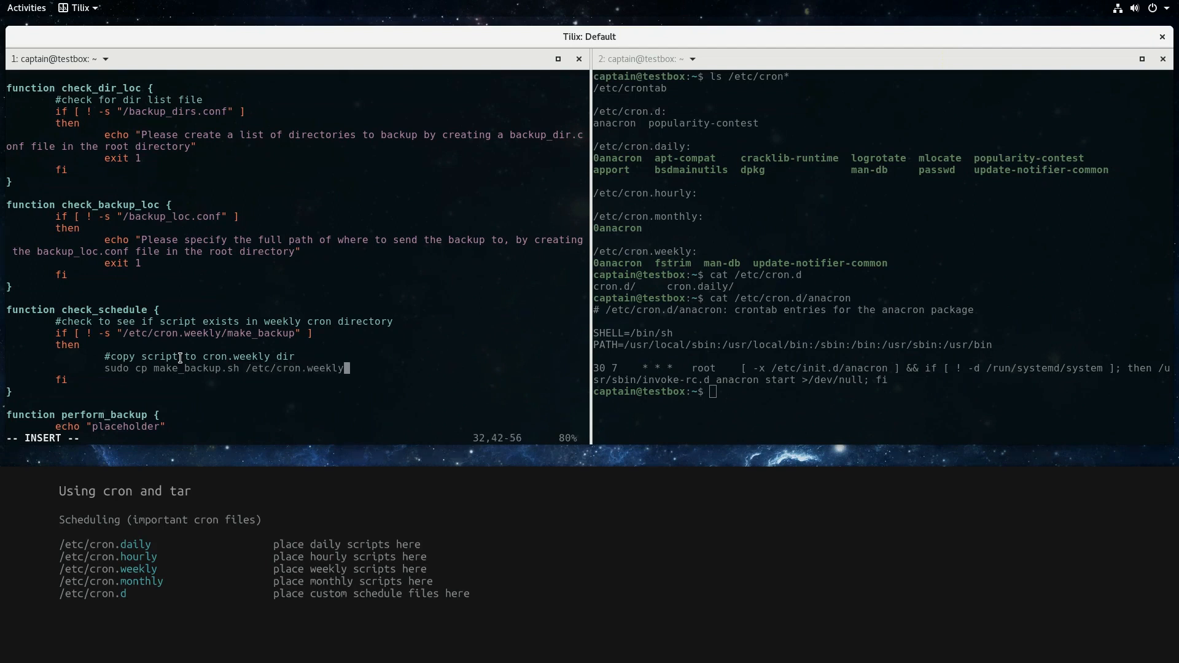
type("/make_backup")
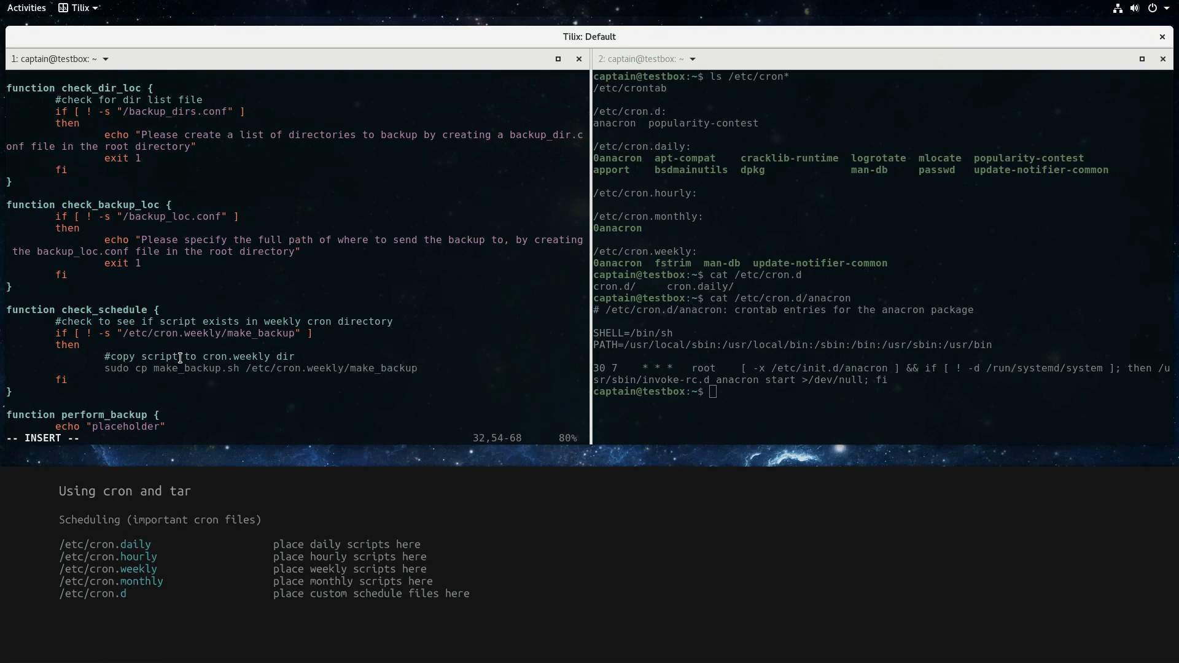
Echo that the script runs weekly with the exact run time in the /etc/crontab file
type("echo \"The backup schedule has been set to")
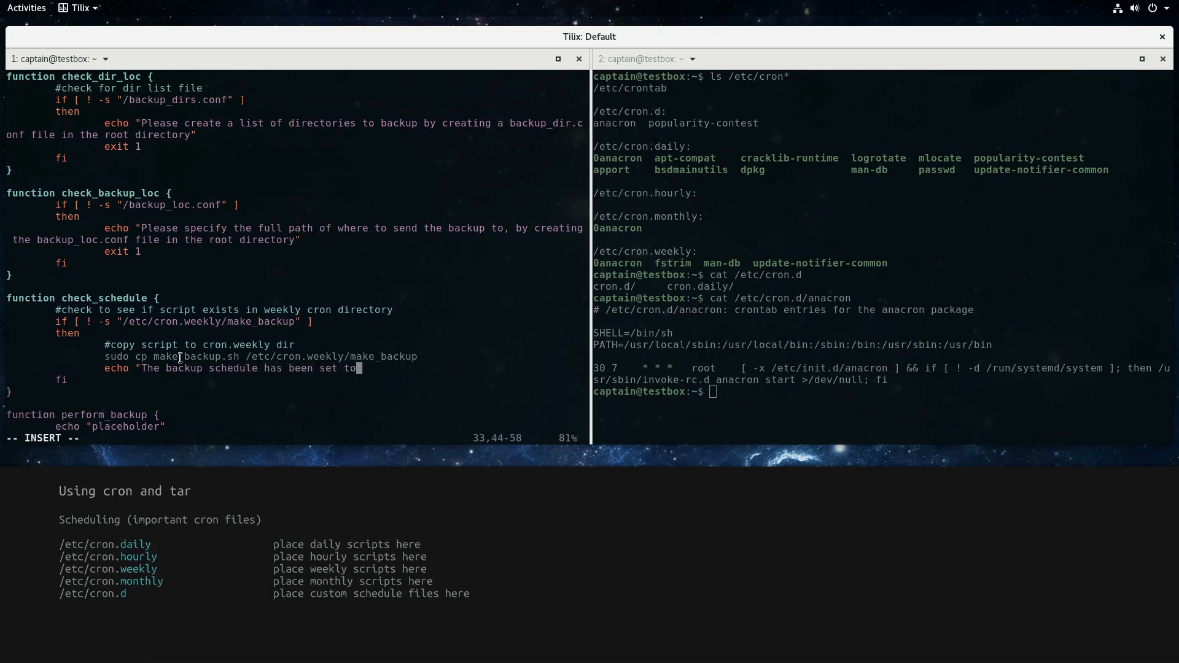
type("run weekly\"")
type("echo \"Th")
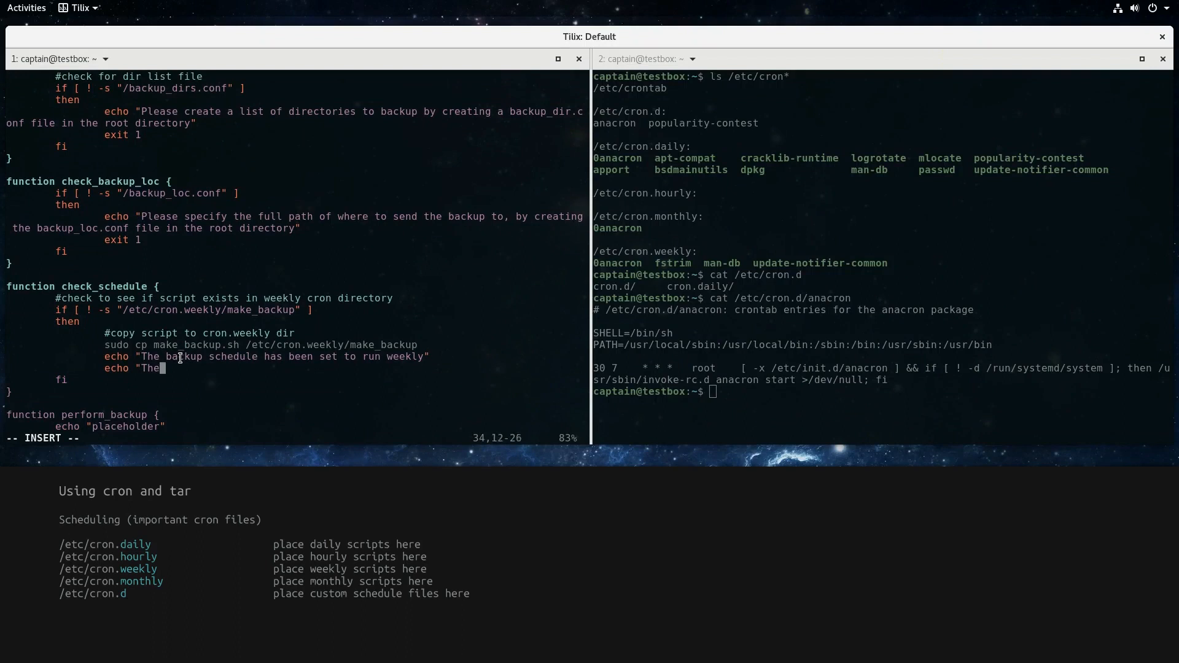
type("exact run time is in the")
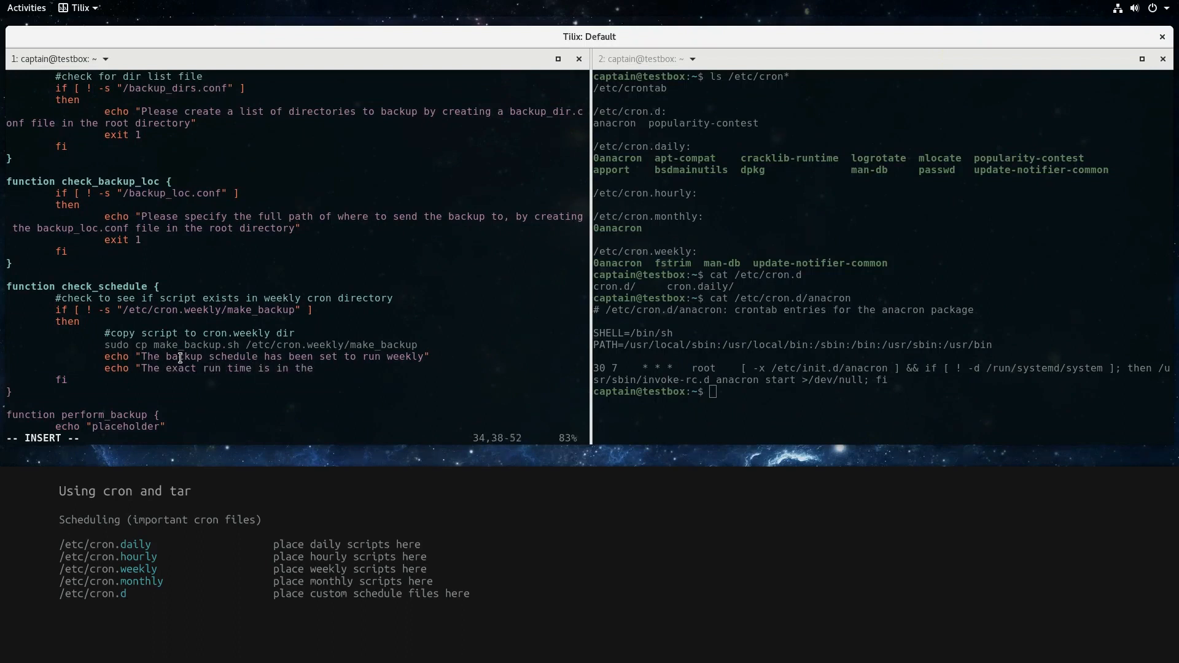
type("/etc/crontab file.\"")
type("exit 1")
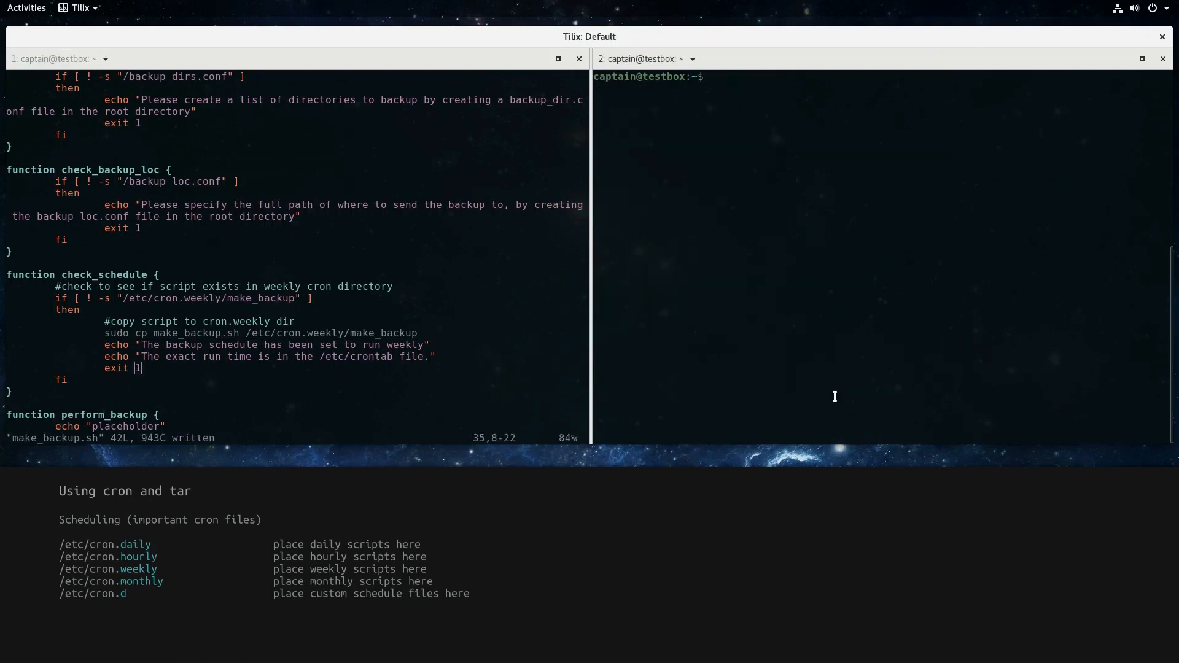
Show /etc/crontab in the right pane and mark the weekly job's run time (47 6 * * 7)
type("cat /etc/crontab")
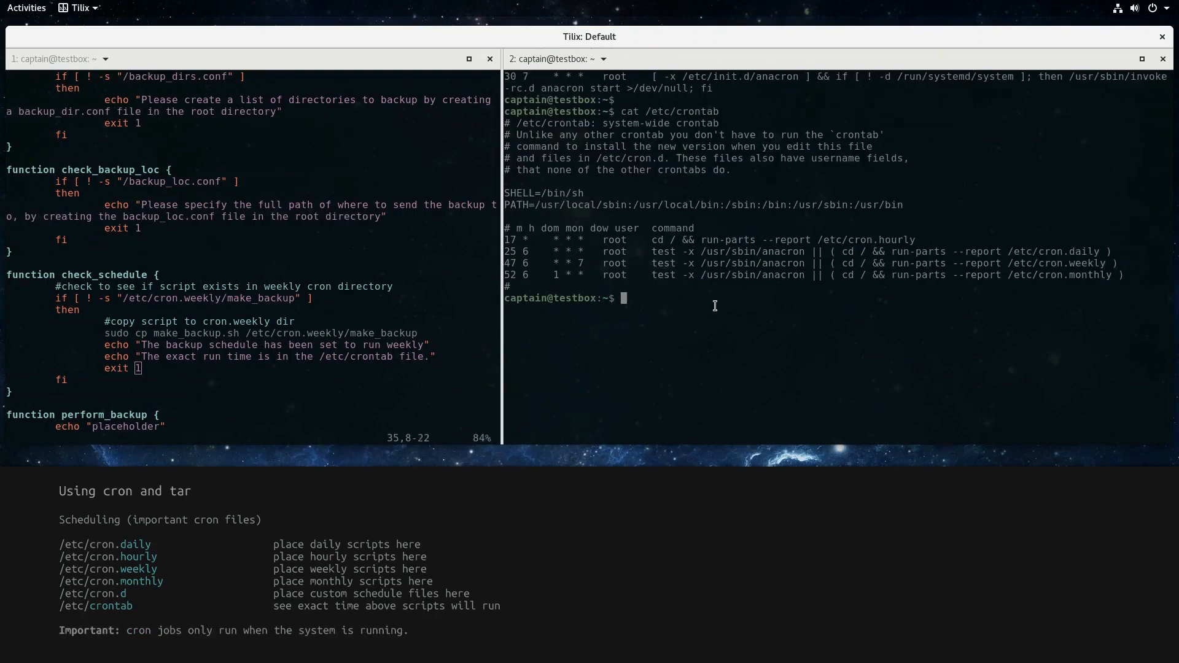
mouse_move(705, 288)
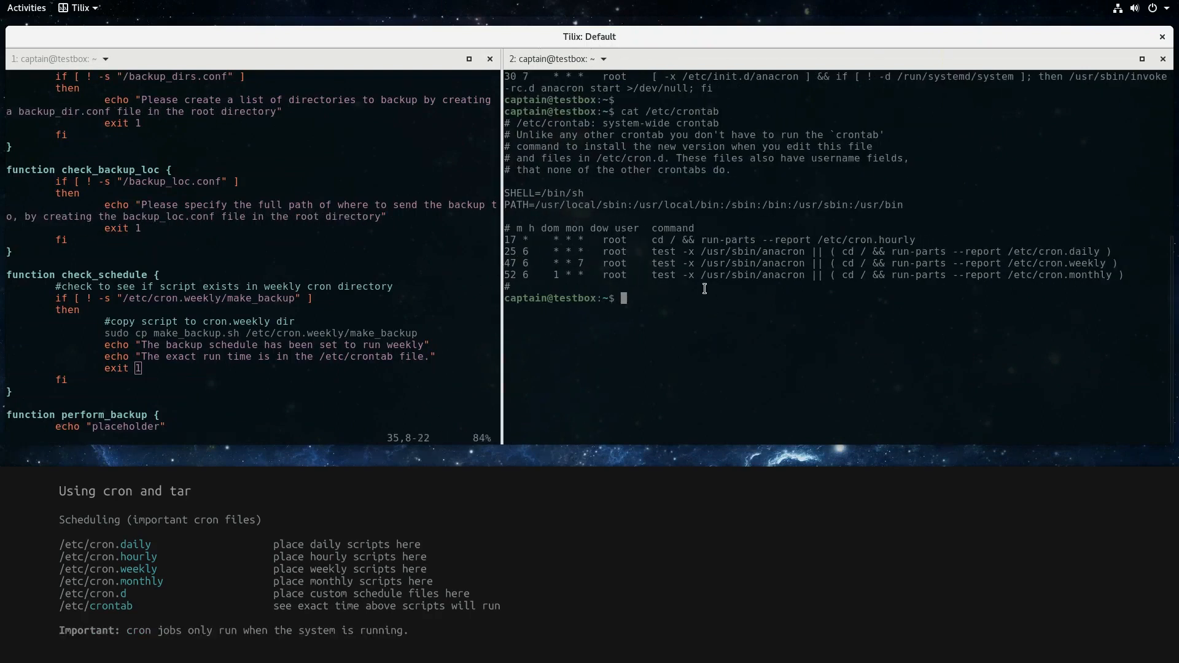
double_click(600, 229)
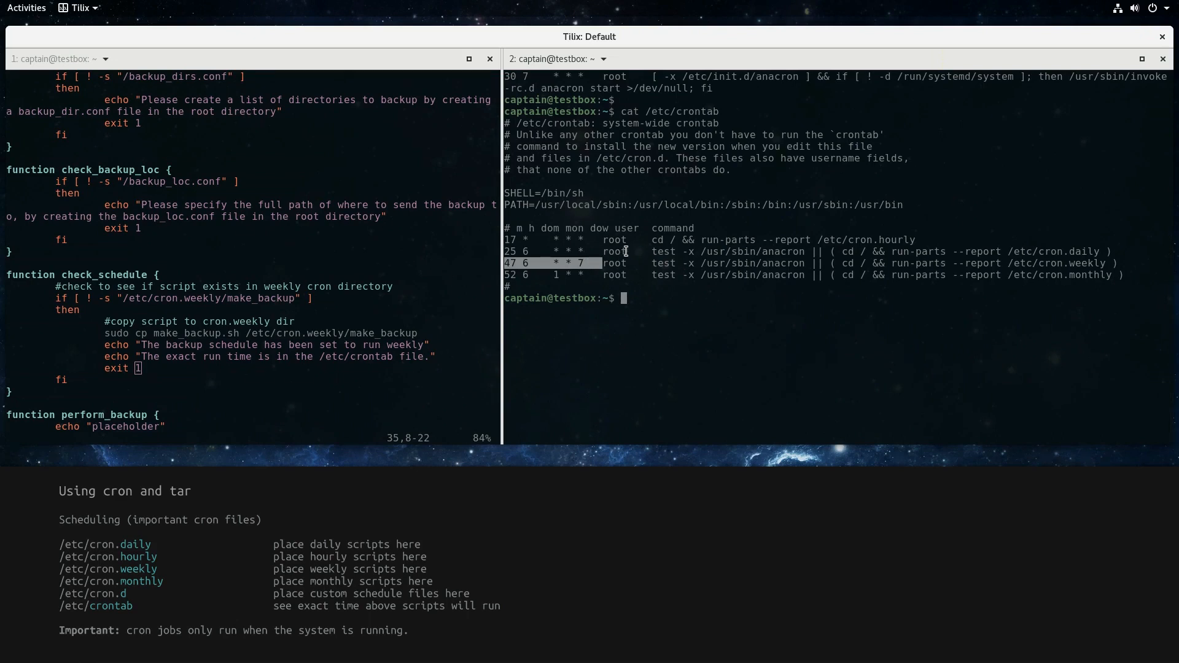
left_click_drag(502, 279, 681, 279)
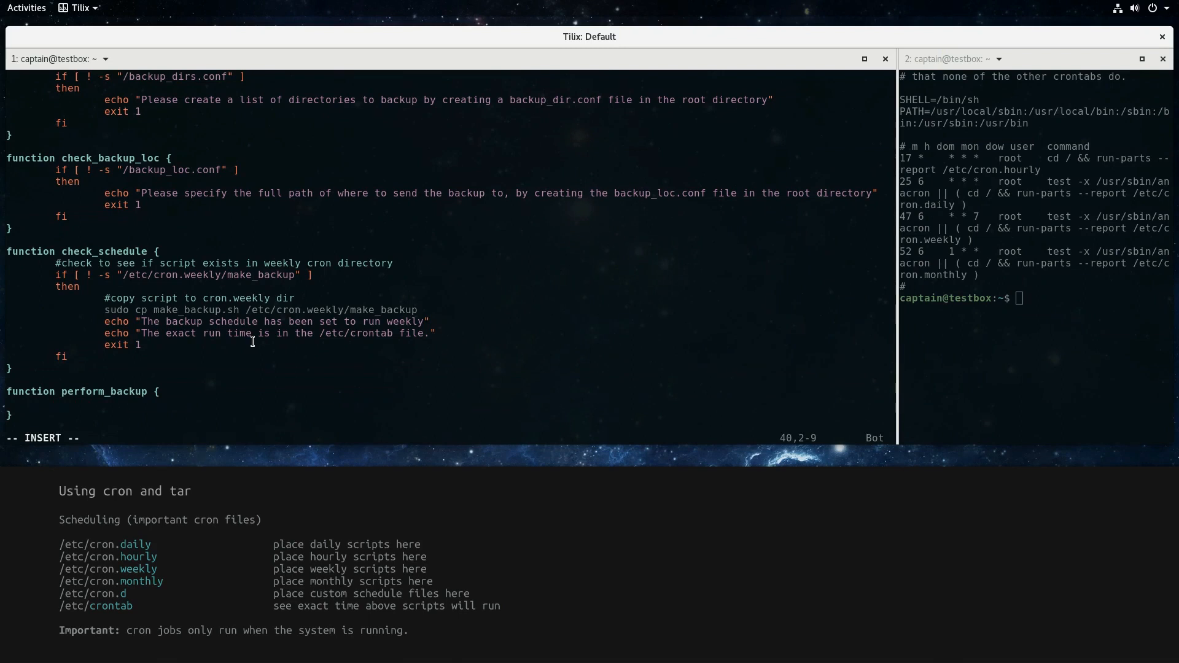
In perform_backup, read backup_path from $(cat /backup_loc.conf)
type("#get backup lo")
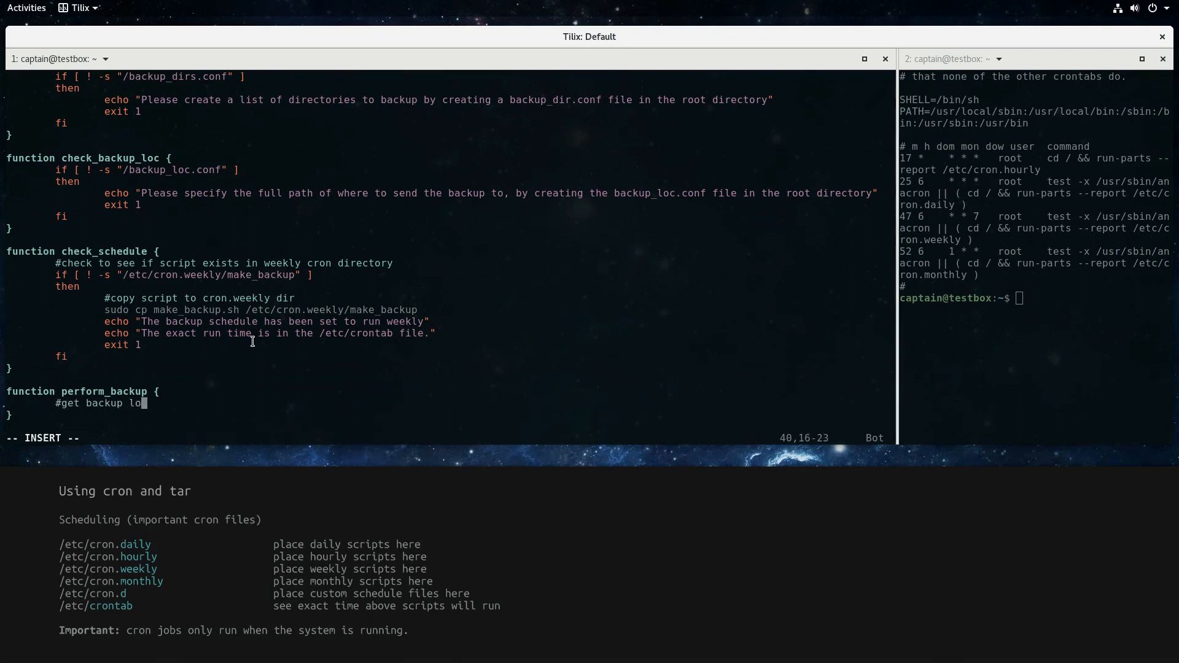
type("cation\\nbackup_path=")
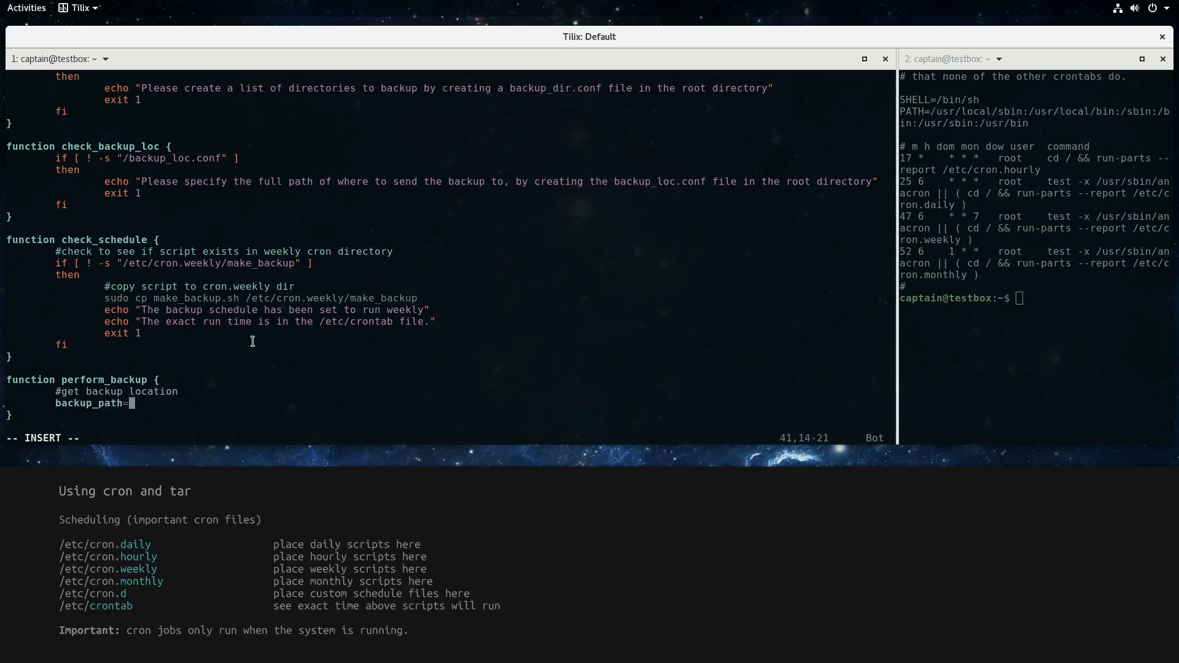
type("$(cat /backu")
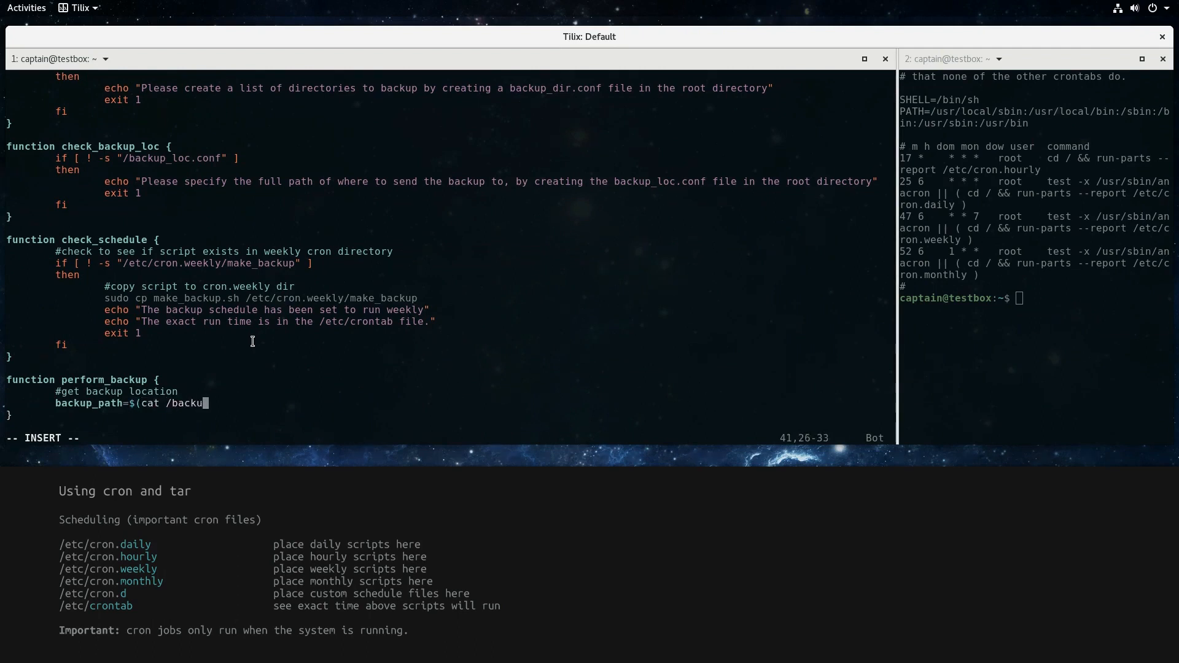
type("_loc.conf)")
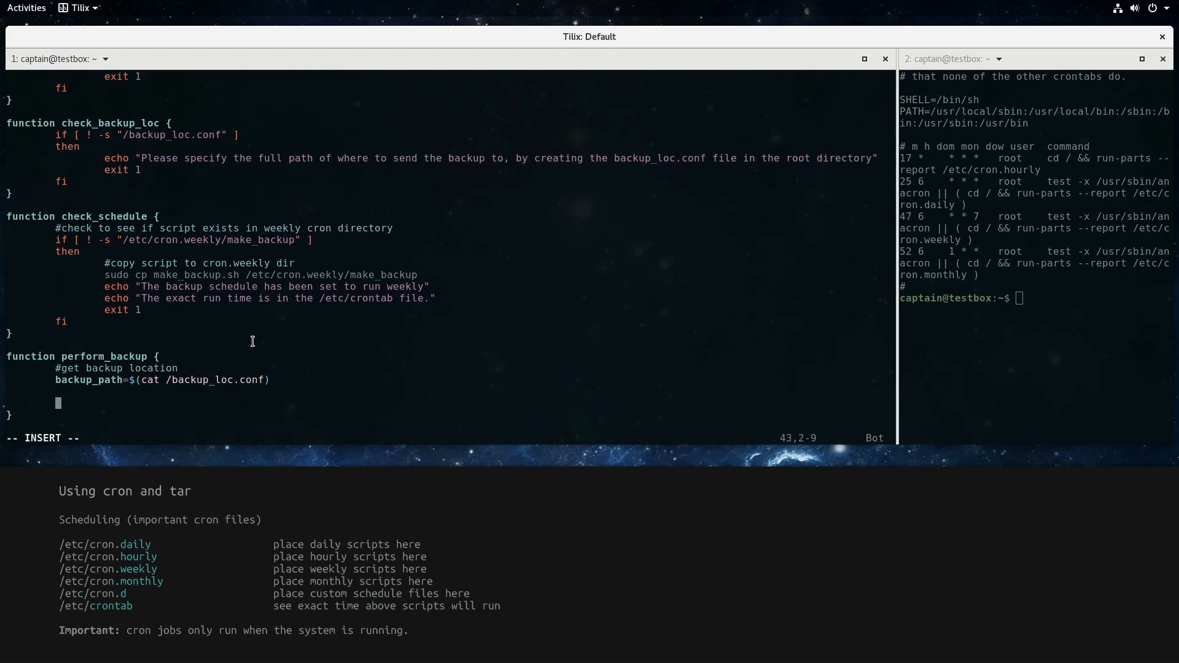
Write "Starting backup..." to $LOG_LOC and add a comment about archiving and compressing each dir
type("echo \"Starting backup")
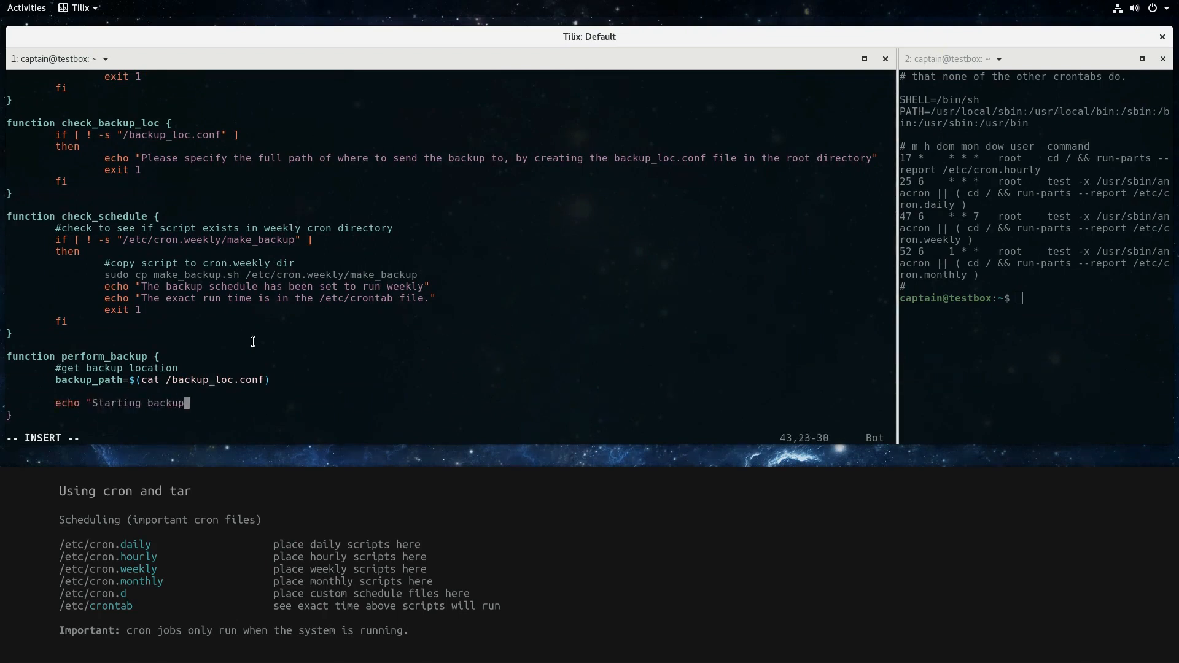
type("...\" > $")
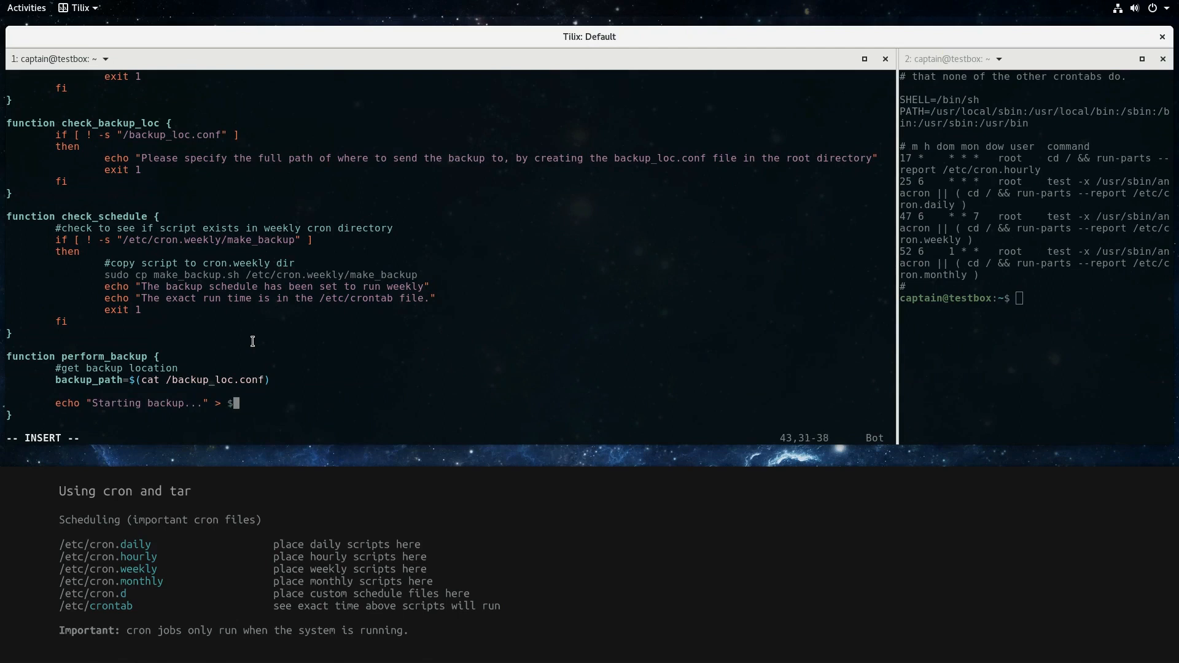
type("LOG_LOC")
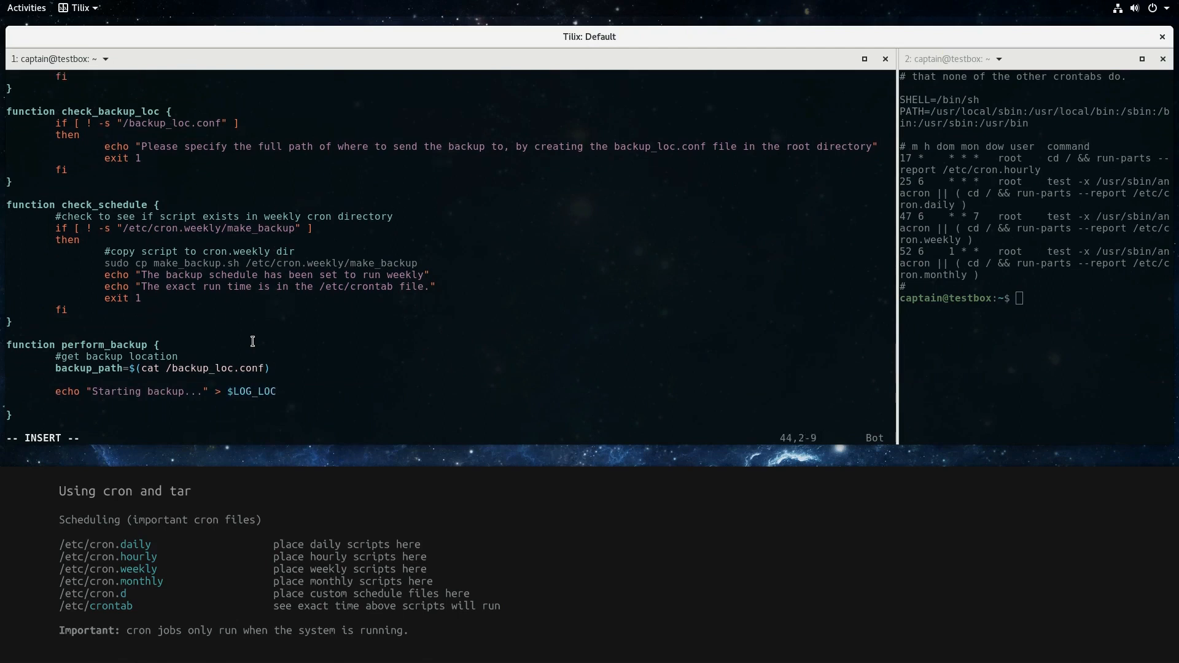
type("#for each dir")
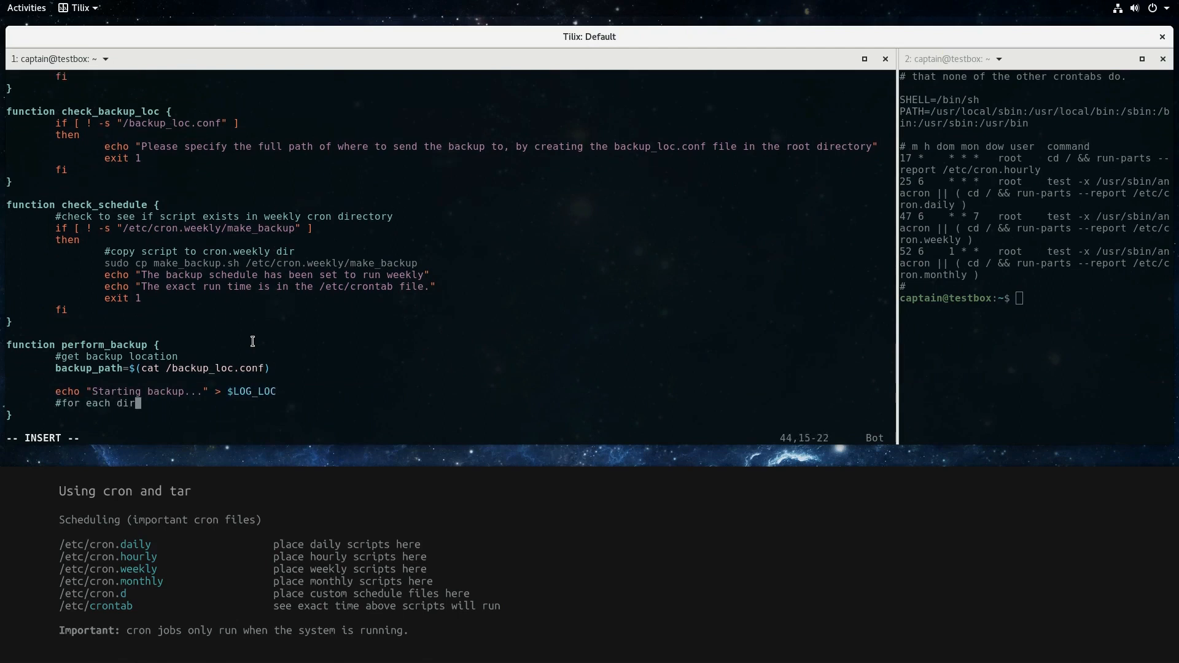
type(", archive and compress to backup location")
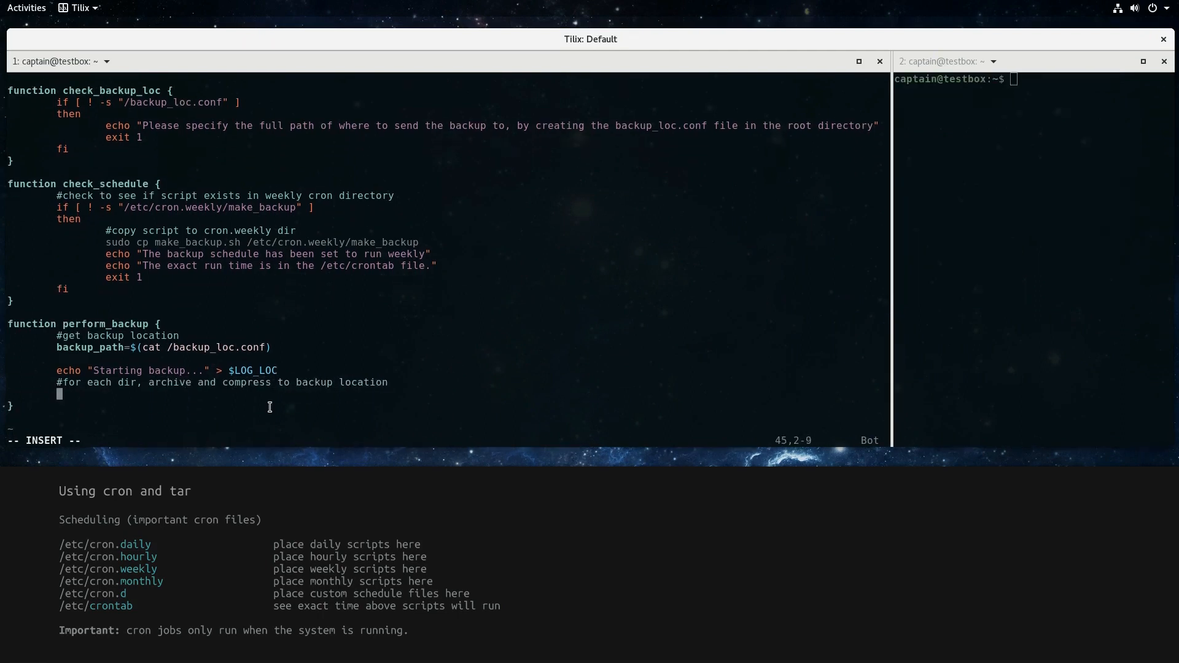
Add a while read dir_path loop fed from /backup_dirs.conf
type("wh")
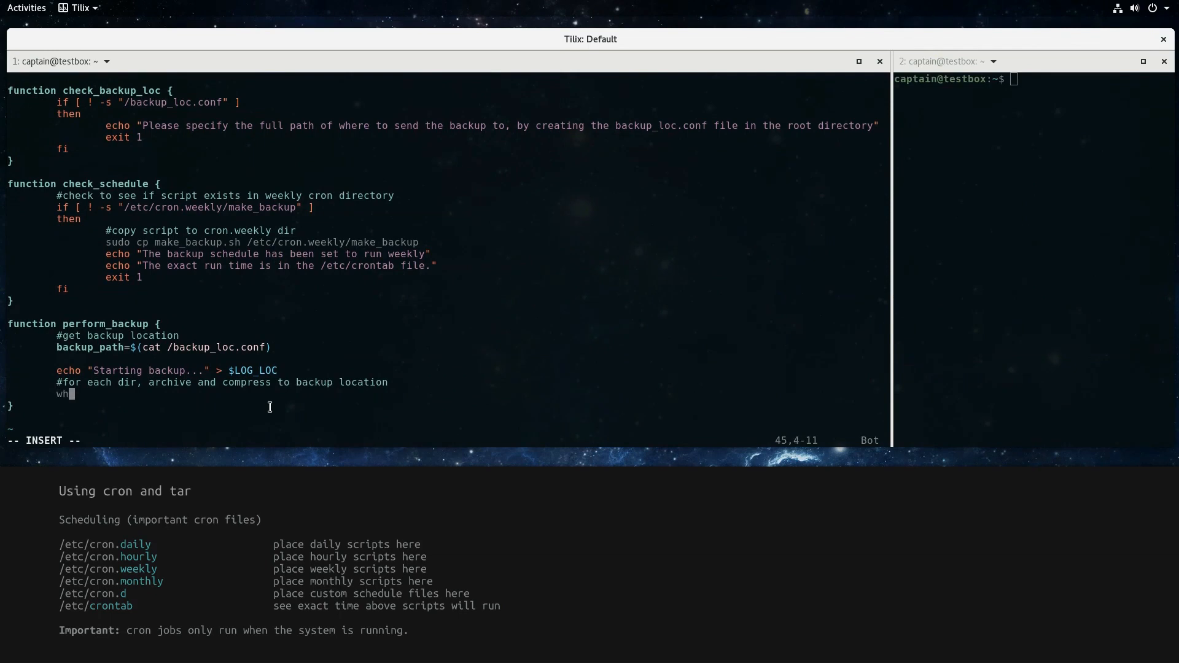
type("ile")
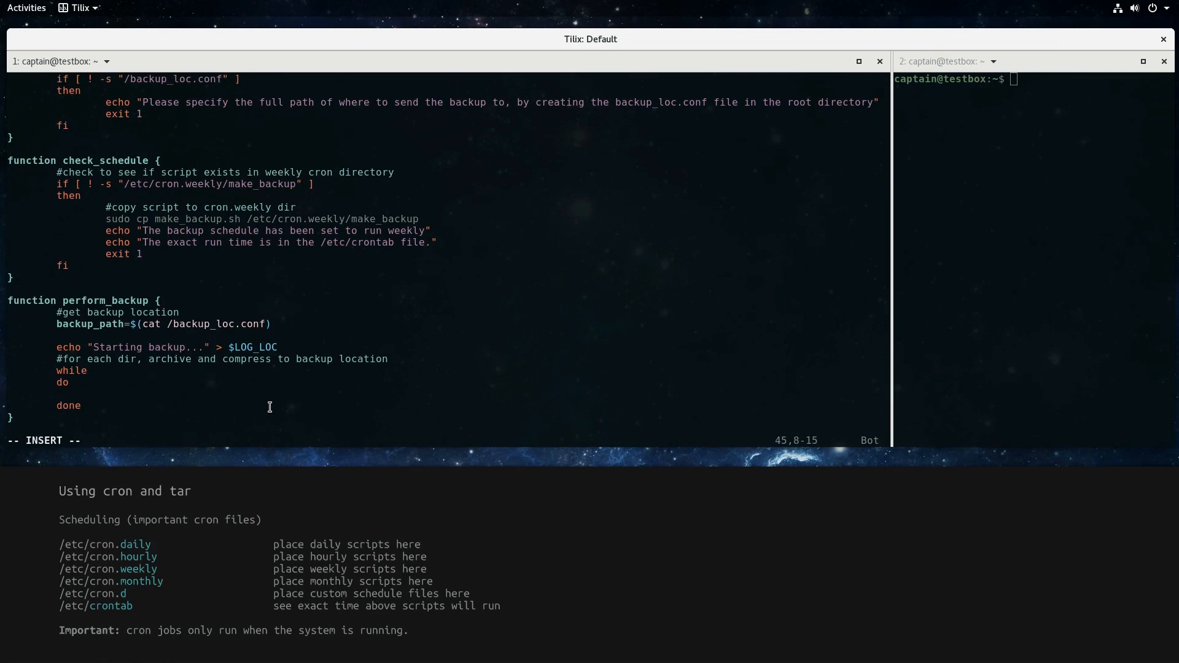
type("read di")
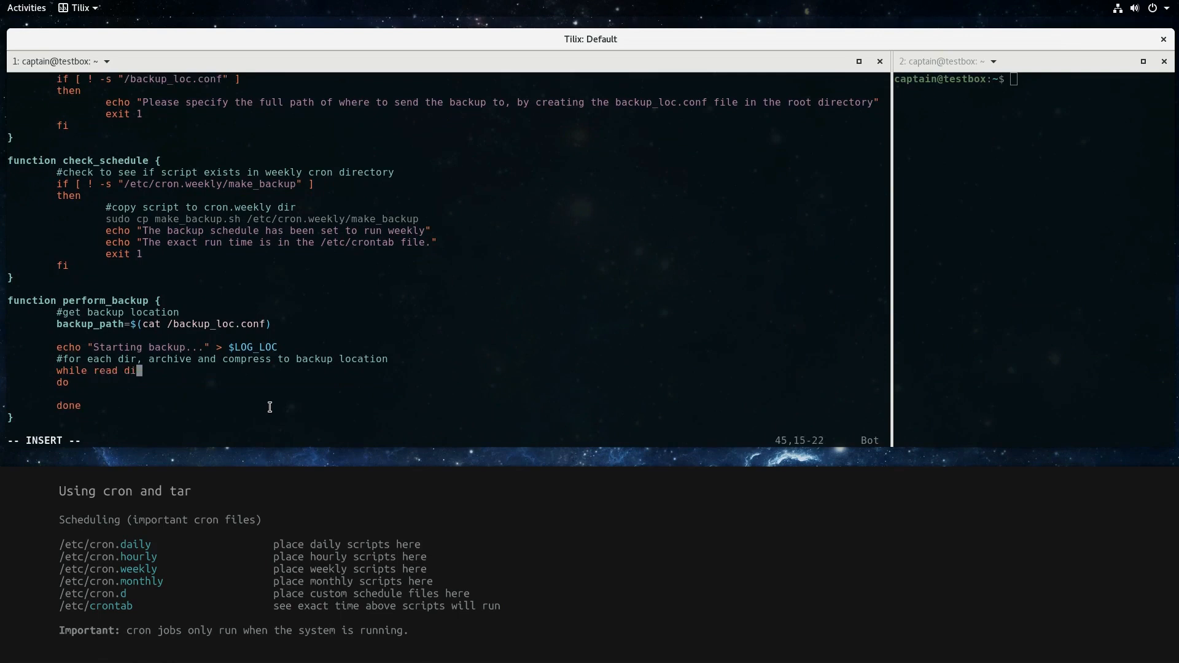
type("r_path")
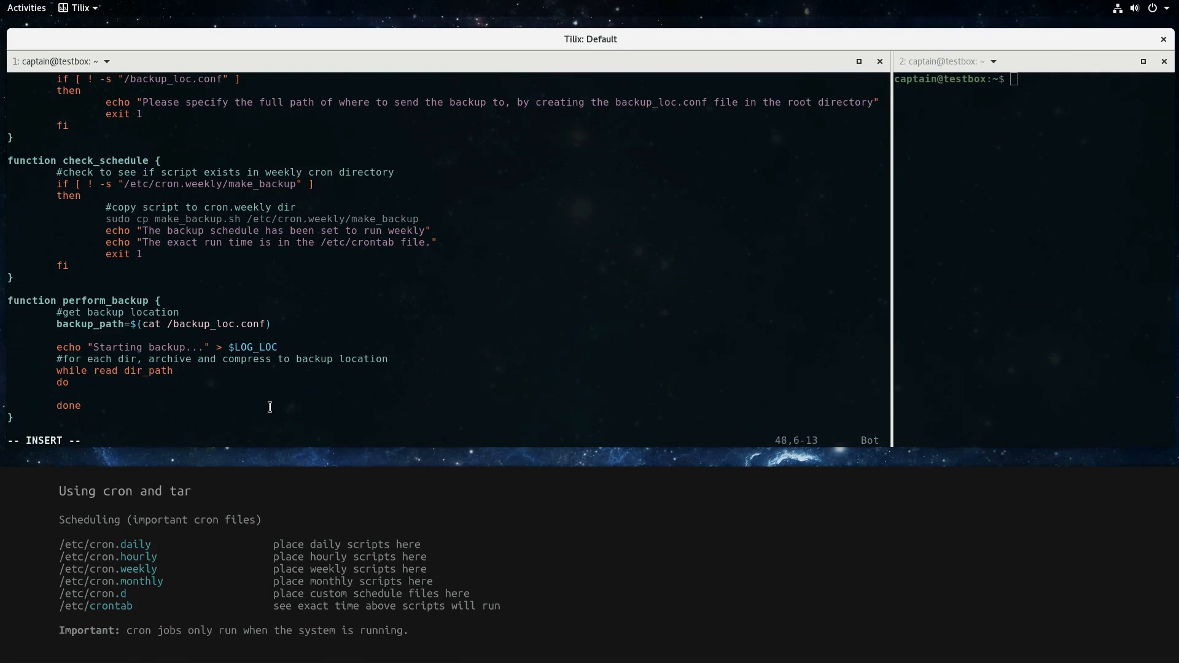
type("\" \"")
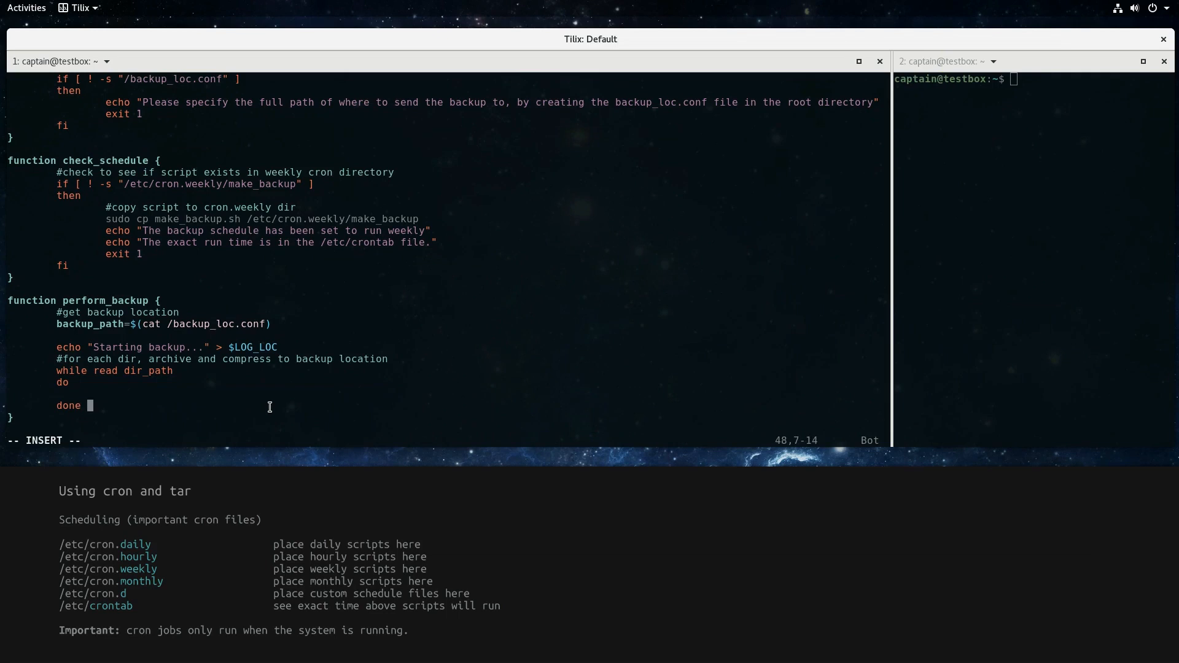
type("< /backup_d")
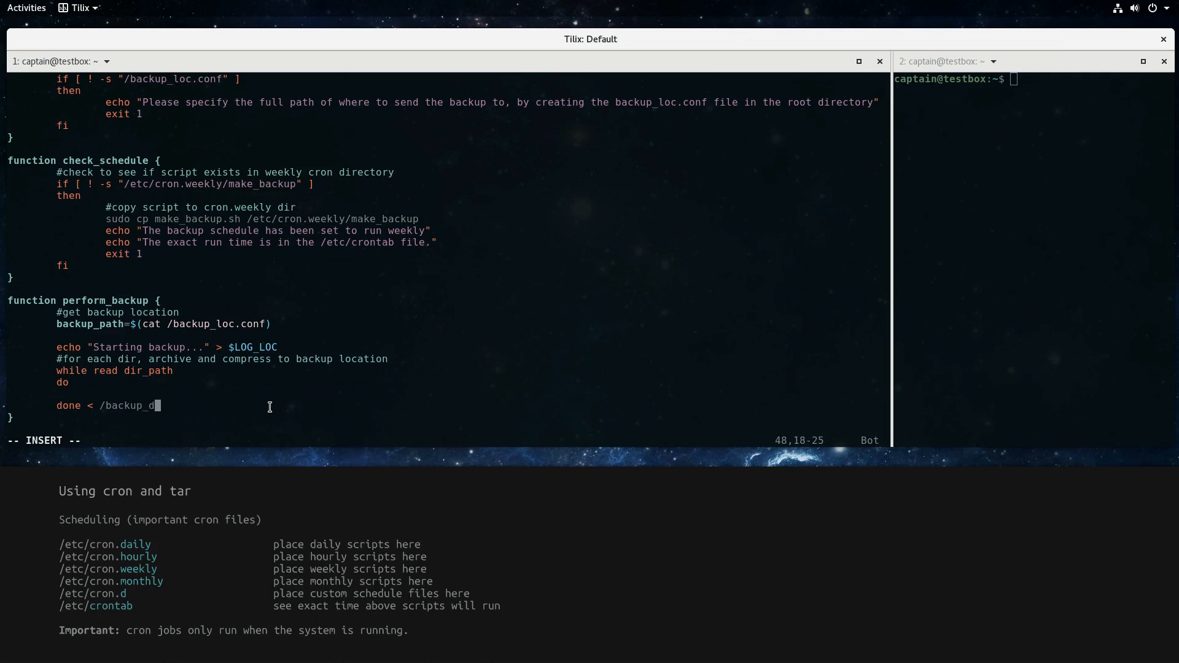
type("irs.conf")
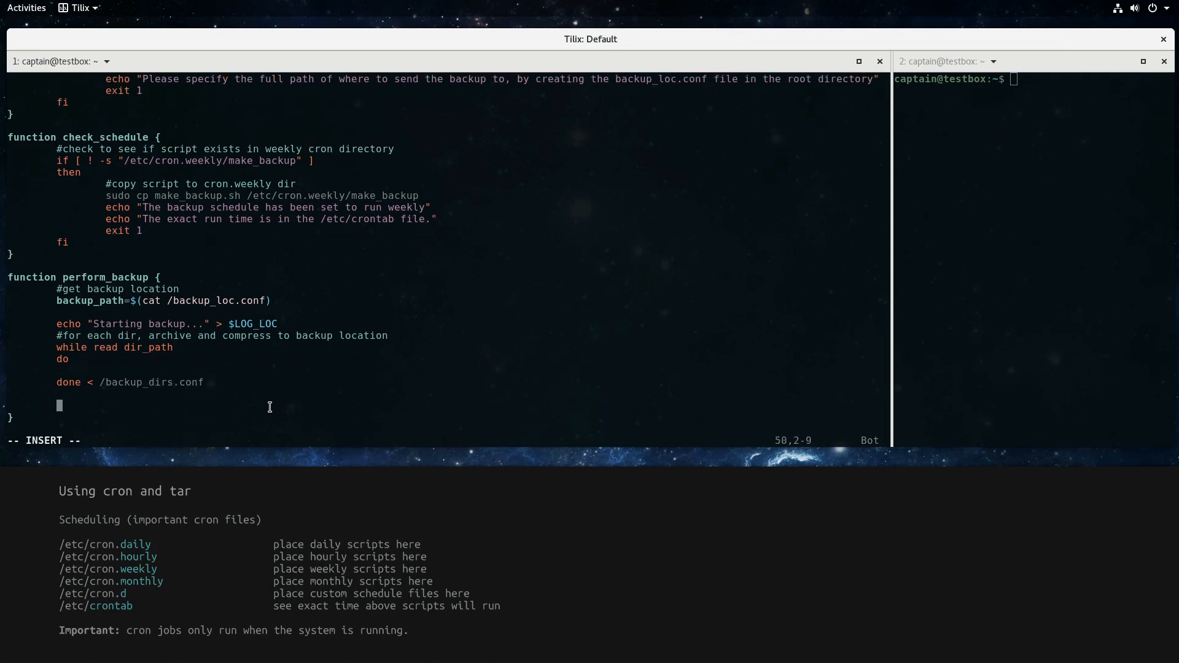
Append "Backup complete at:" and the date to $LOG_LOC, end the functions section, and save
type("echo \"Backup com")
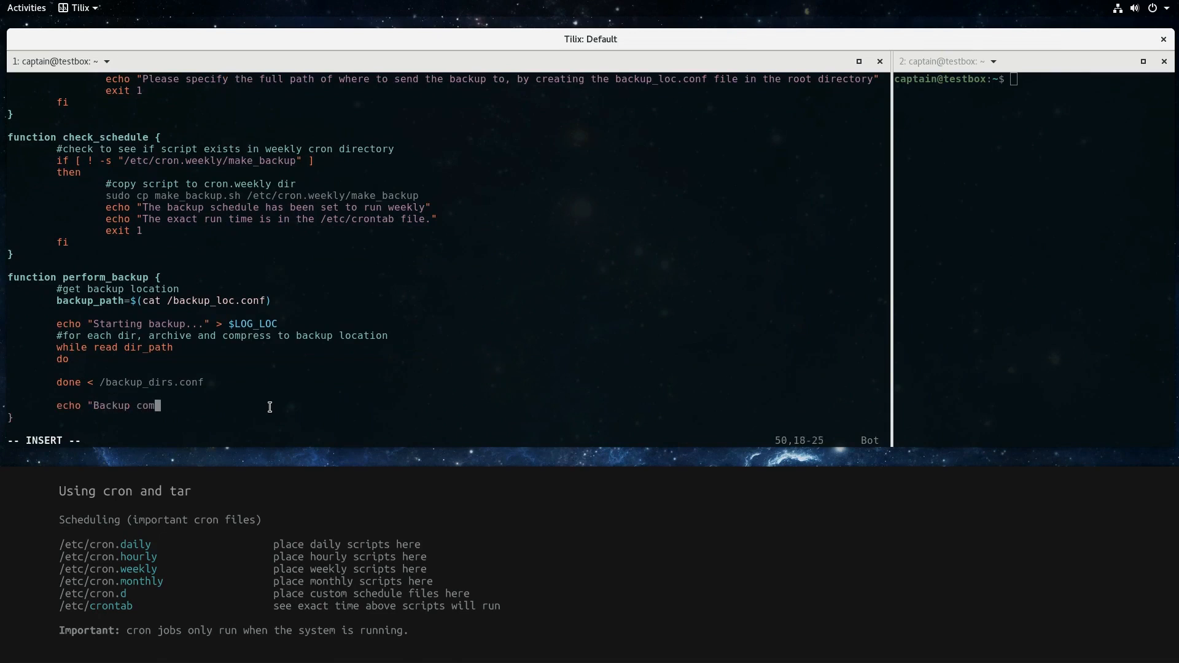
type("plete at:\" >> L")
type("date >> $")
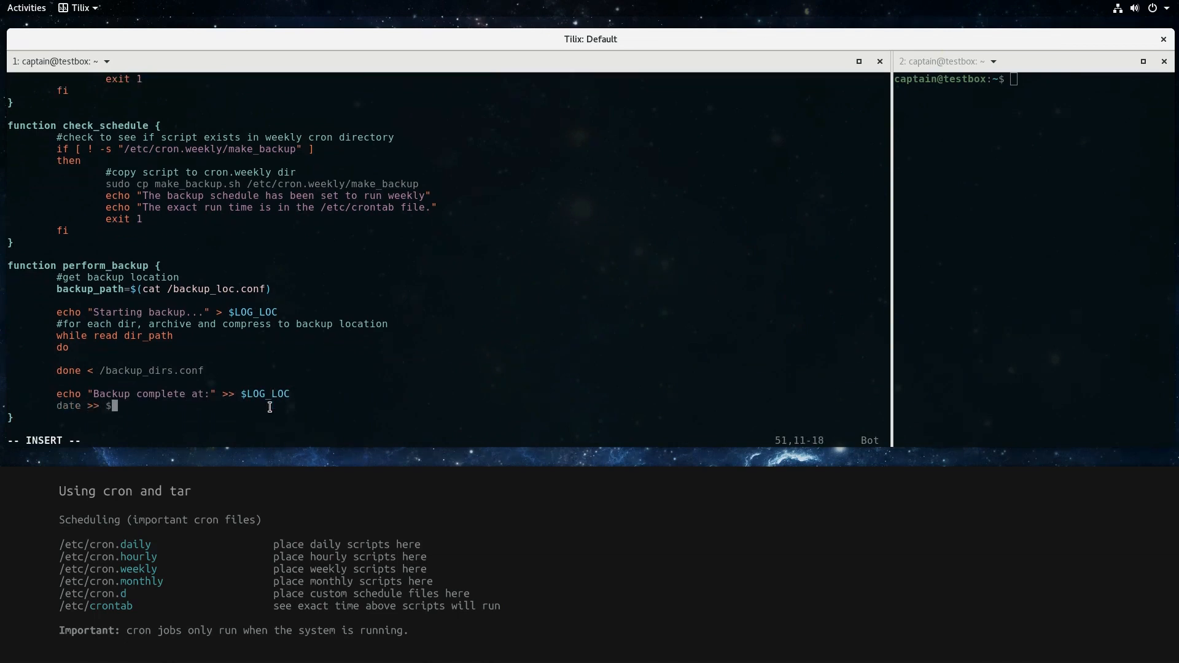
type("LOG_LOC")
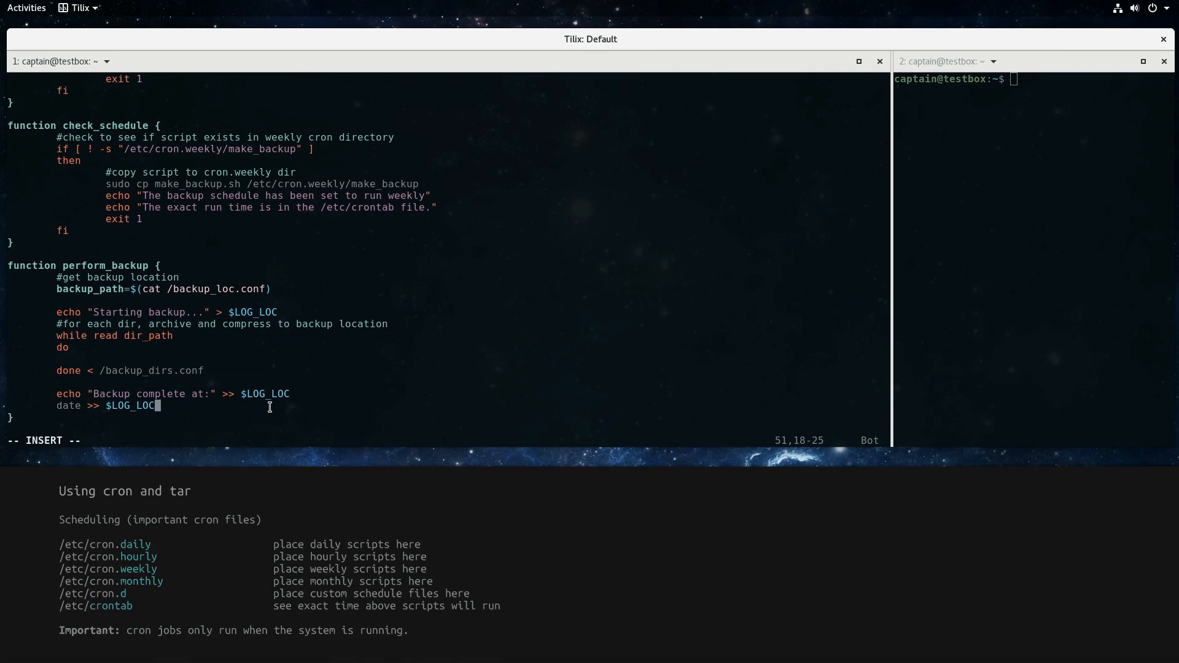
type("## end fun")
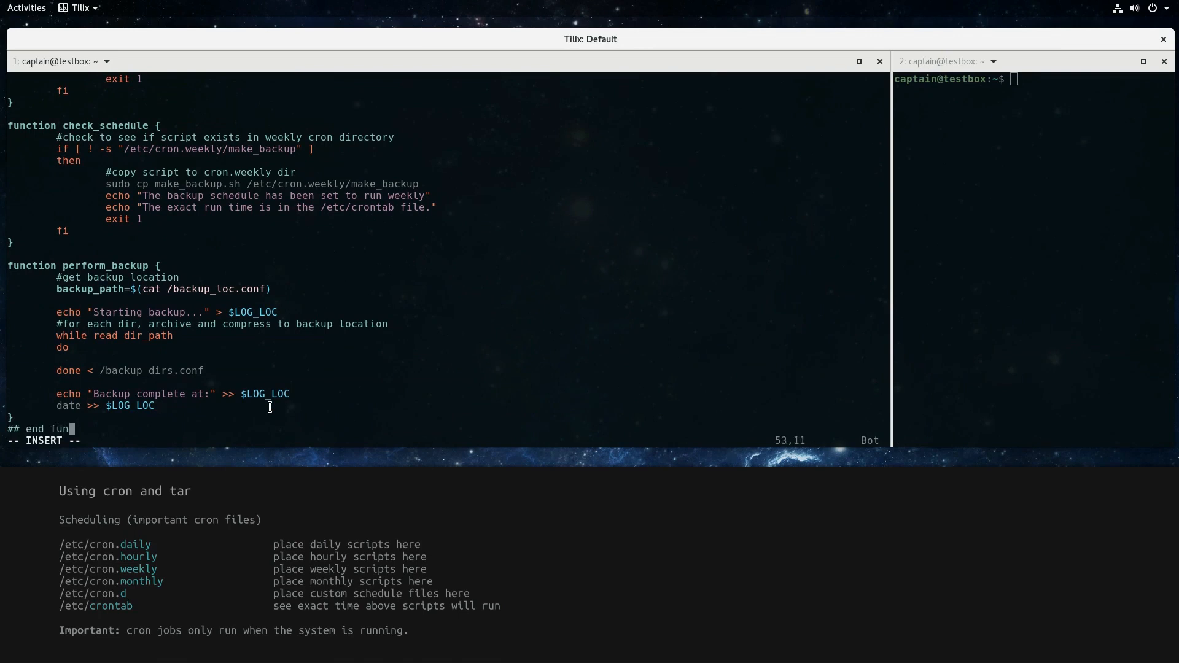
key("gg")
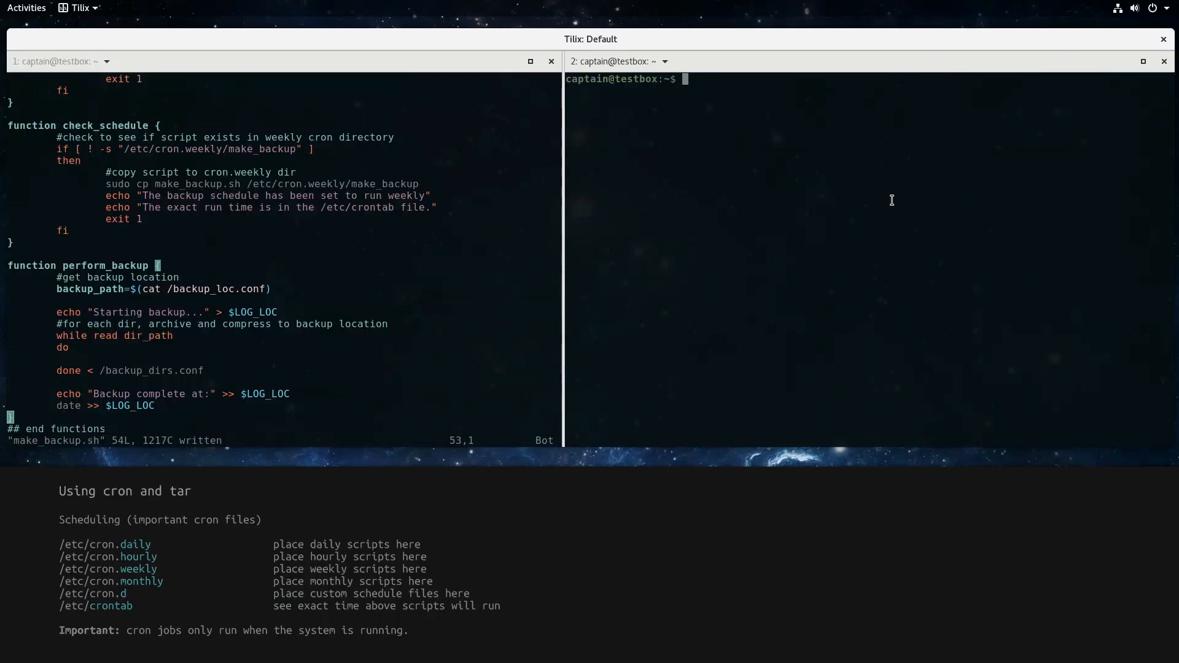
View tar --help through less in the right pane
type("tar --")
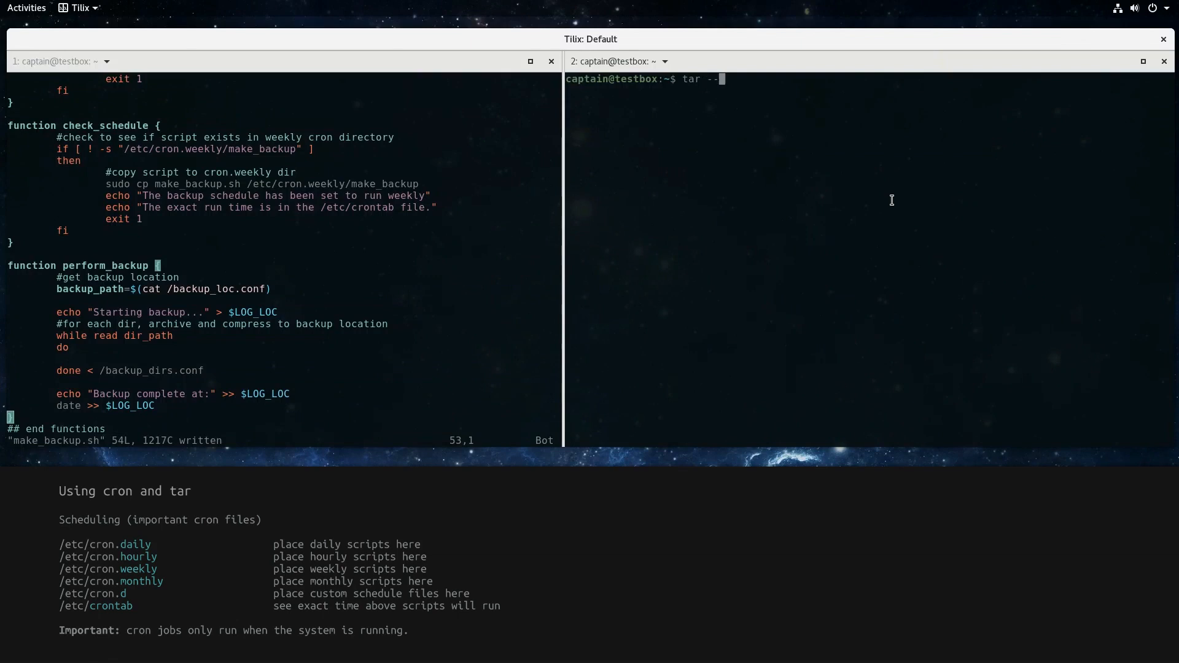
type("help | les")
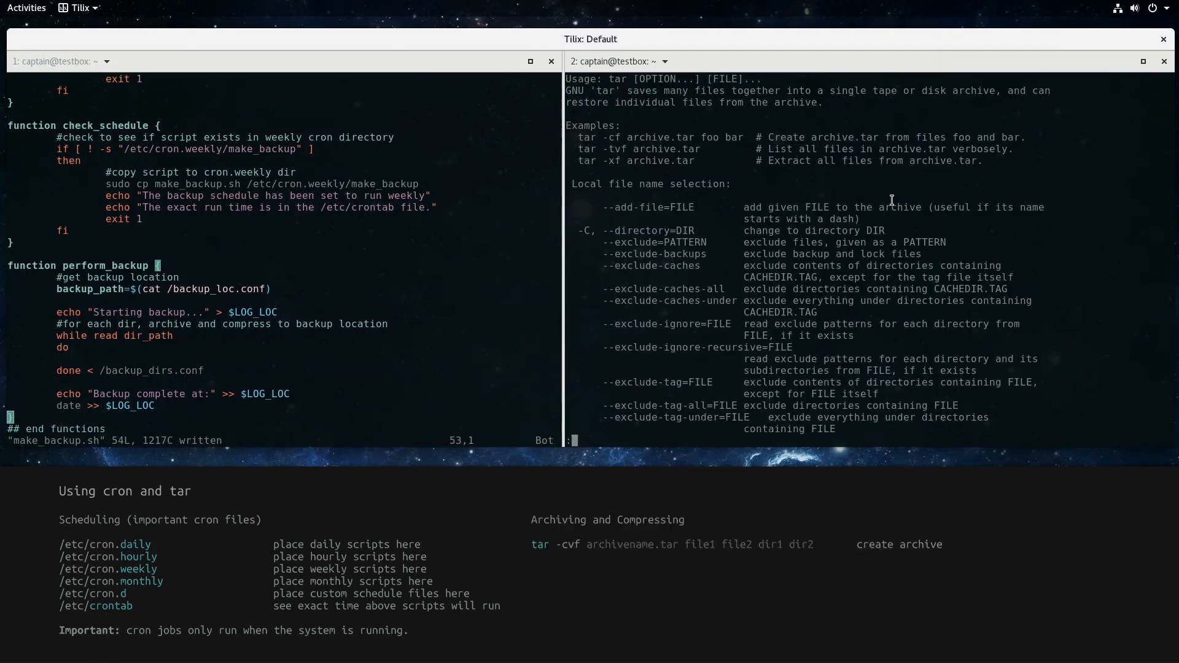
mouse_move(673, 119)
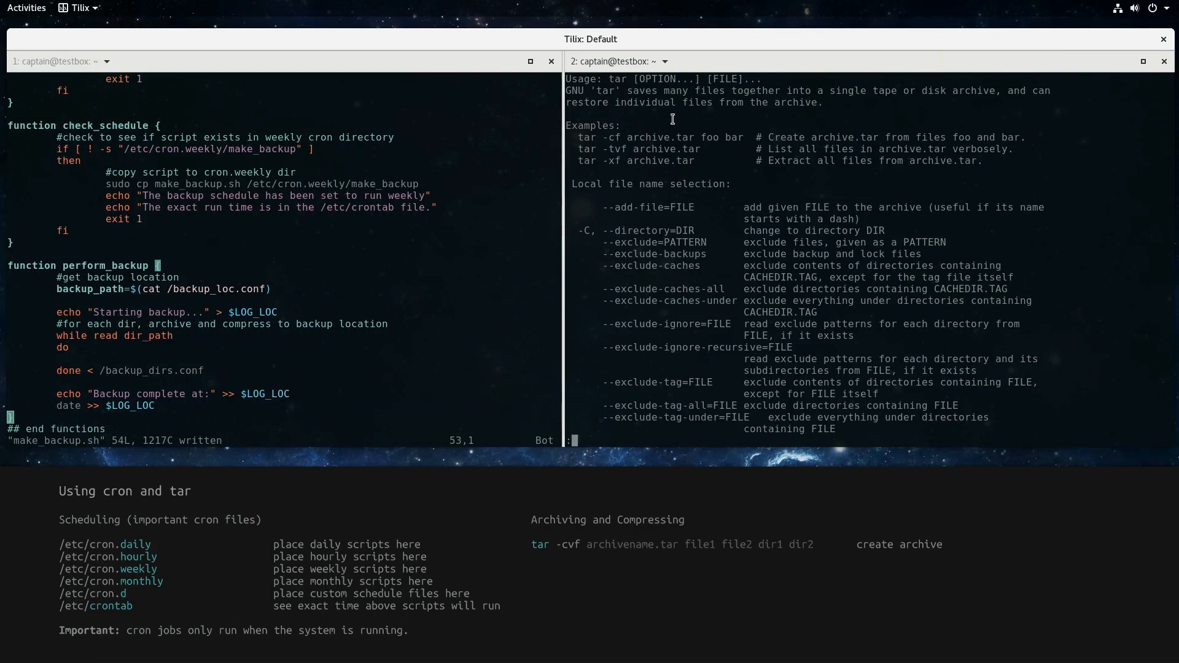
mouse_move(993, 164)
type("sudo")
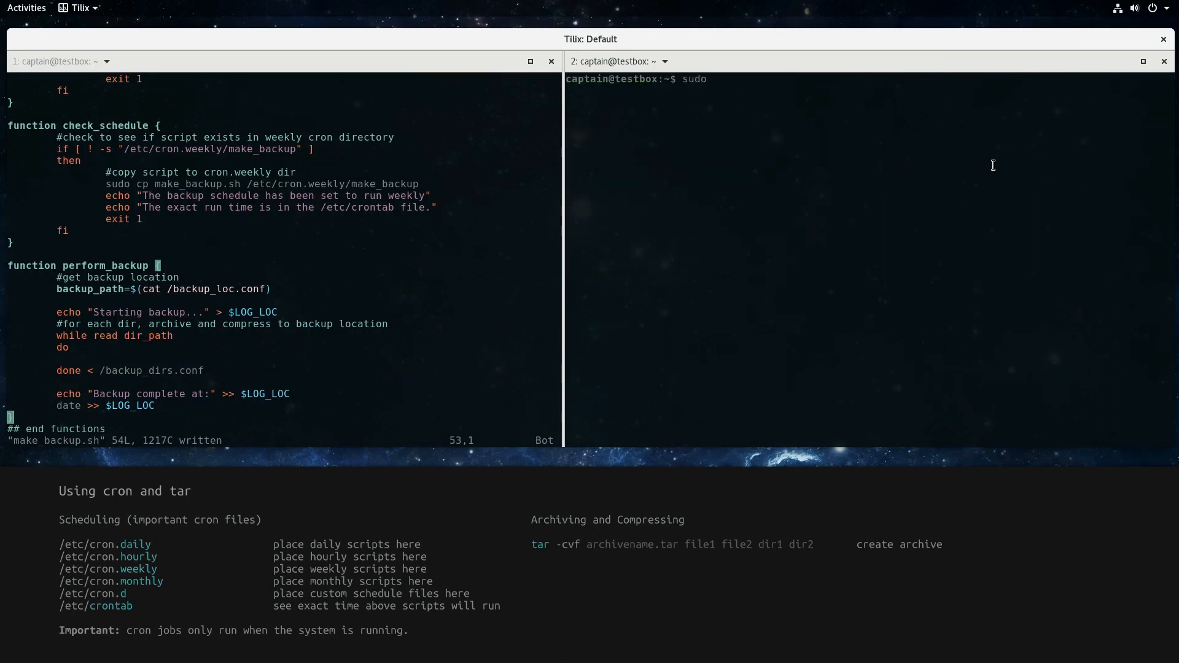
Create archive1.tar from /home/homer with tar -cvf and list the home directory
type("tar -c")
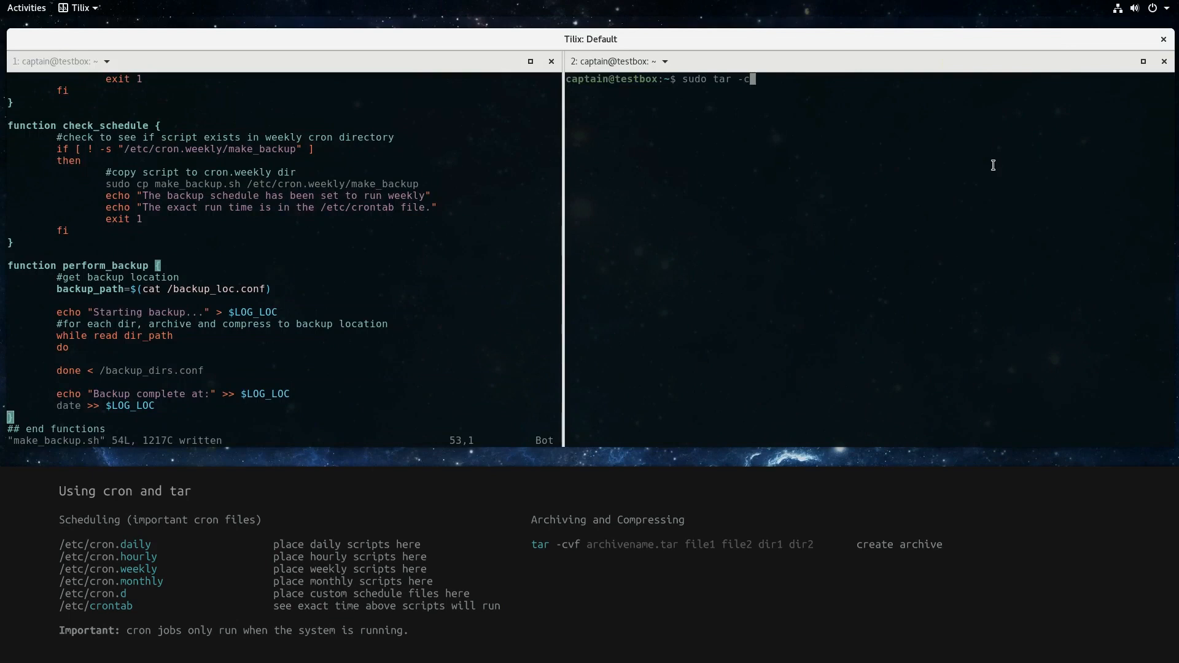
type("vf archi")
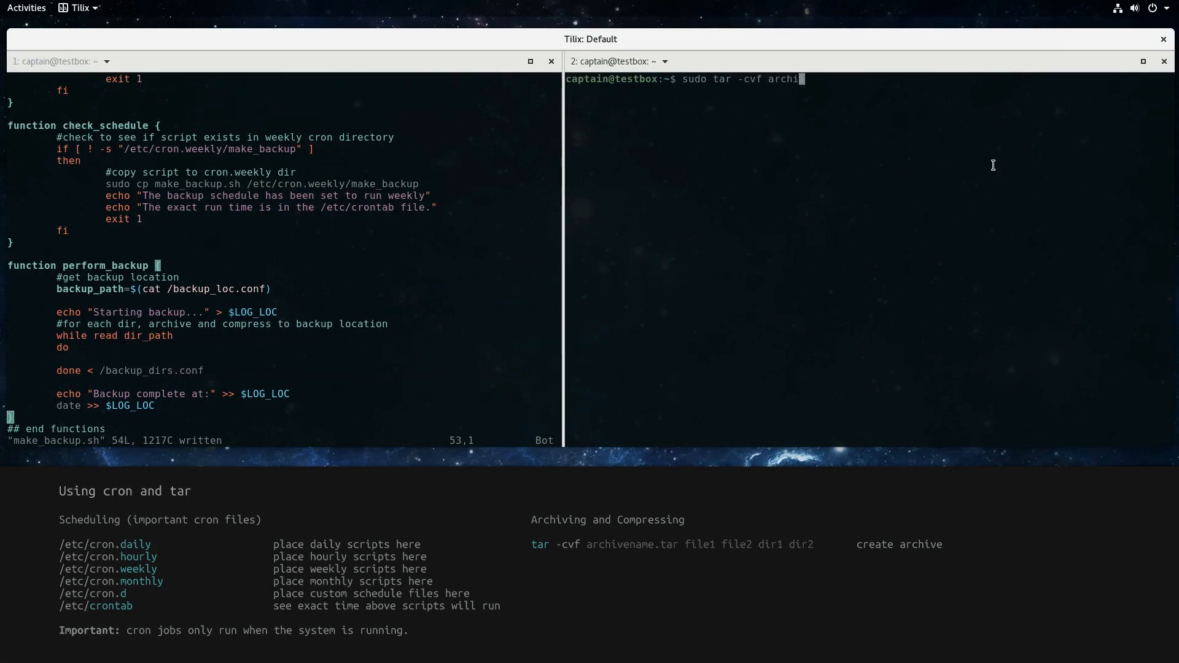
type("ve1.tar /")
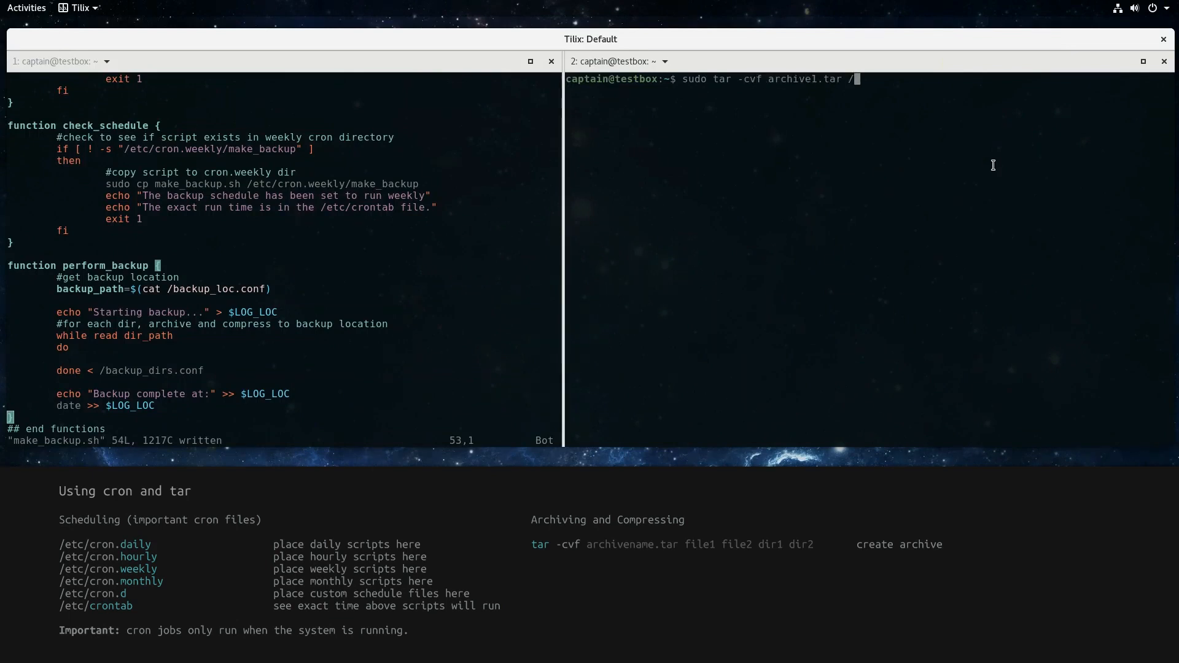
type("home/homer")
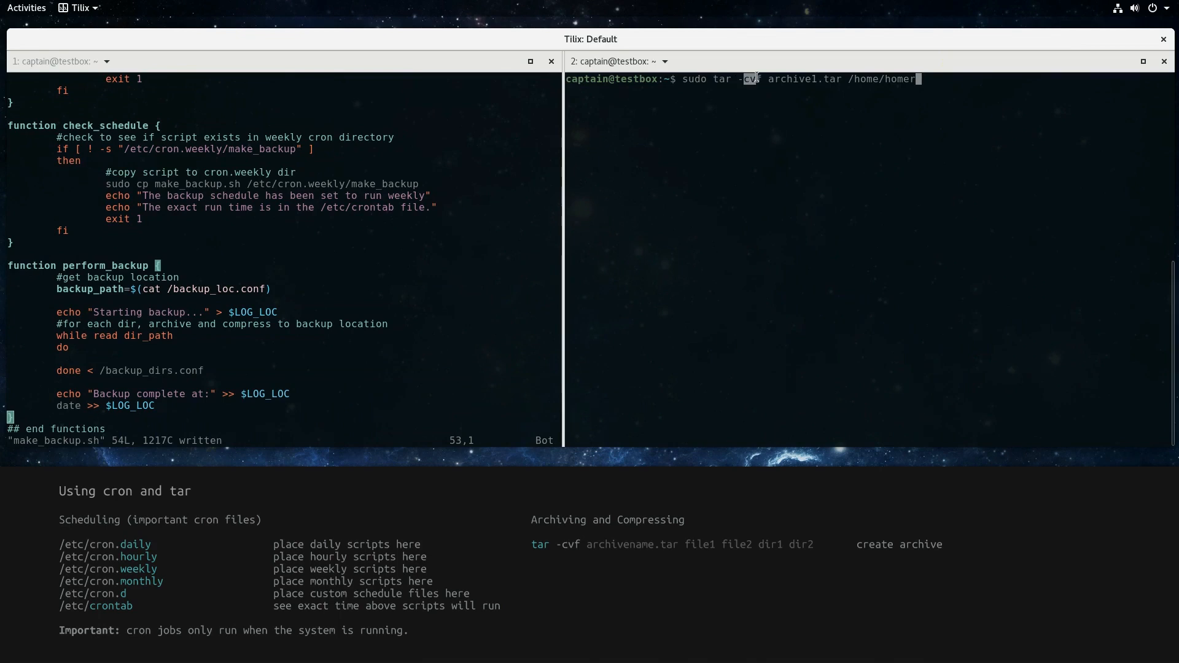
mouse_move(816, 148)
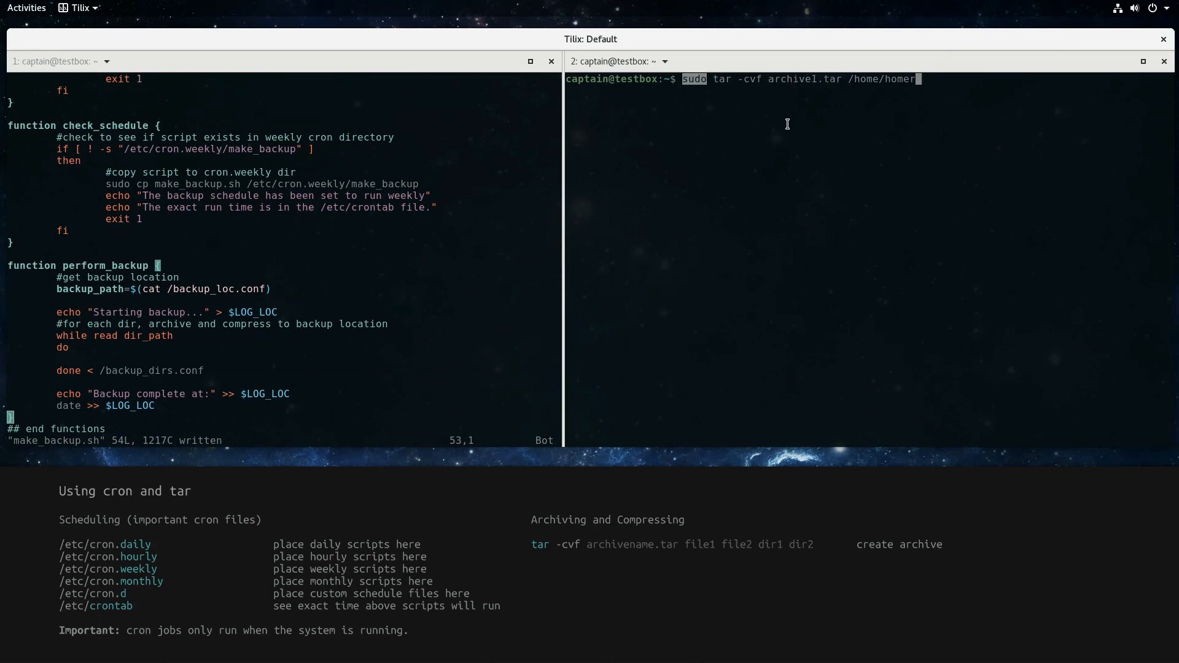
key("Return")
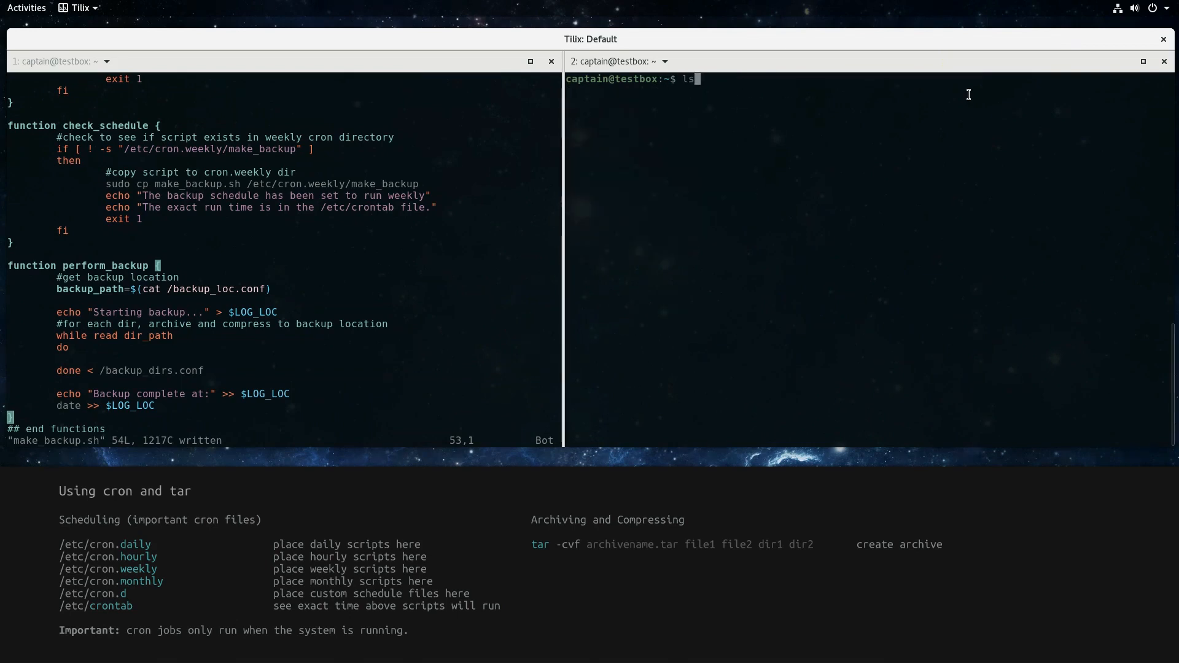
key("Return")
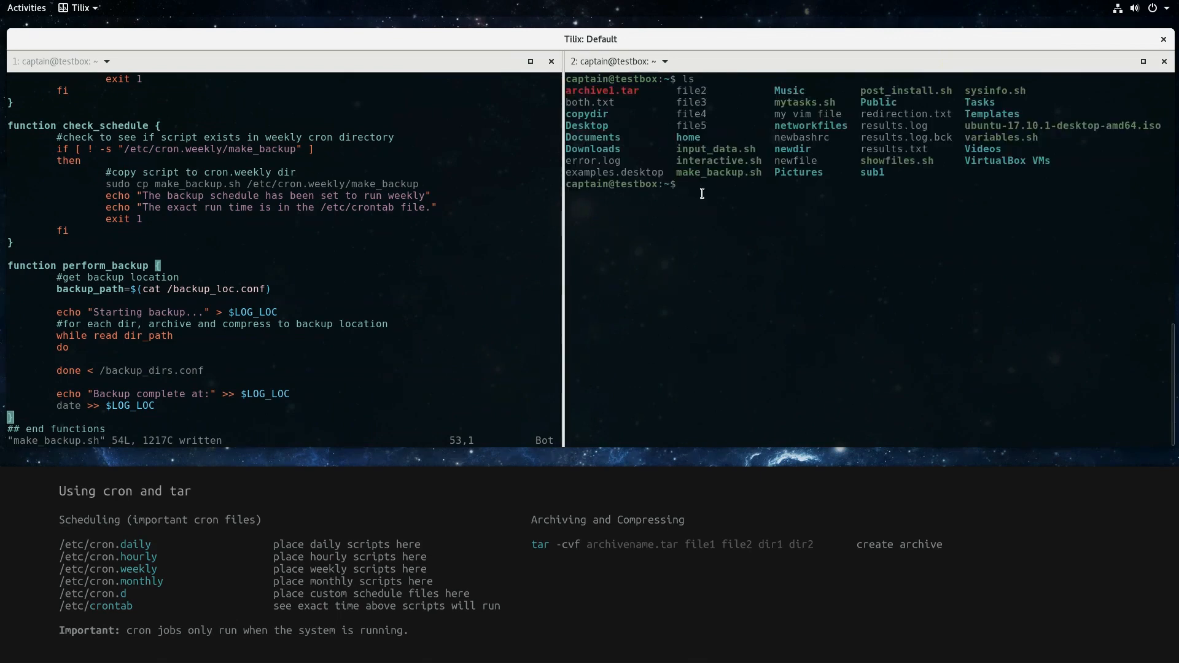
List the contents of archive1.tar with tar -tf, then clear the terminal
type("tar")
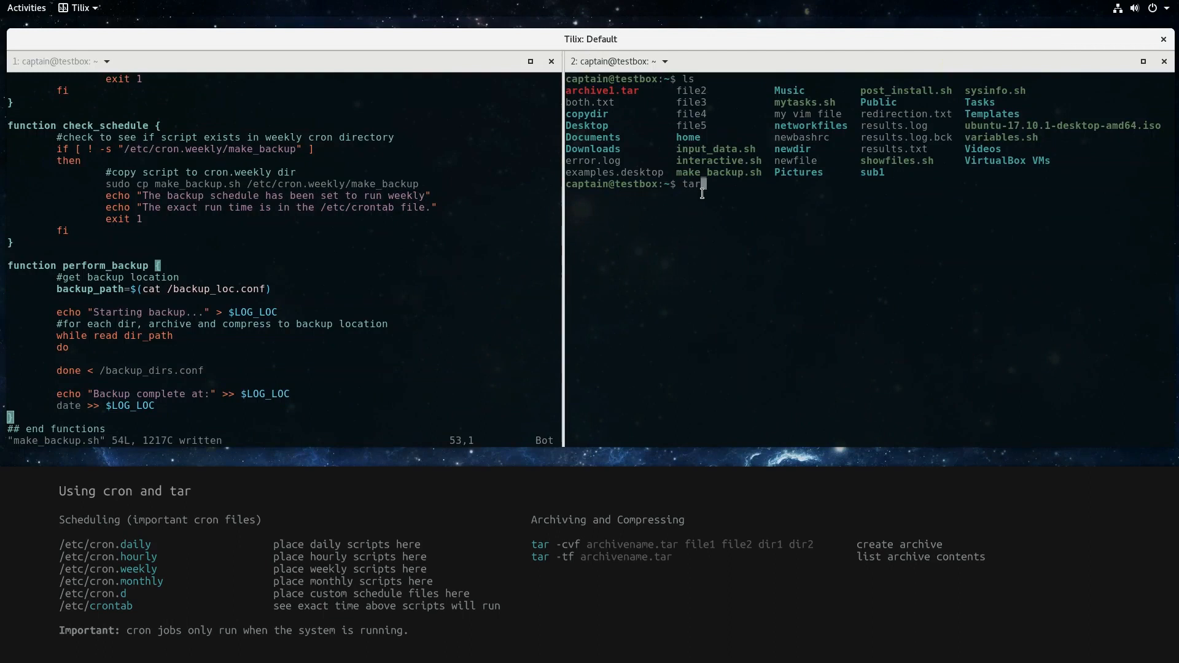
type("-tf")
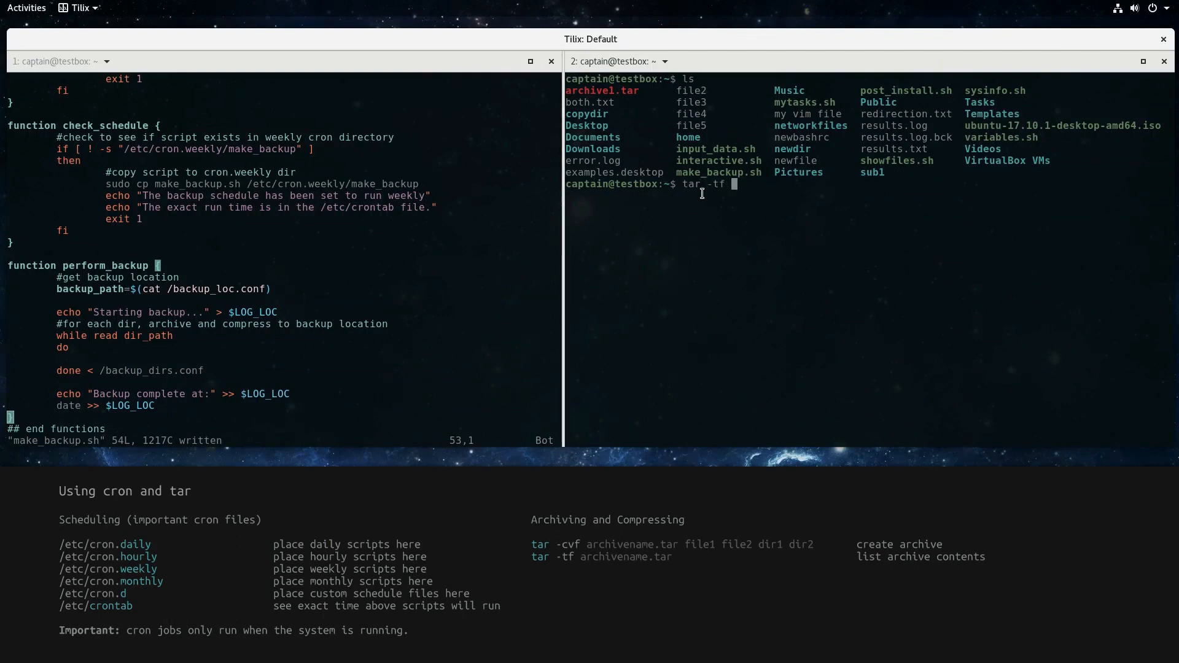
type("archive1.tar")
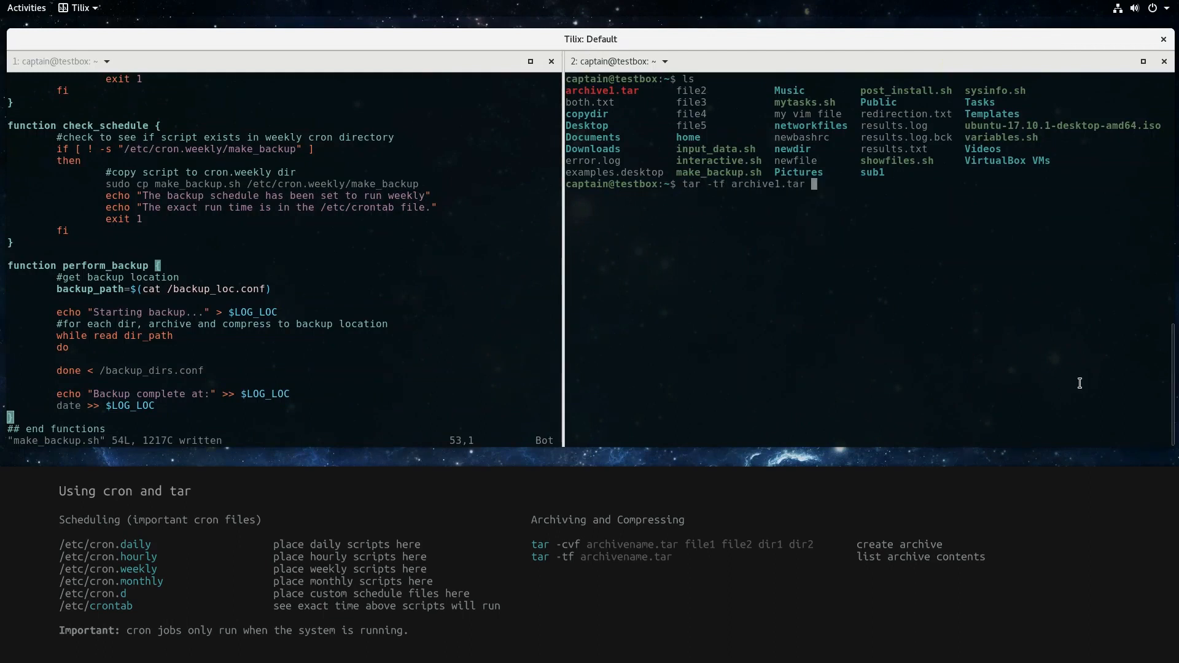
key("Return")
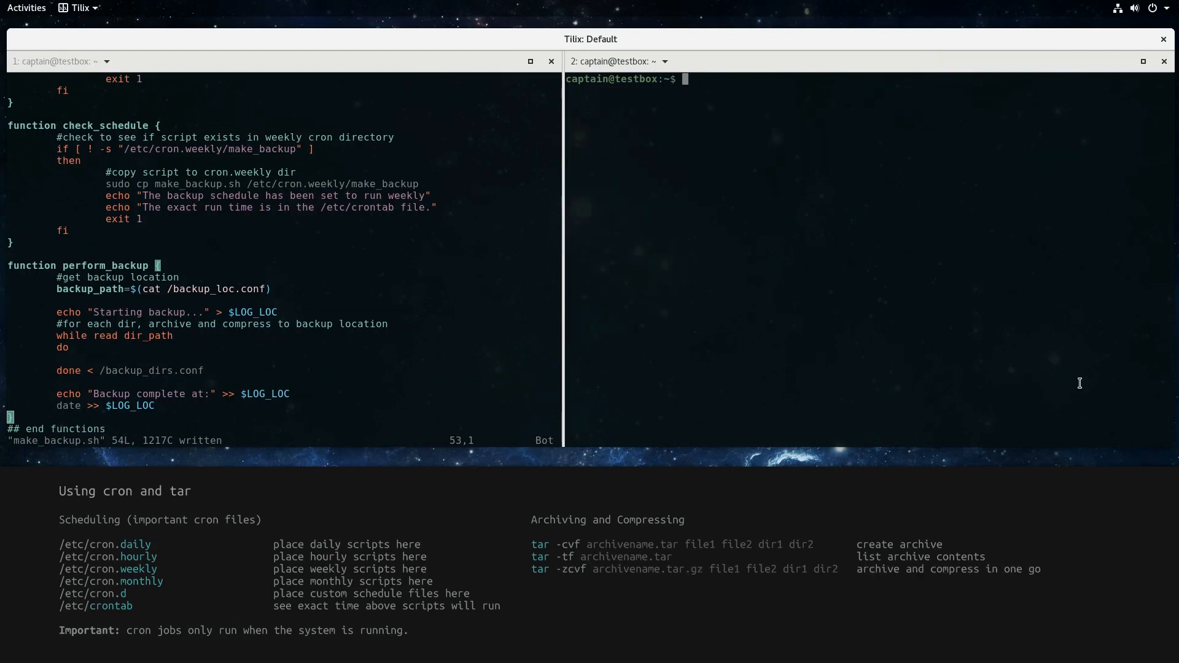
Create archive1.tar.gz of the home folder with sudo tar -zcvf and compare archive sizes with ls -l -h -d archive*
type("sudo tar -cvf archive1.tar /home/home")
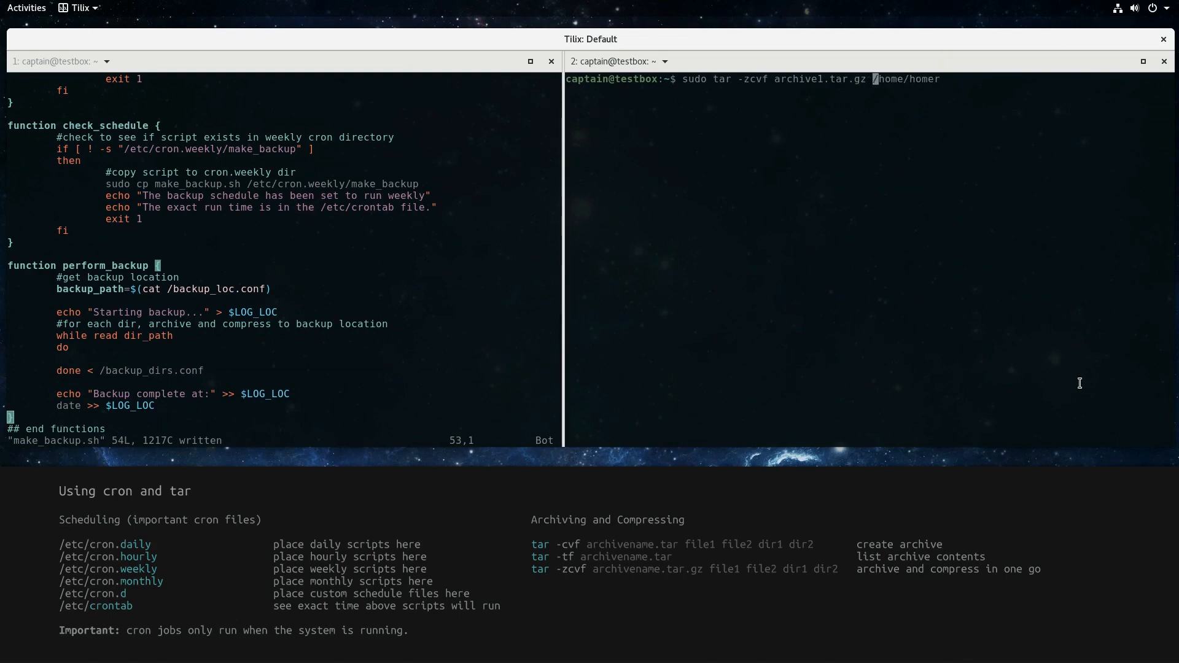
key("Return")
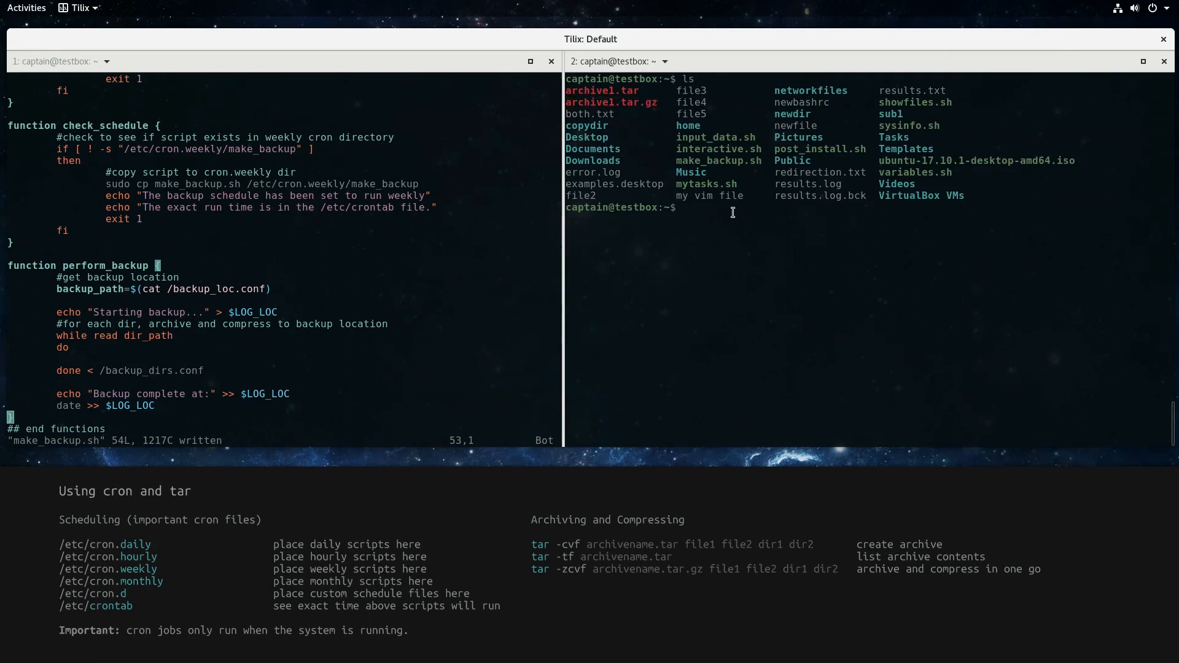
type("ls -l -")
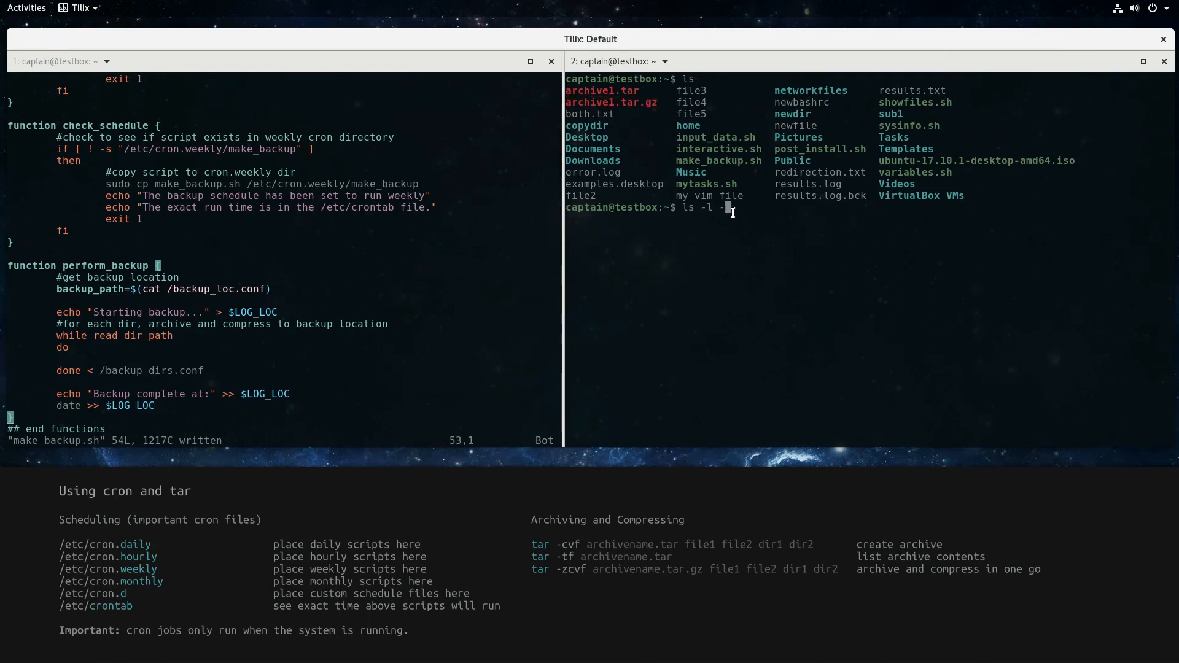
type("h -d a")
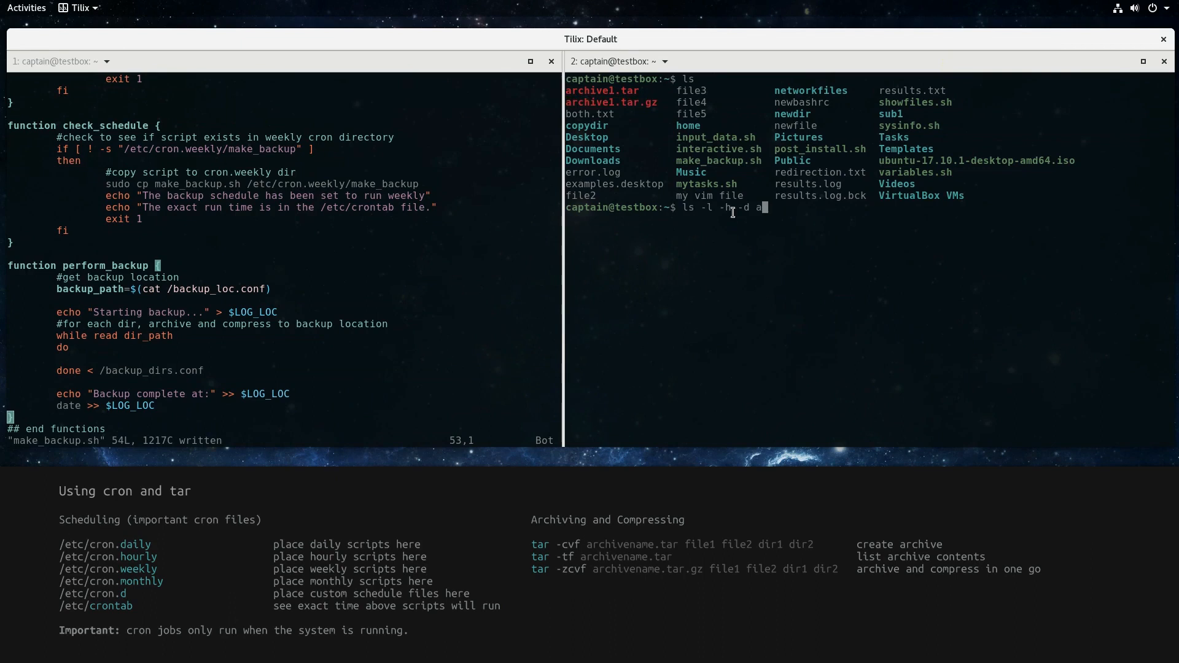
type("rchive*")
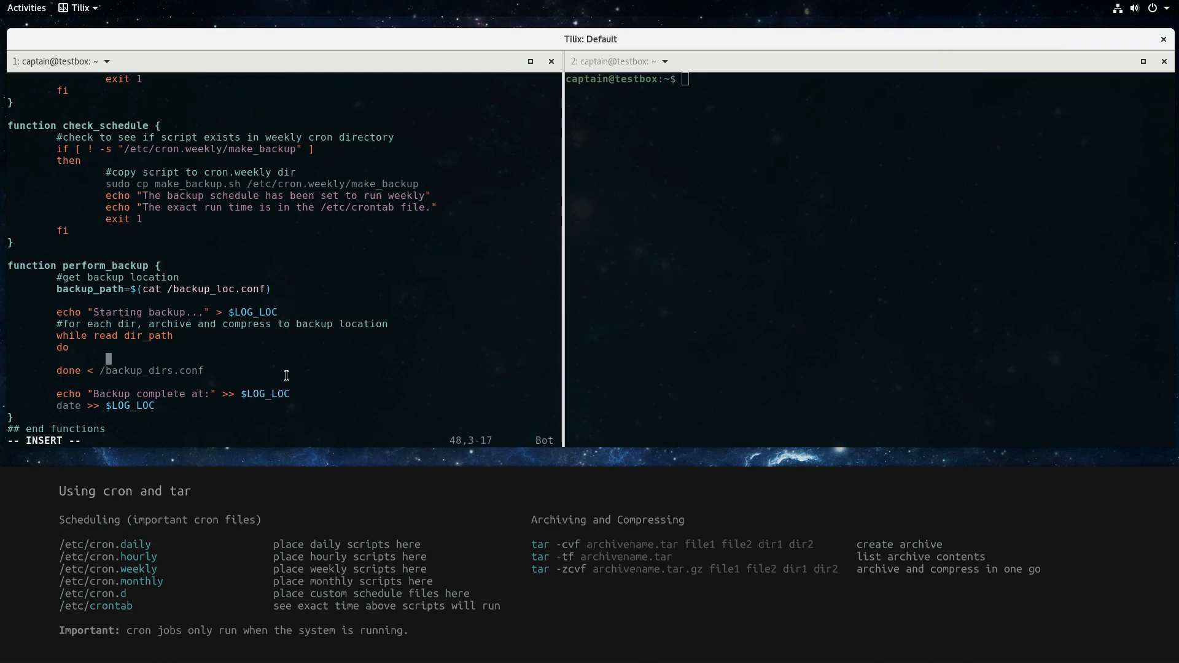
Add a commented dir_name=$(basename $dir_path) line inside the while loop
type("#get backup dir name")
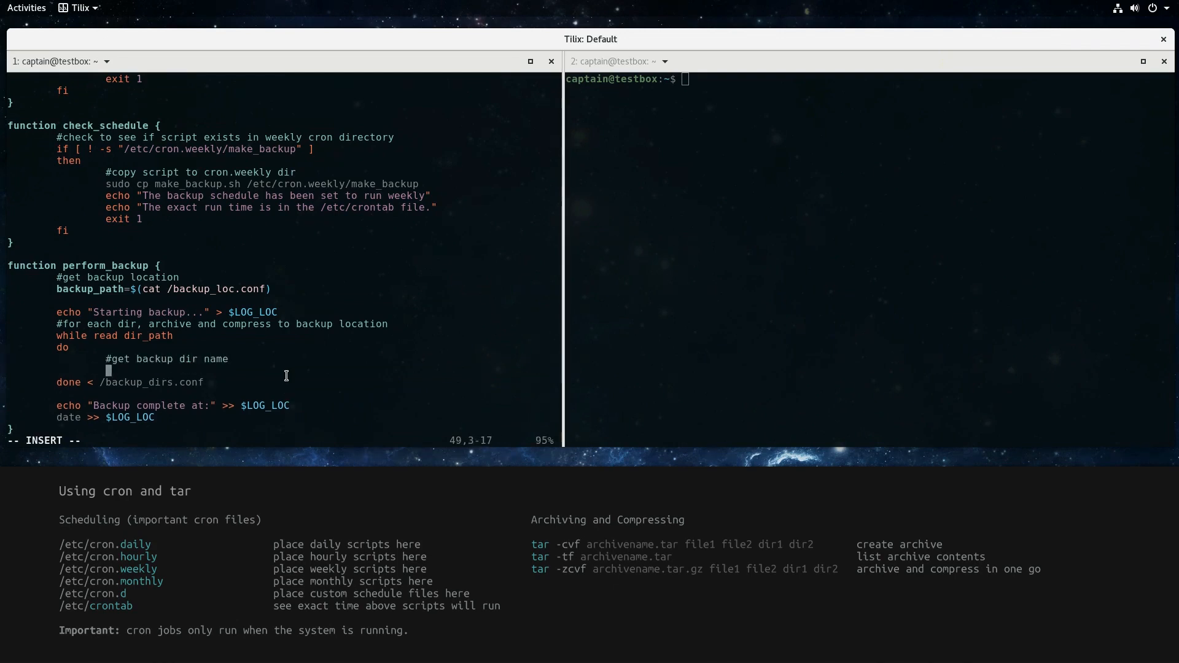
type("dir_name=$(basename")
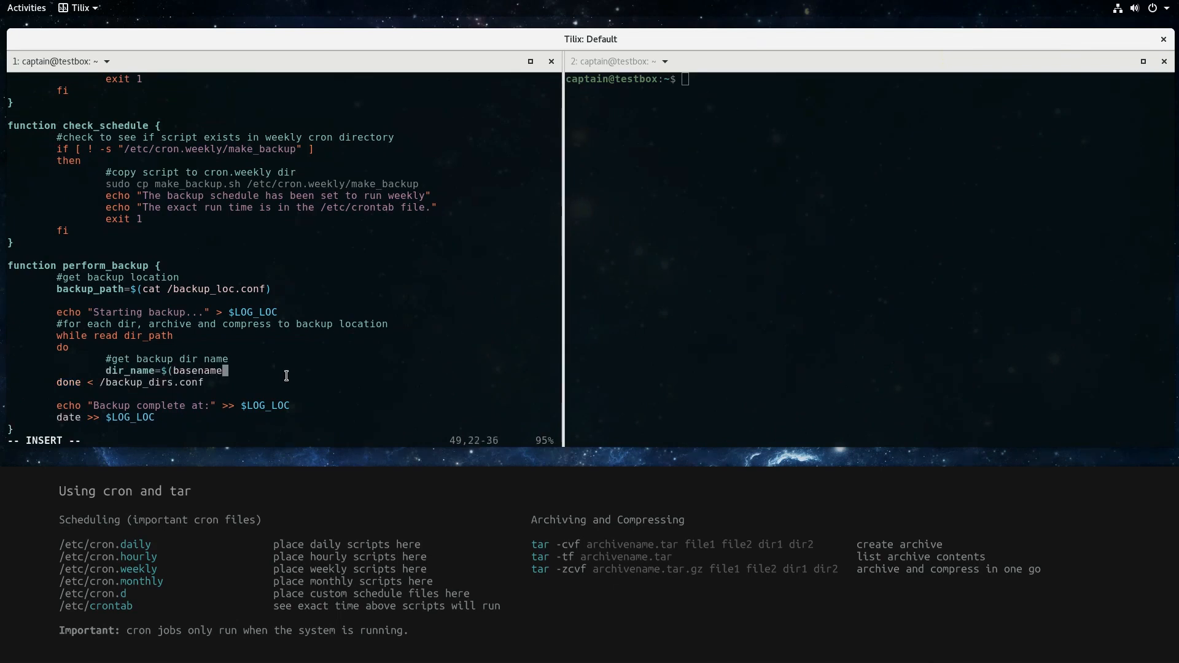
type("$dir_path")
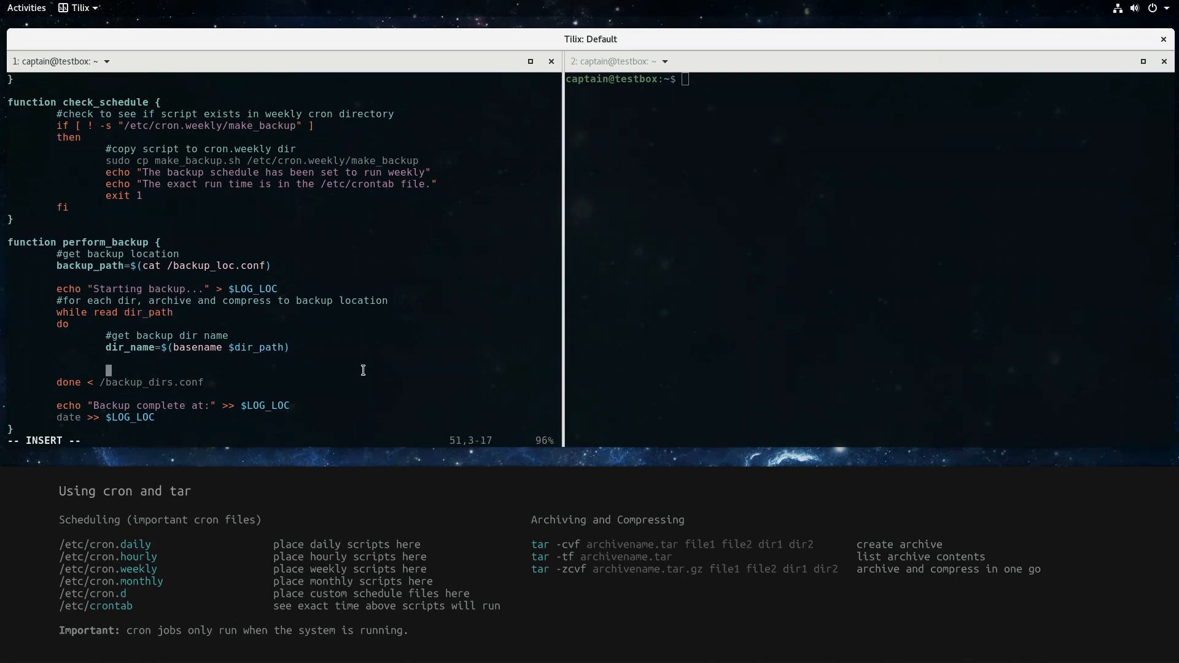
Add a commented filename=$backup_path$dir_name.tar.gz line below it
type("#create filename for compressed backup")
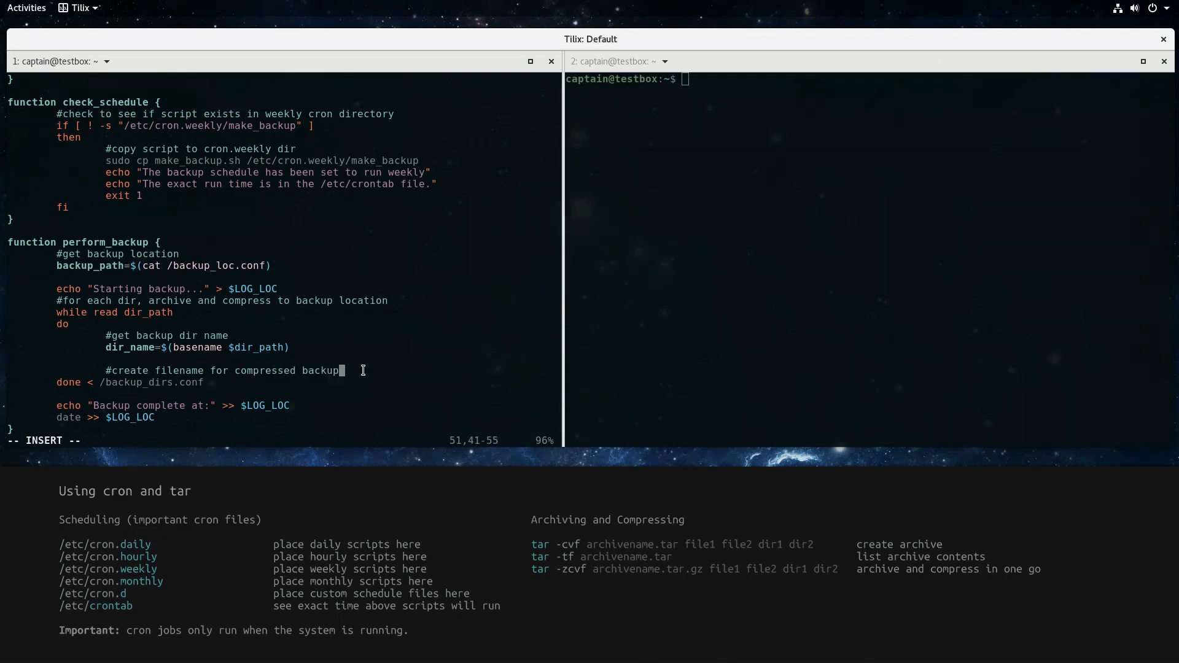
type("filename=$")
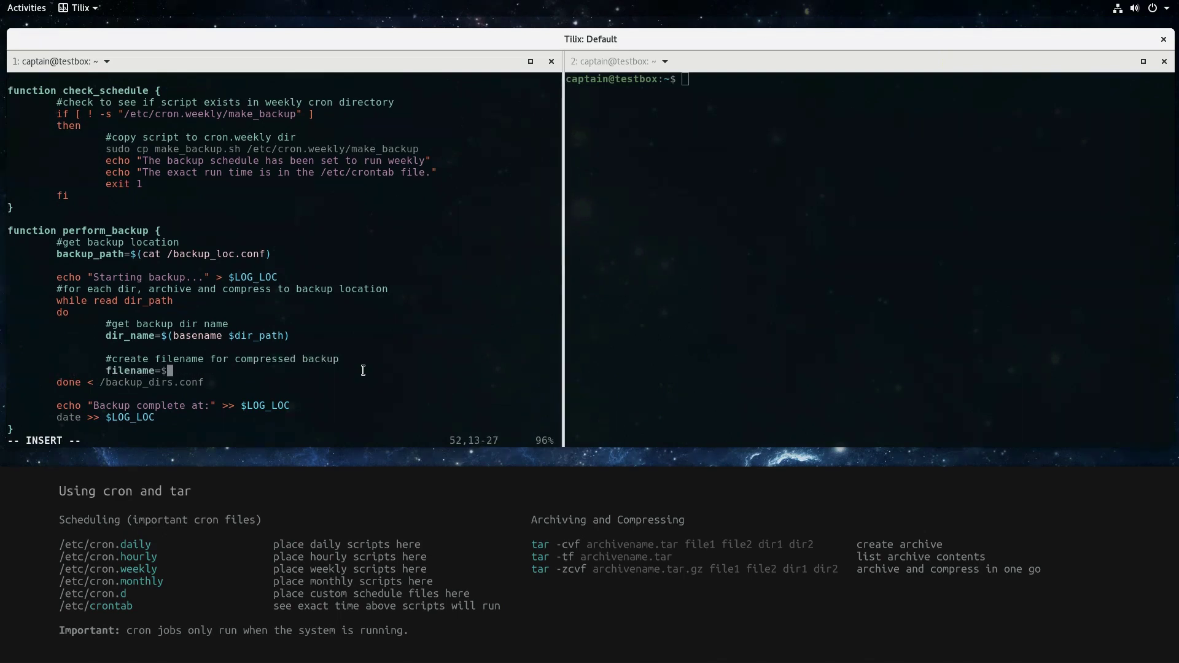
type("backup_path")
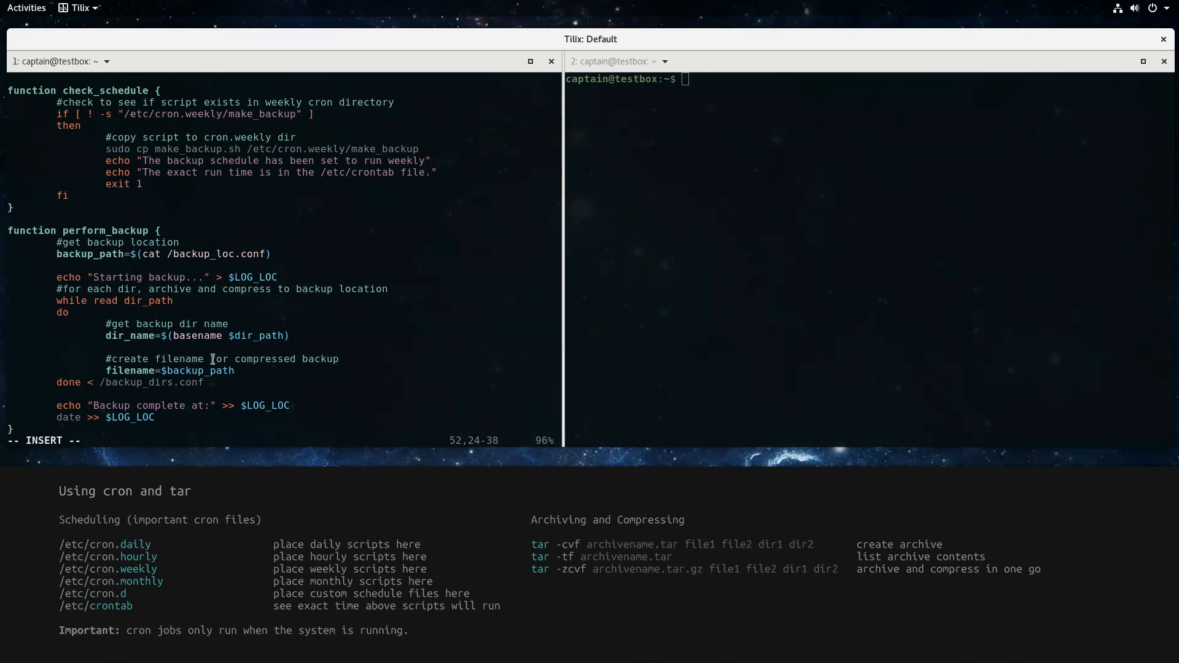
type("$d")
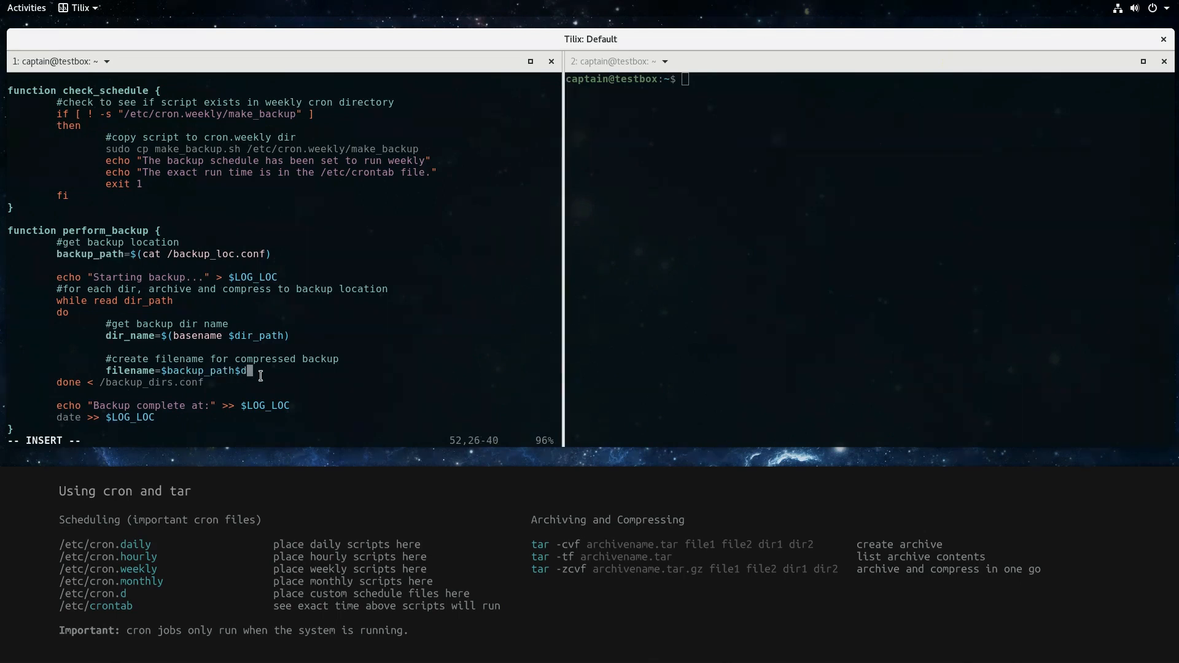
type("ir_name.tar.")
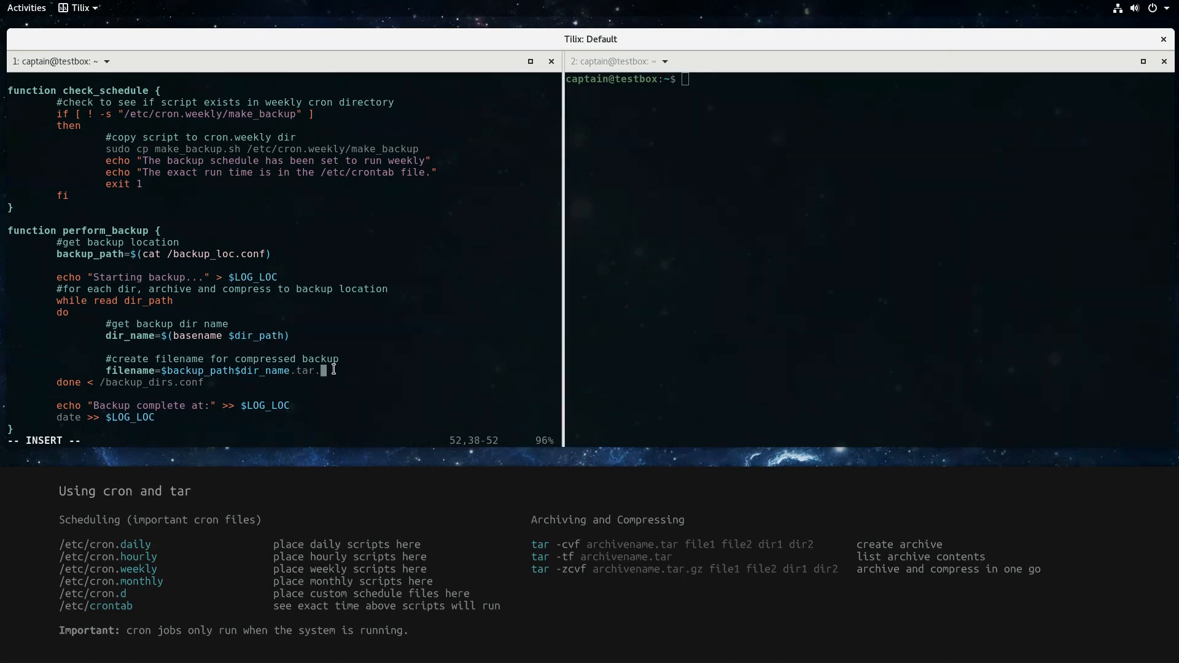
type("gz")
type("#")
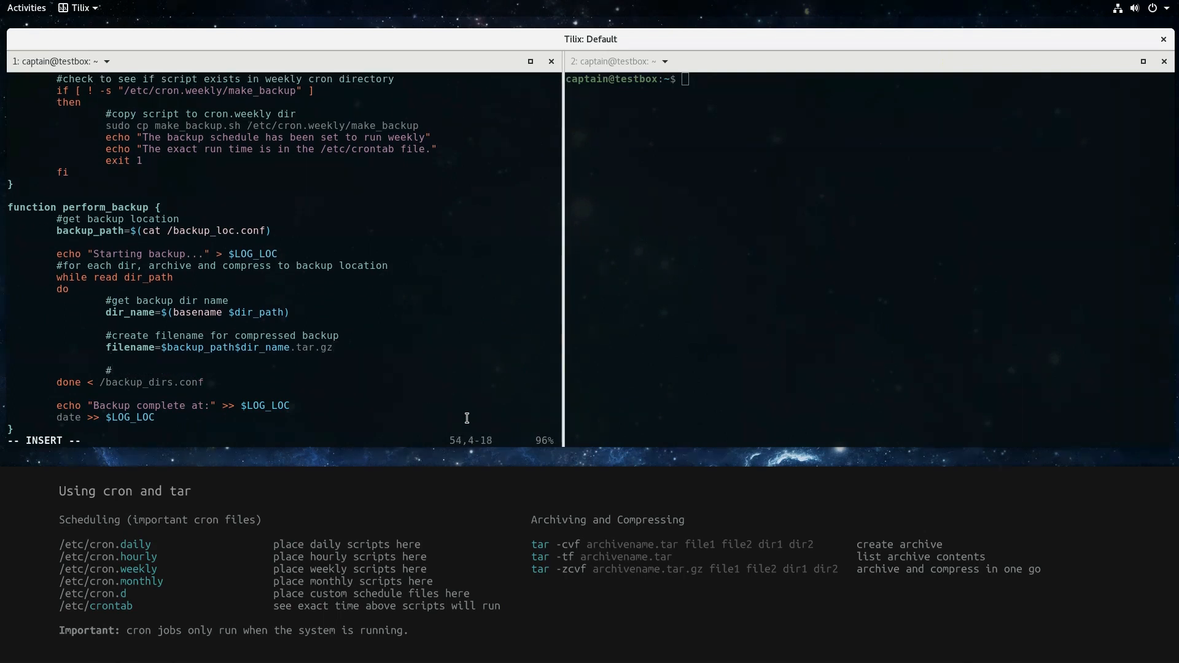
Add tar -zcf $filename $dir_path 2>> $LOG_LOC with its comment, then a change-ownership comment
type("archive dirs and compress archive")
type("tar")
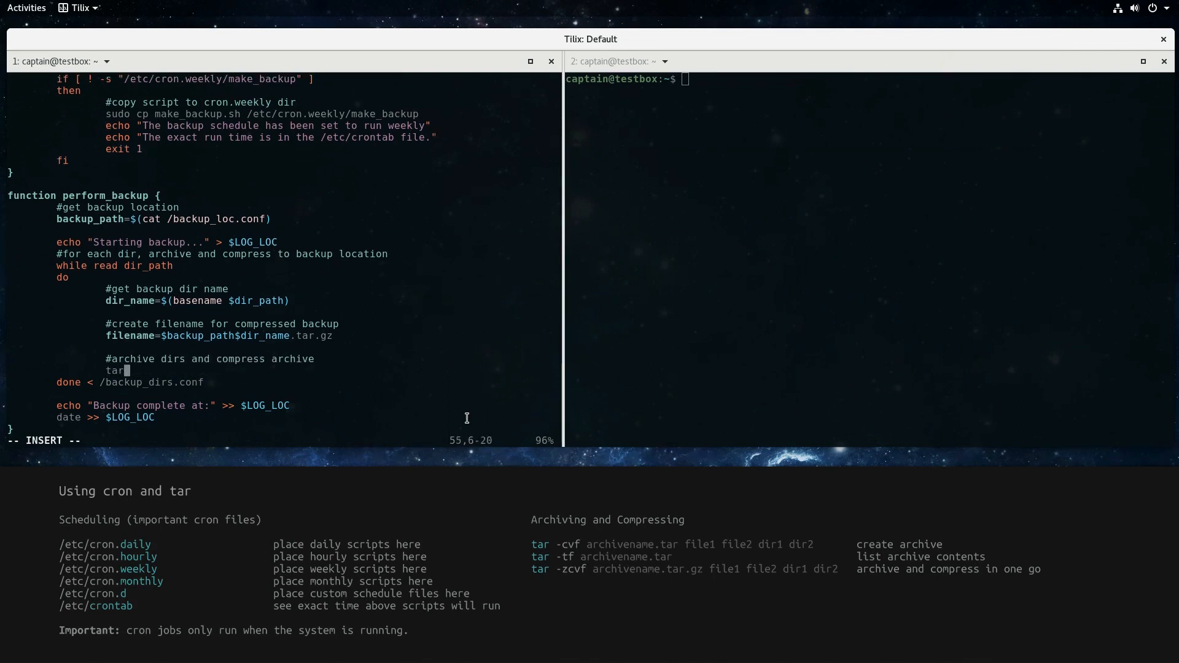
type("-zcf")
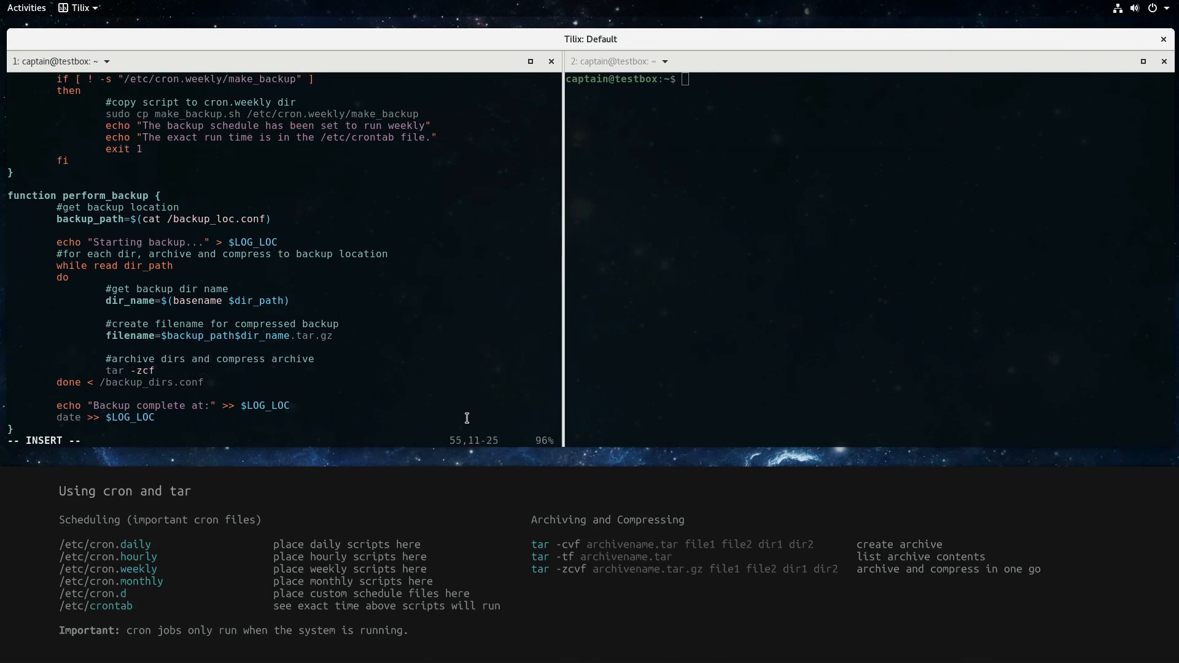
type("$")
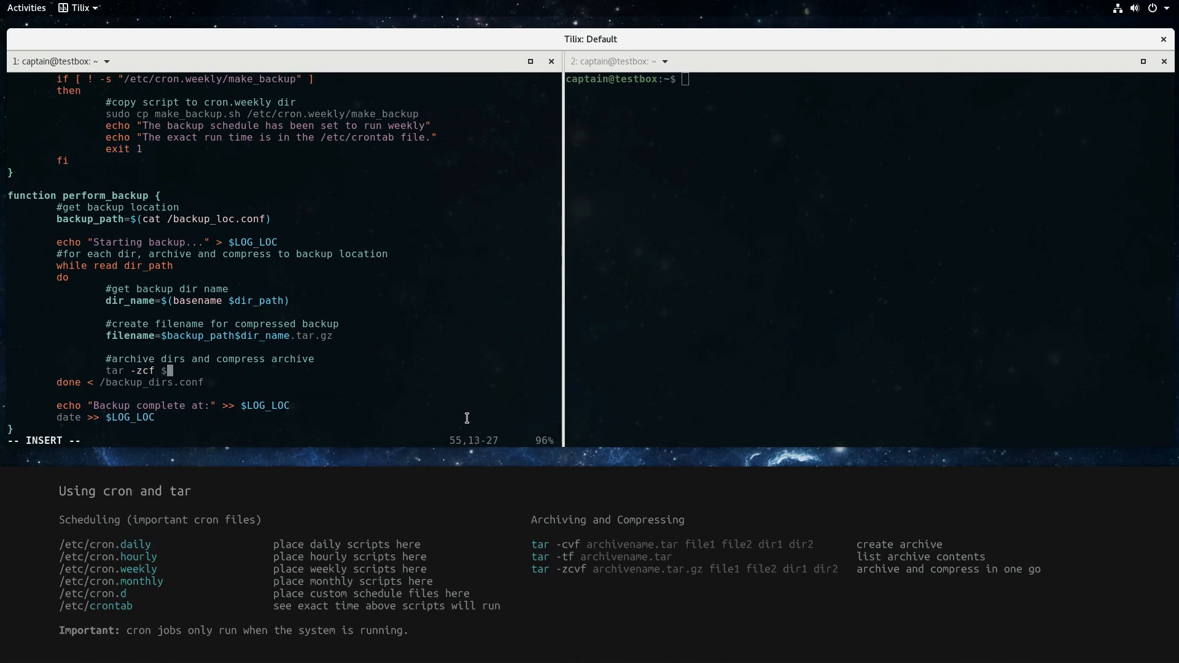
type("filename $dir_path 2>>")
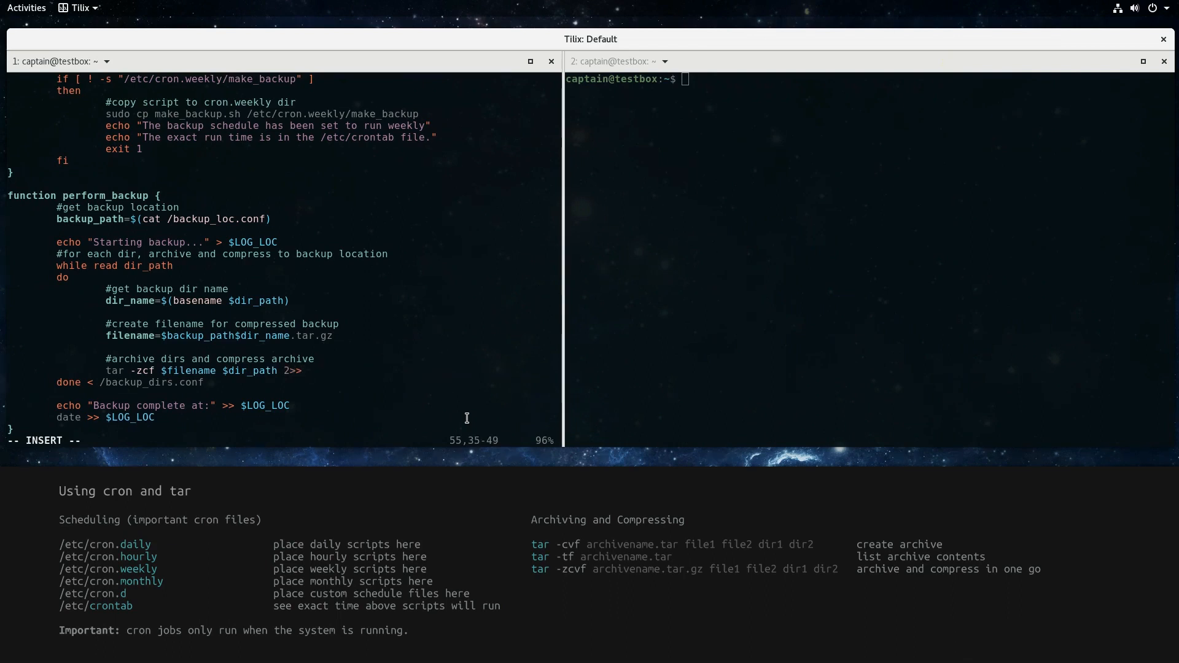
type("$LOG_")
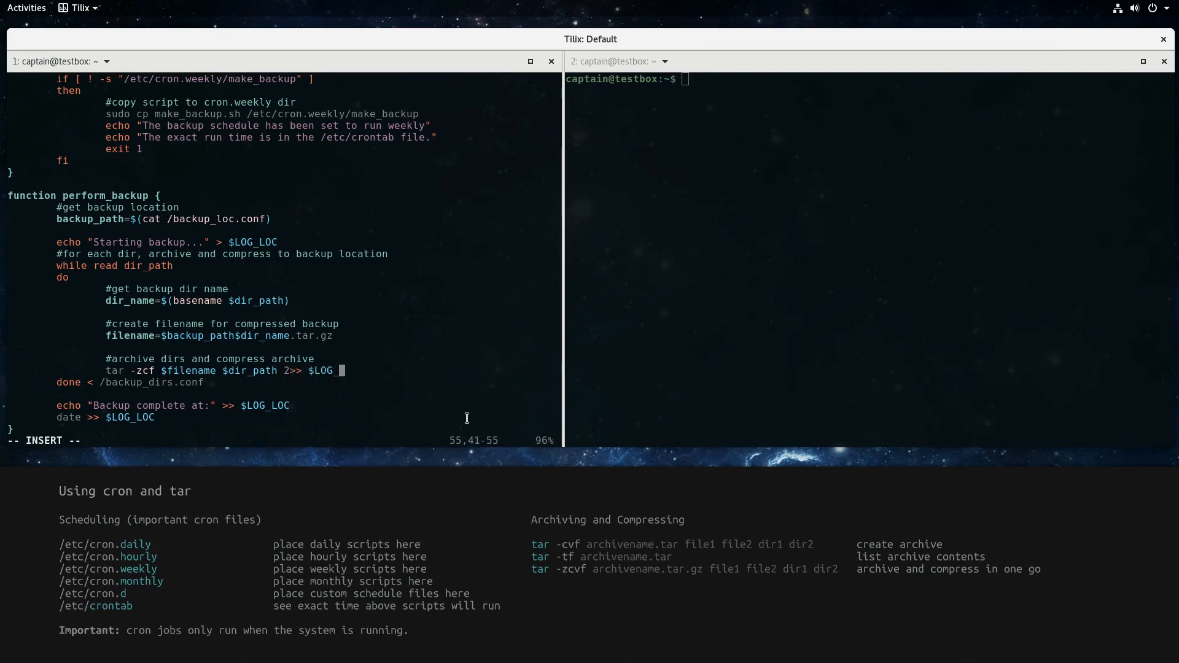
type("LOC")
type("#")
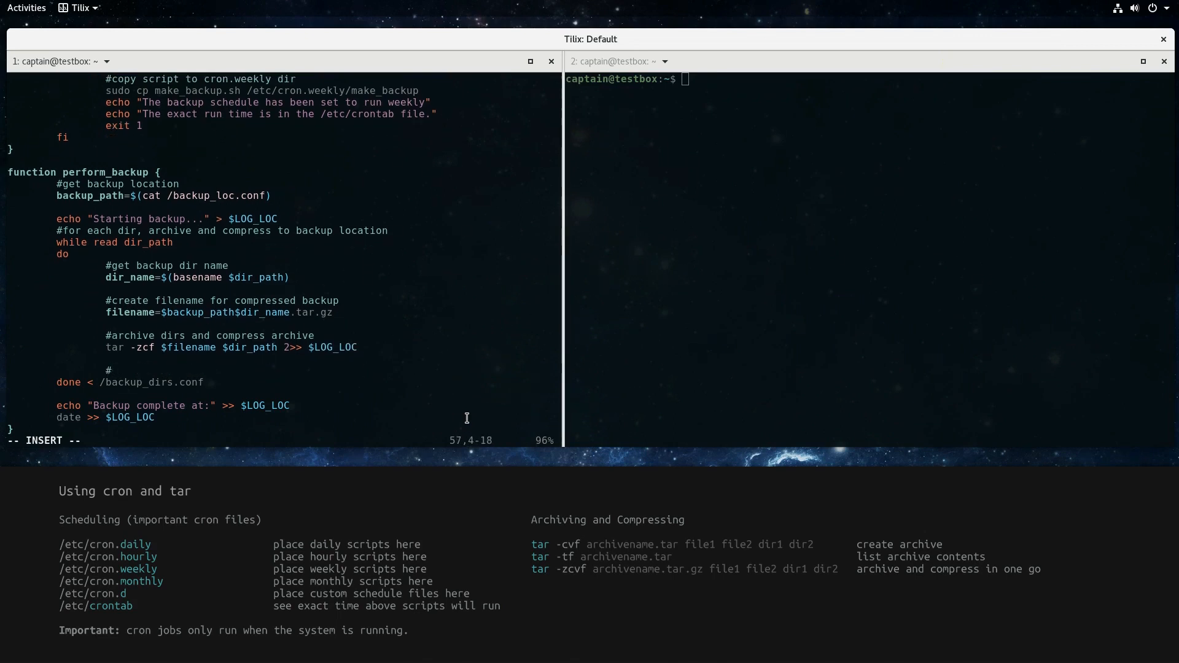
type("change ownership of backup files")
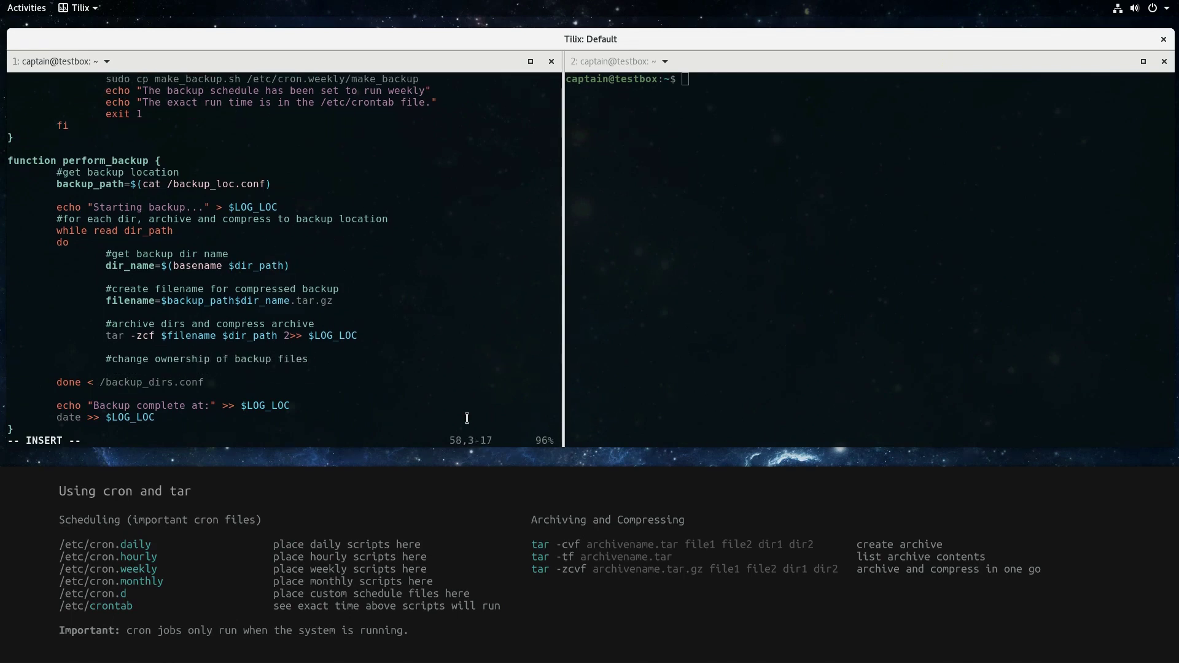
Chown $filename to captain:captain and echo 'Backing up of $dir_name completed.' >> $LOG_LOC, ending with '## end functions'
type("chown captain")
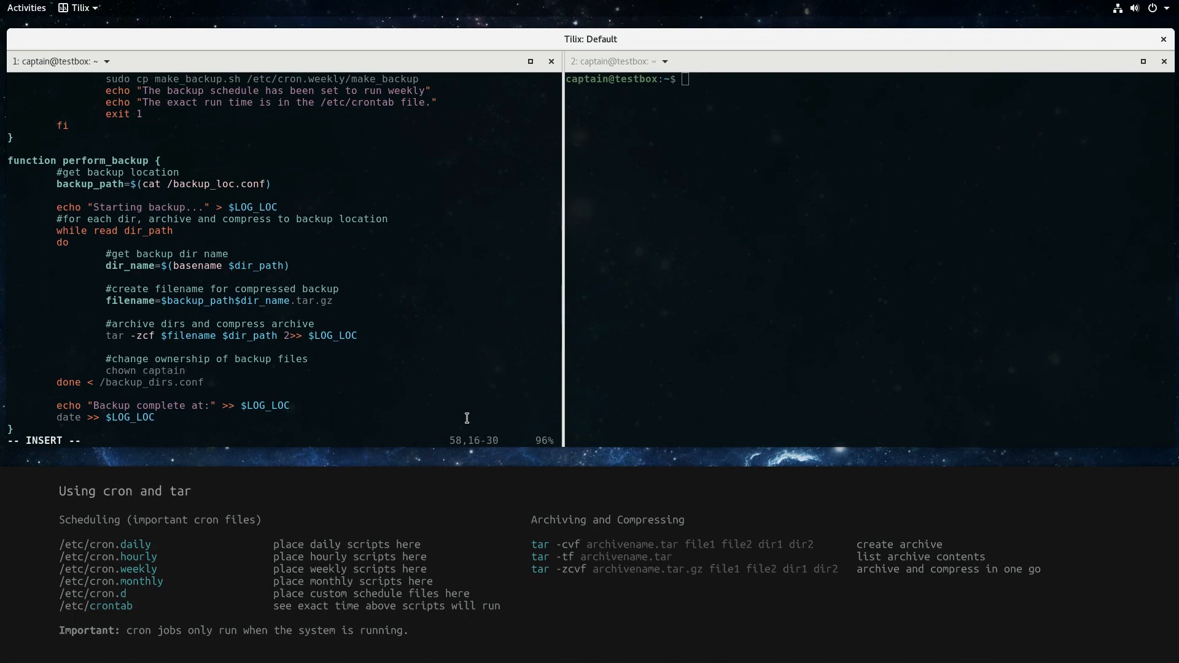
type(":captain $filenam")
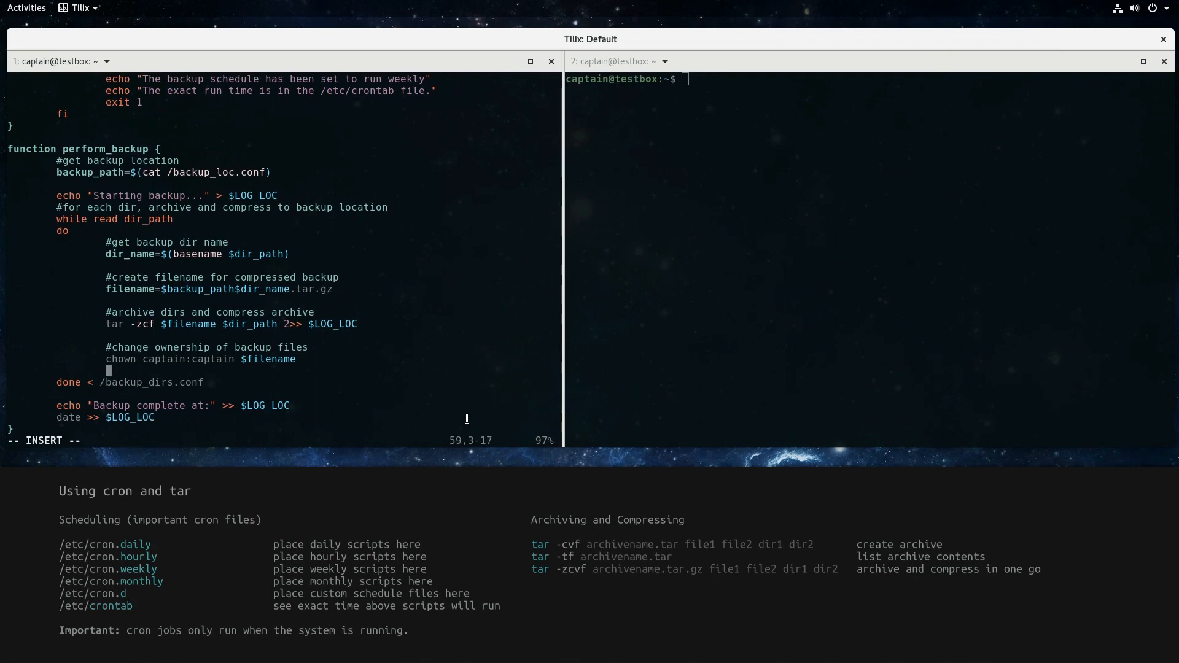
type("echo")
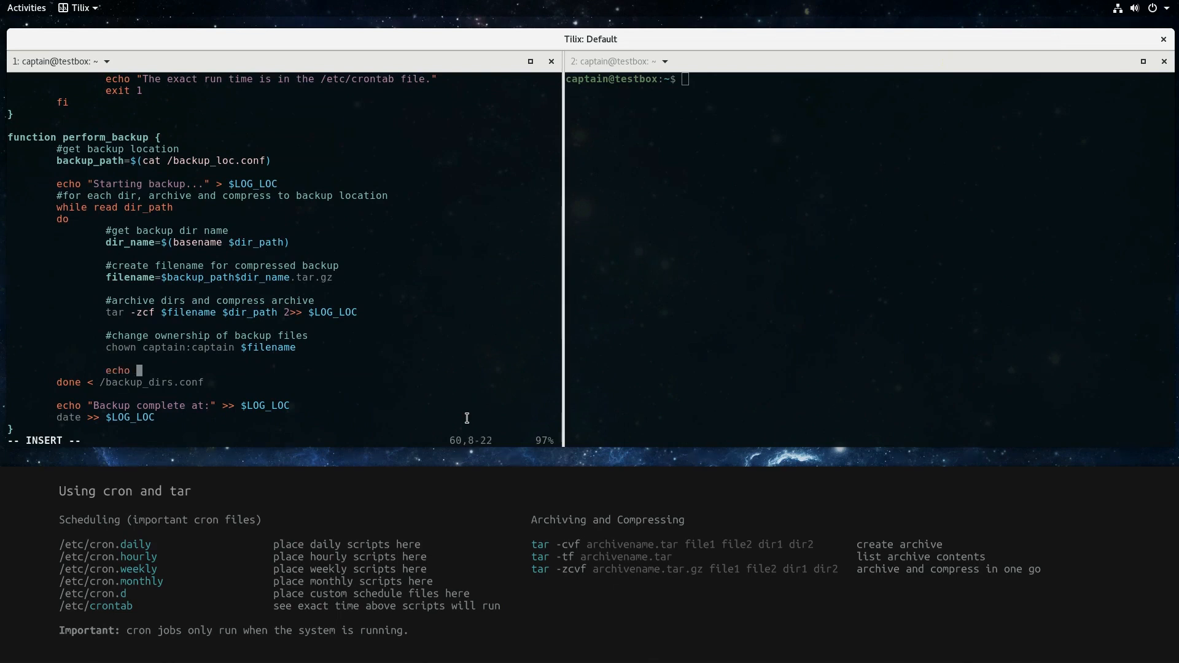
type("\"Backing up \"")
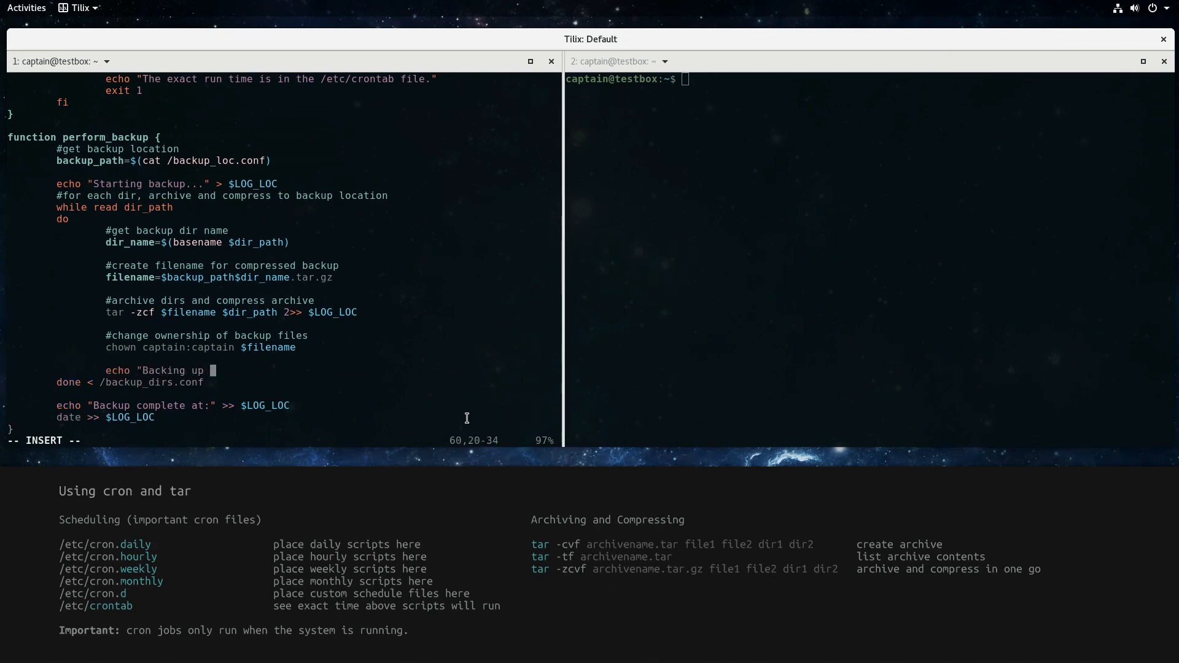
type("of $dir_name completed.\"")
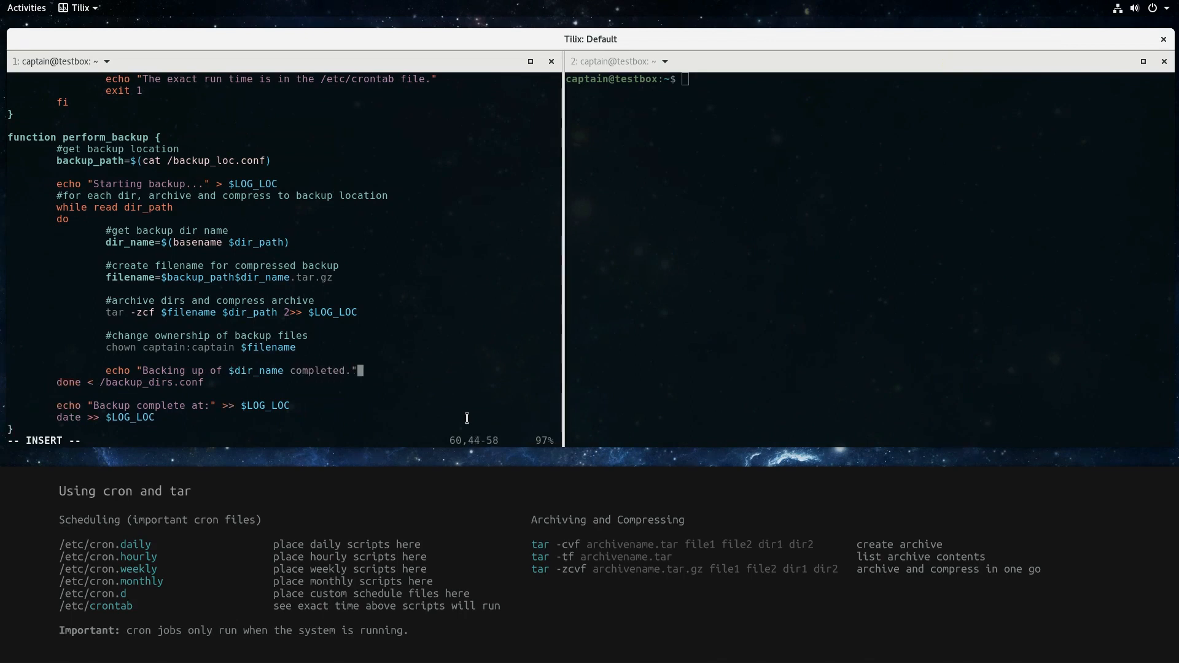
type(">> $LOG_LOC")
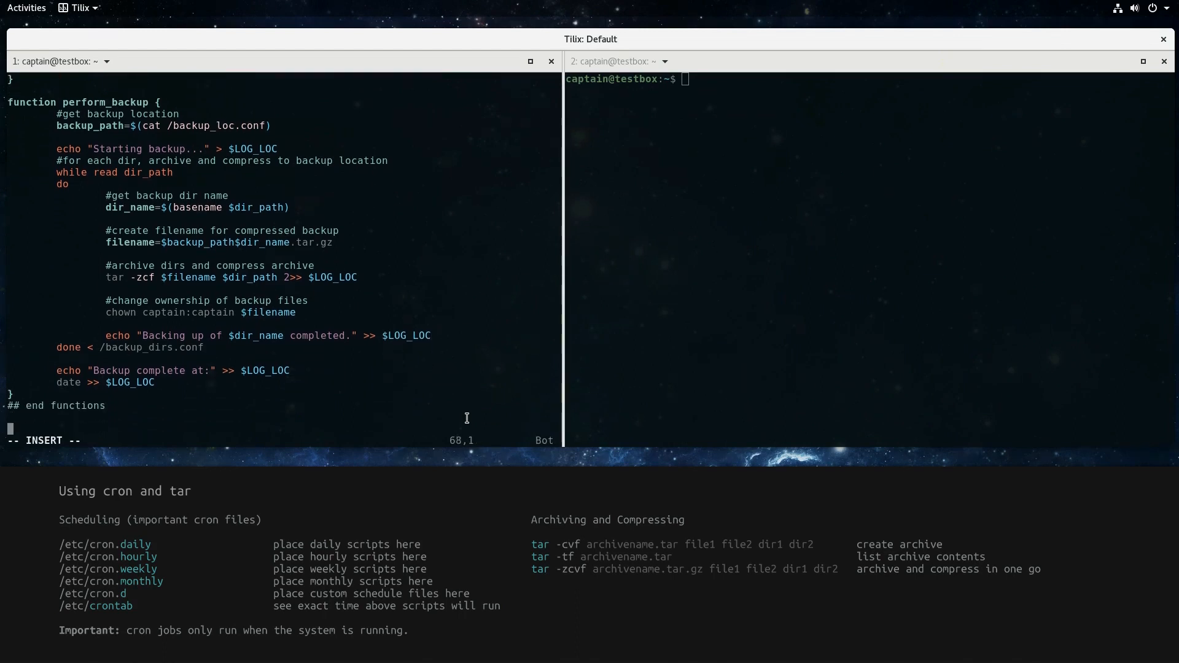
Call check_dir_loc, check_backup_loc, check_schedule and perform_backup at the end, and save make_backup.sh
type("check_dir_loc")
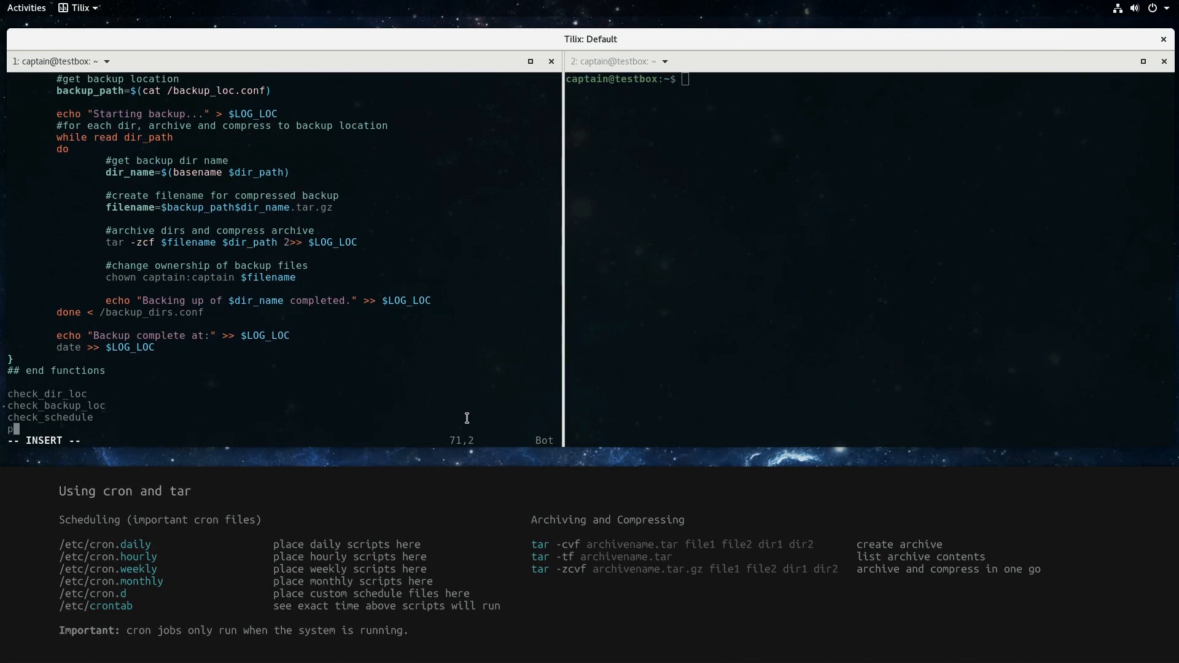
type("erform_backup")
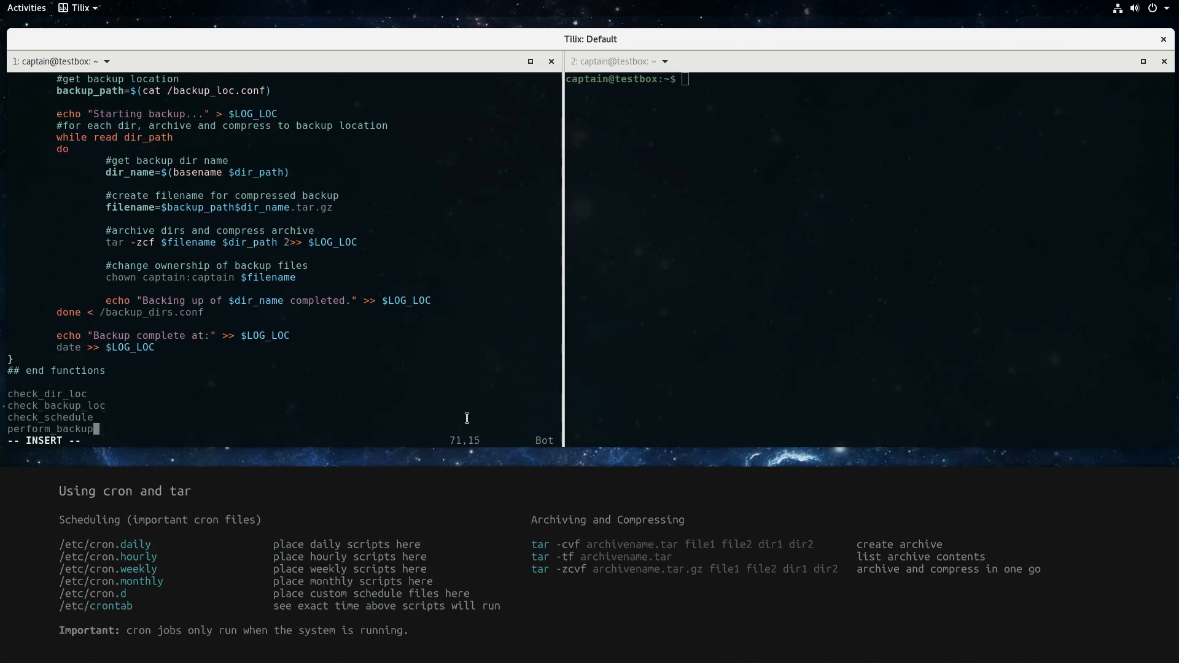
key("Escape")
type("s")
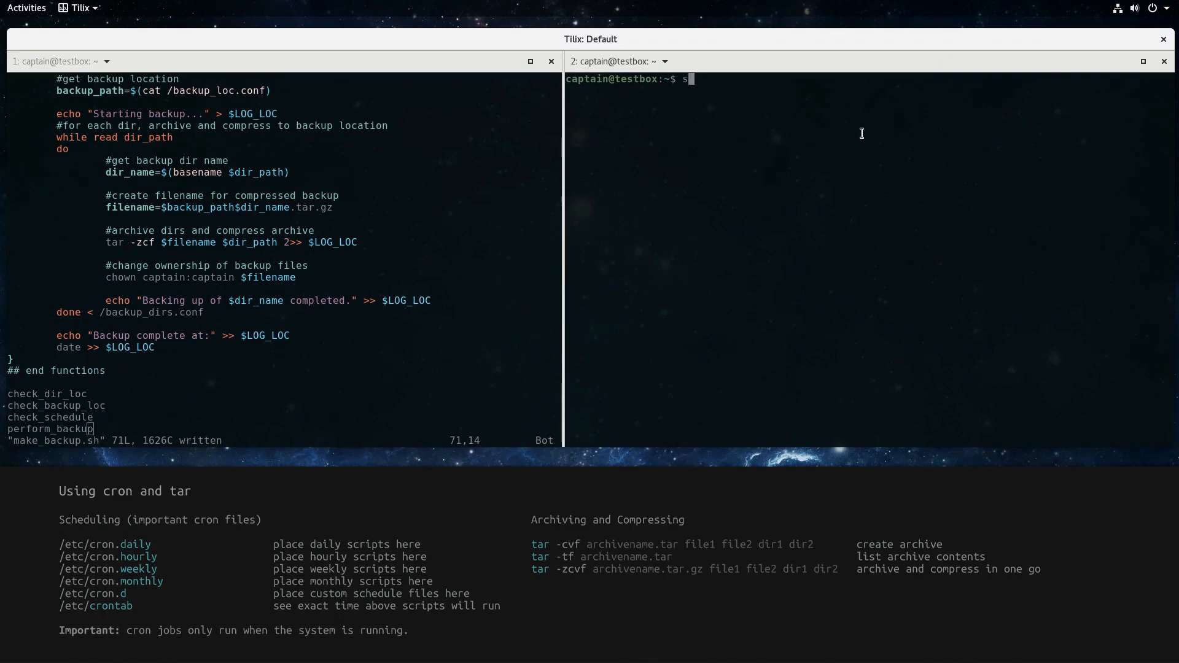
Make the script executable, run it, and create /backup_dirs.conf listing /home/homer with sudo vim
type("chmod u+x")
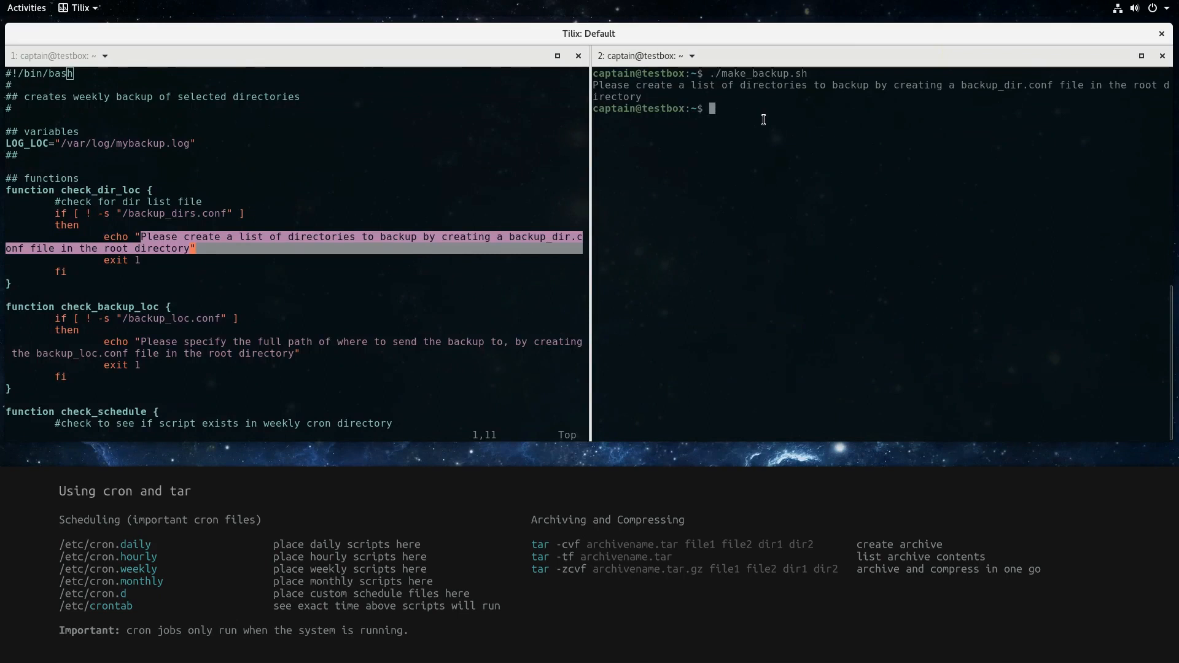
type("sudo vim")
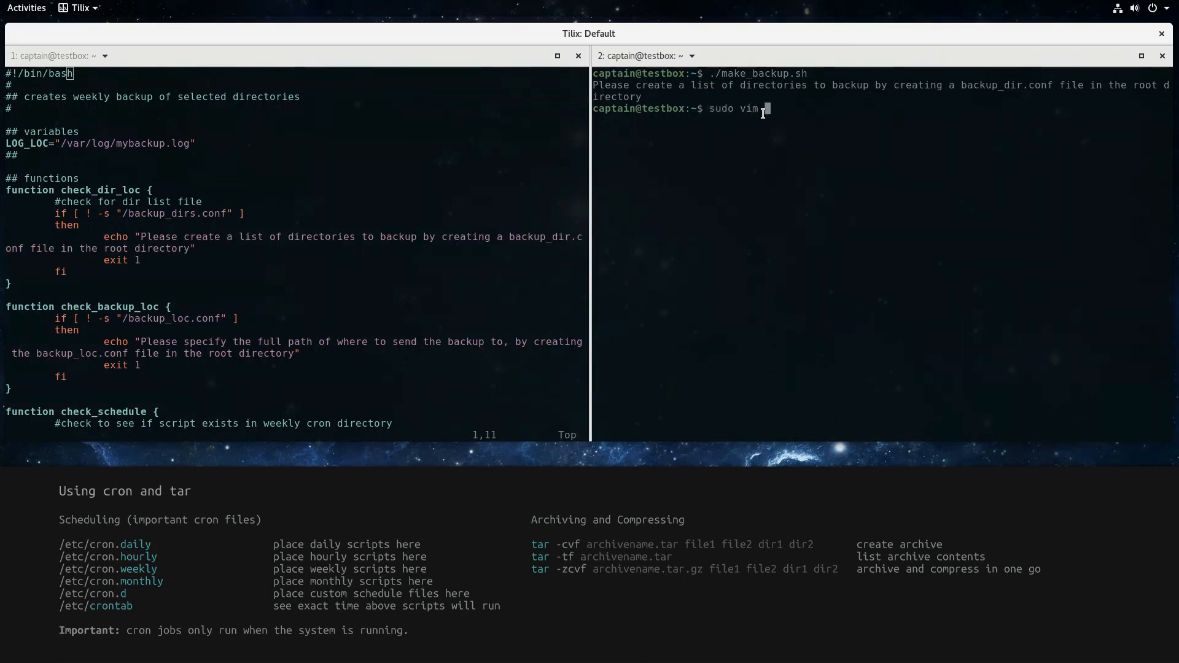
type("/backup")
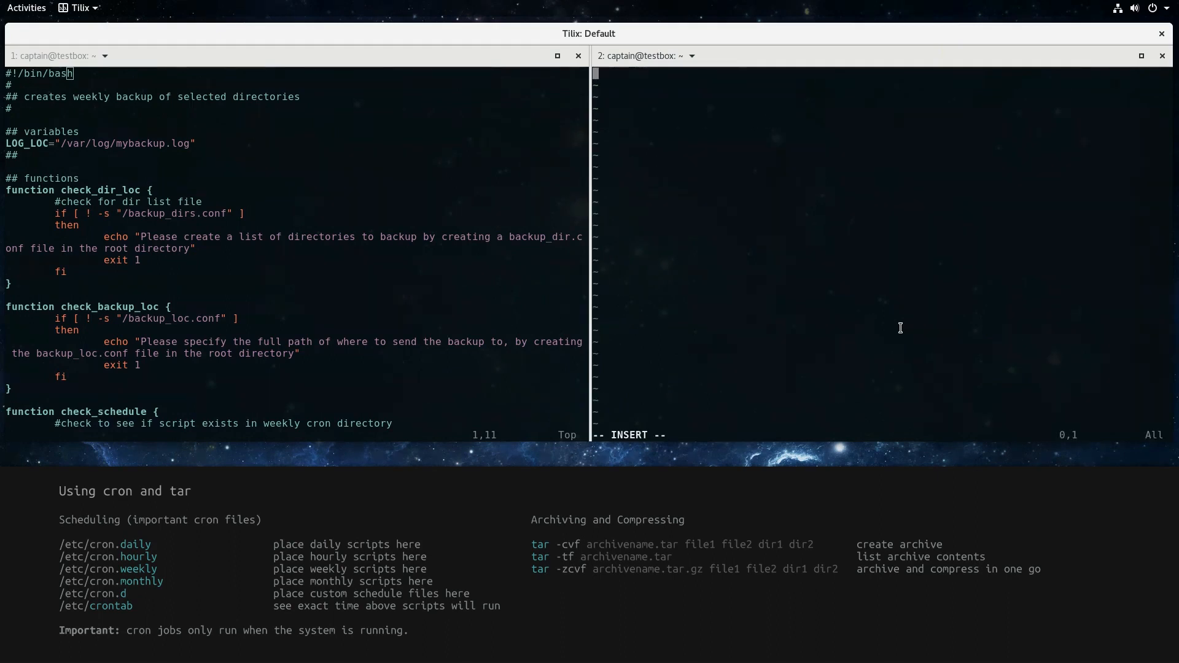
type("/home/homer")
type("./make_backup.sh")
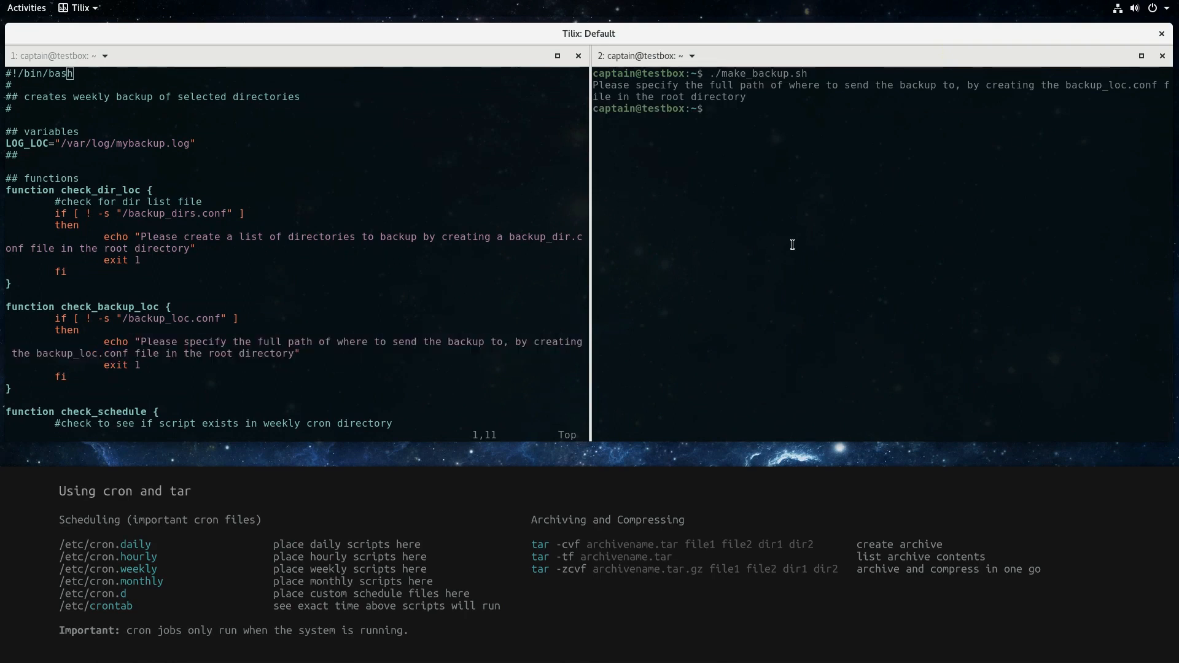
Create /backup_loc.conf with sudo vim and rerun make_backup.sh
type("sudo vim /backup_lo")
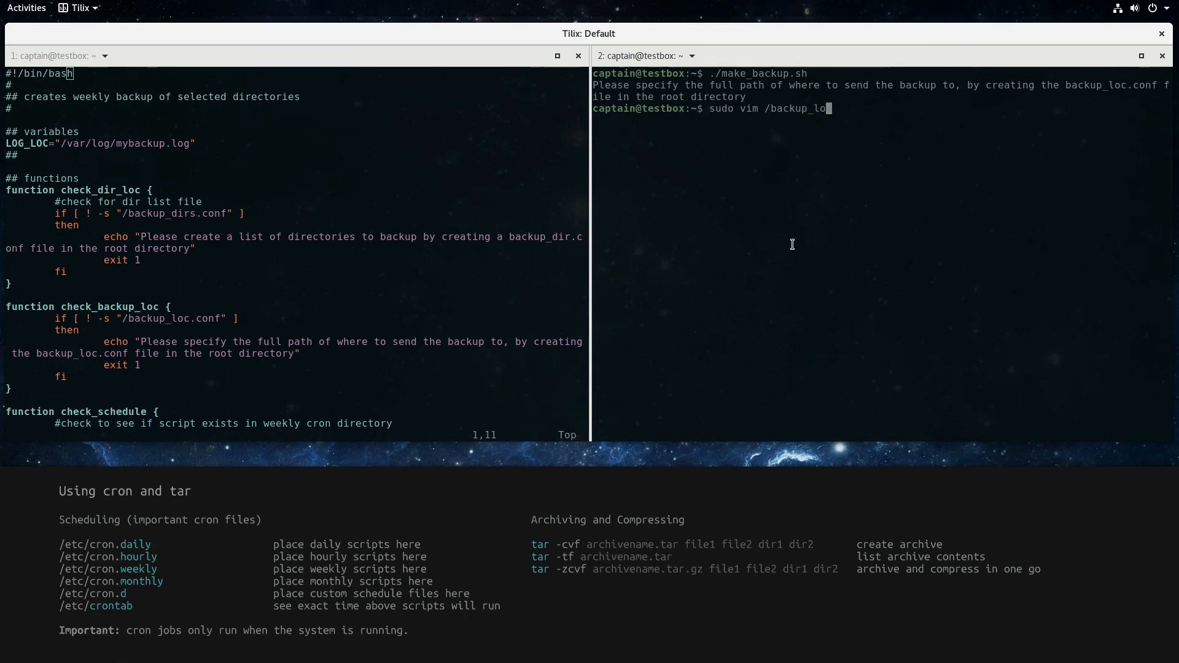
type("c.conf")
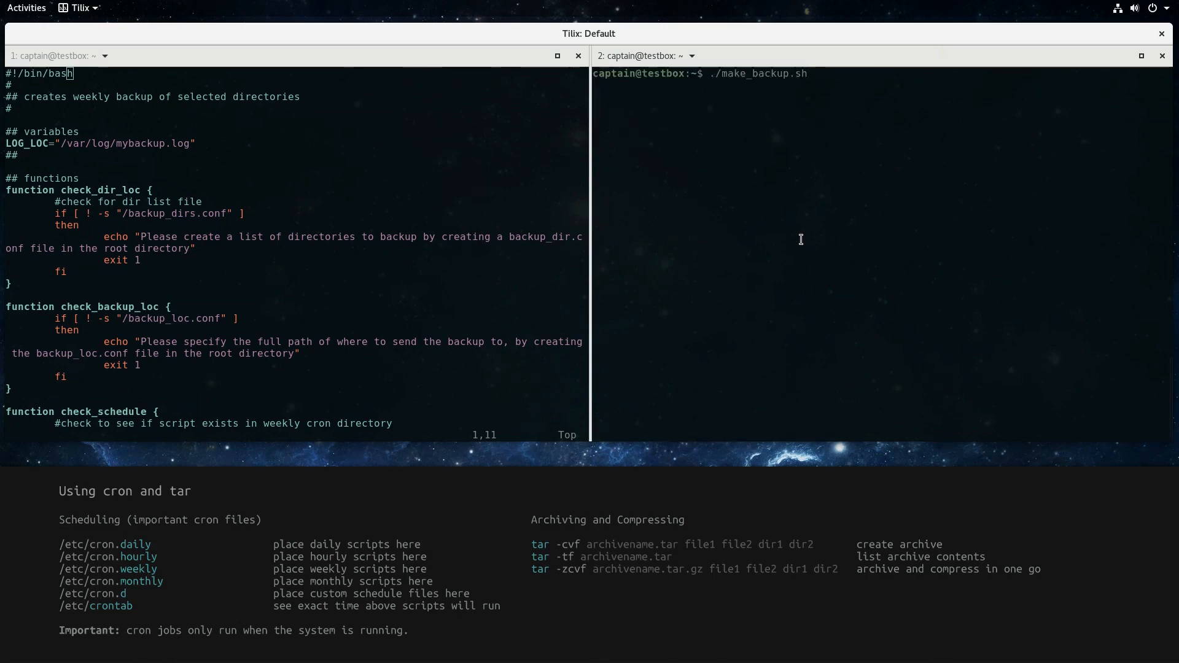
Rerun ./make_backup.sh to set the weekly schedule and confirm make_backup in /etc/cron.weekly/
key("Return")
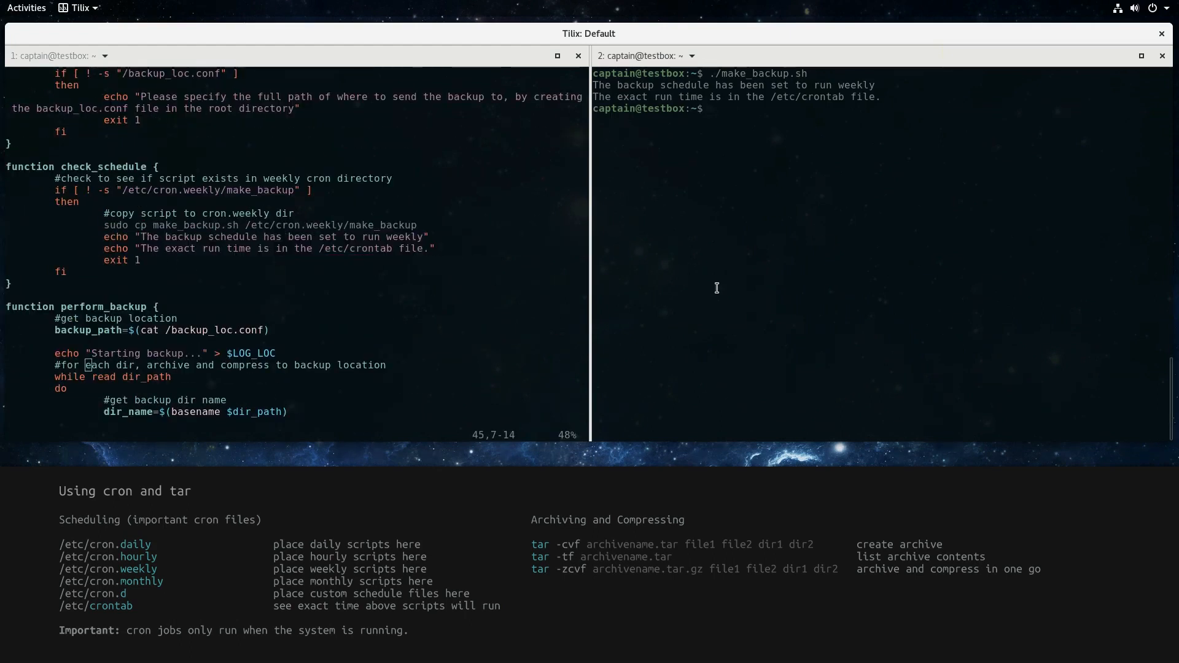
type("ls /et")
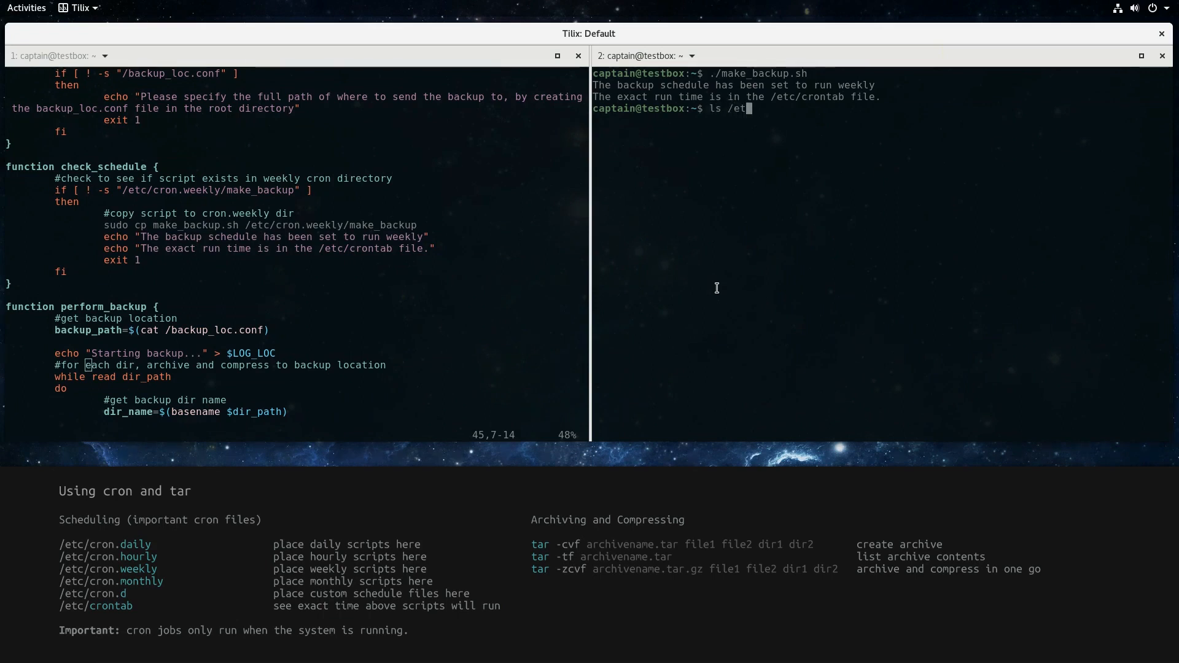
type("c/cron.weekly/")
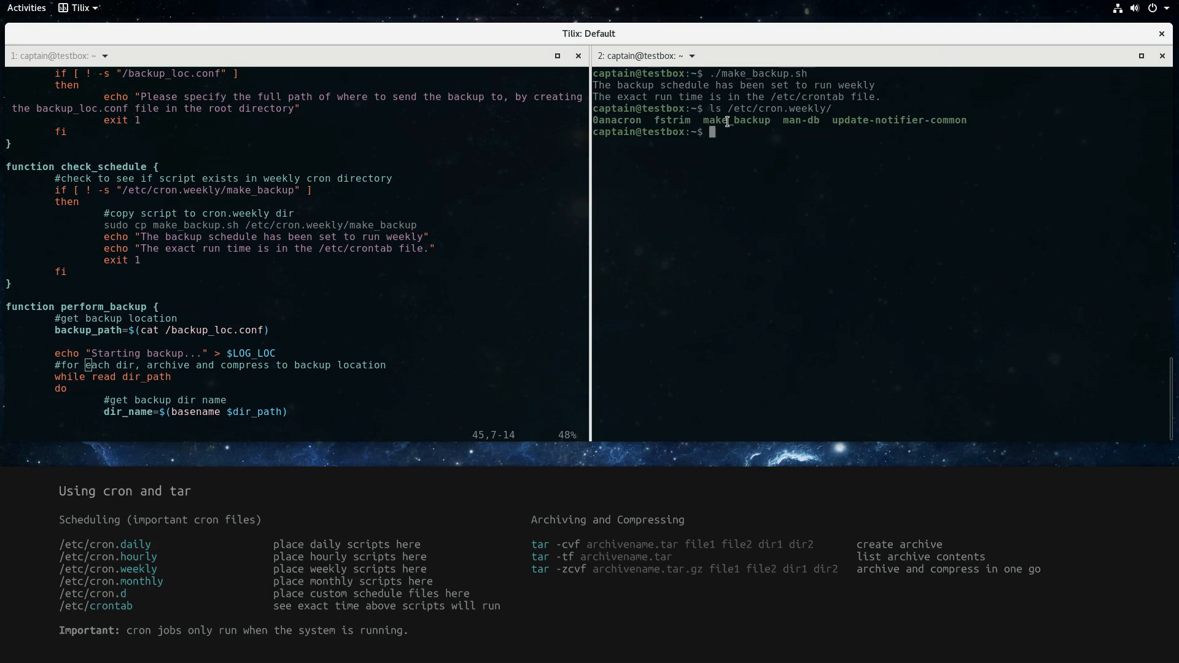
scroll("down", 3)
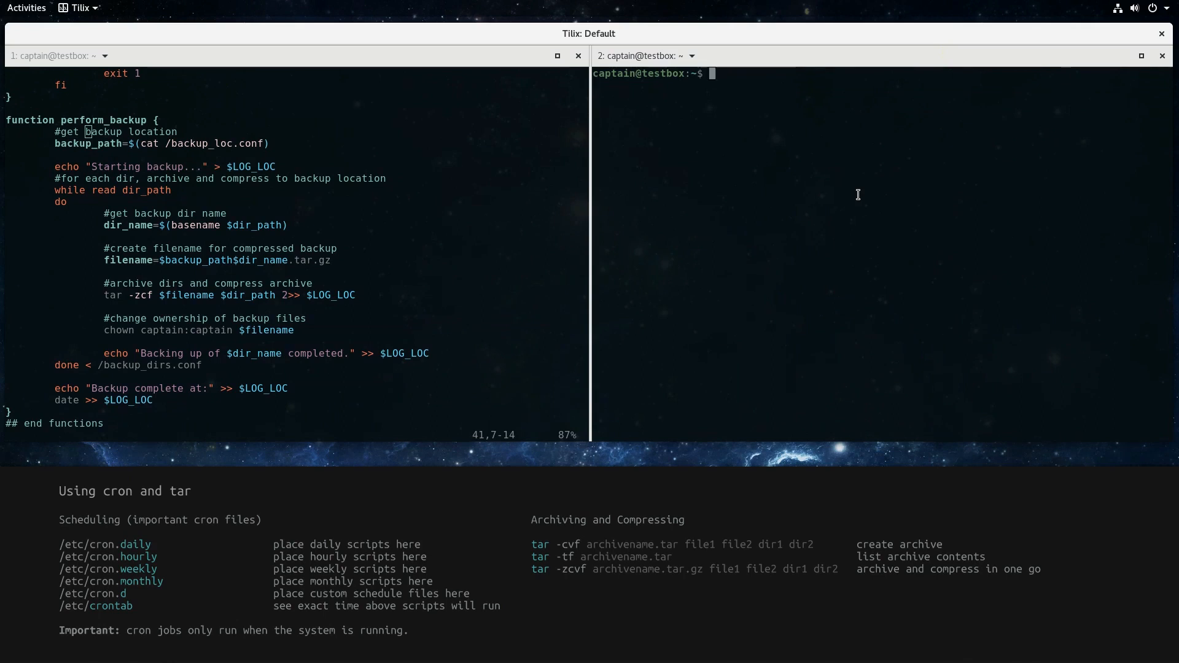
Show /var/log/mybackup.log and list /*.tar.gz archives, then return to the editor pane to quit vim
type("cat")
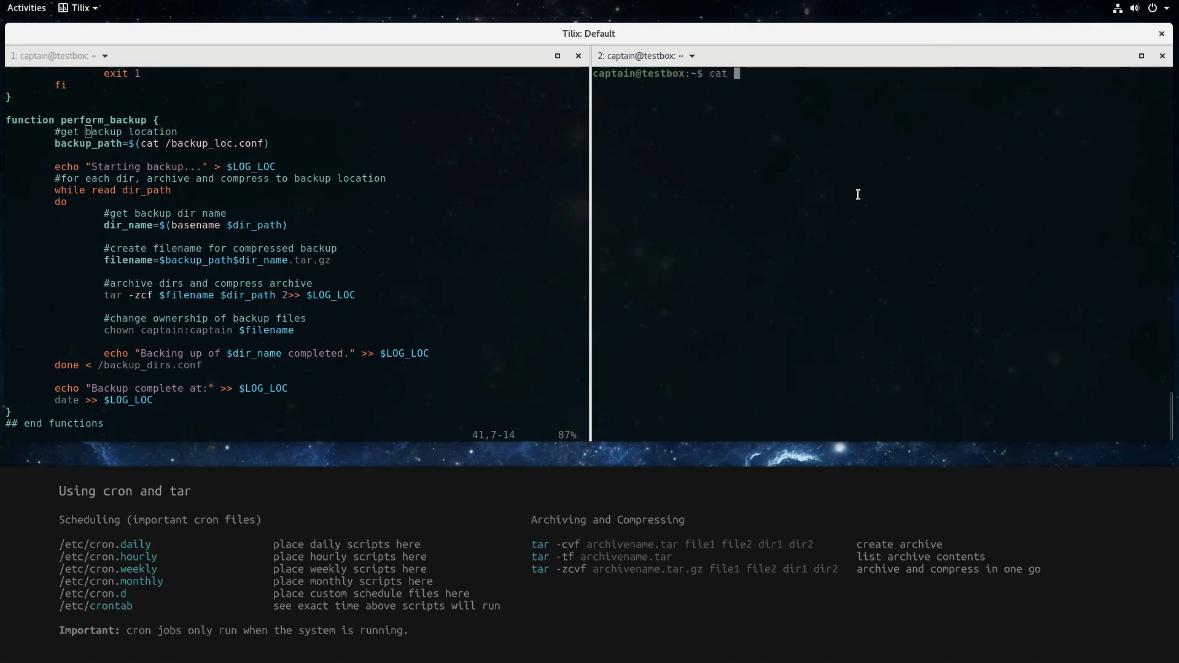
type("/var/log/mybackup.log")
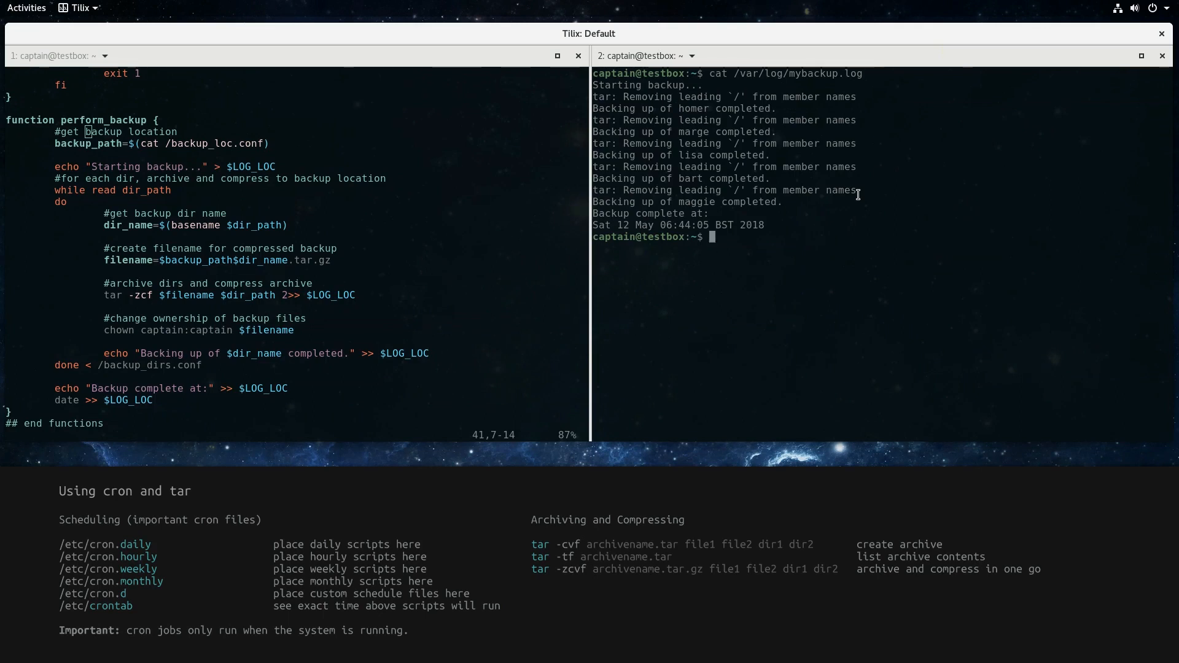
type("ls")
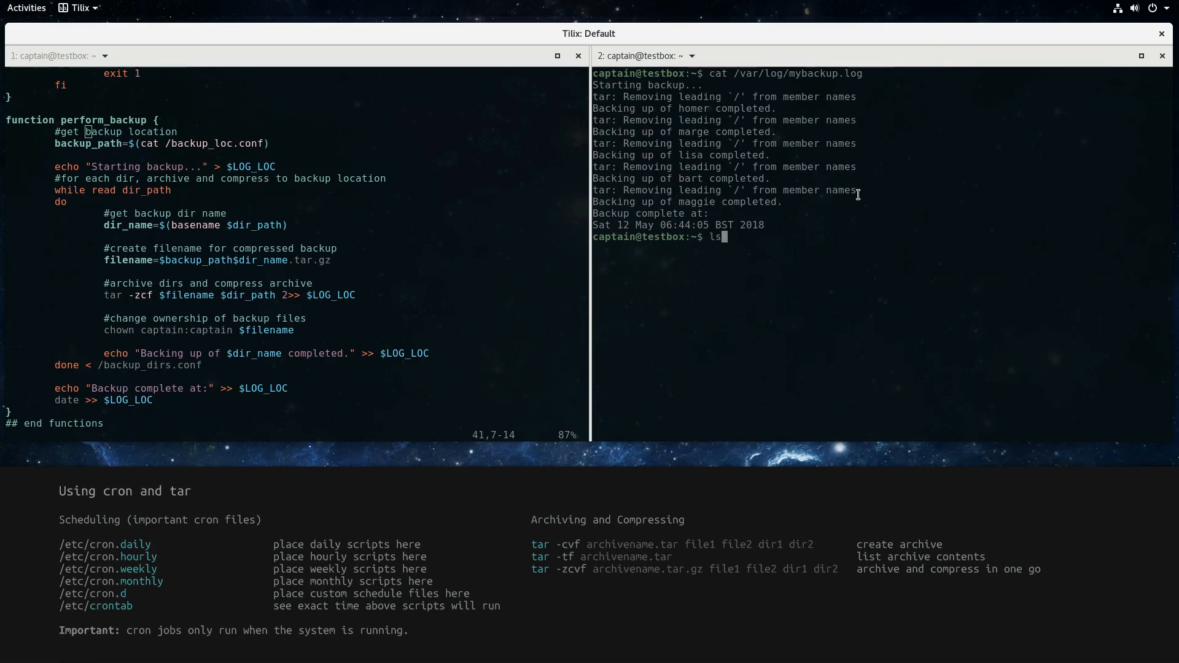
type("-l")
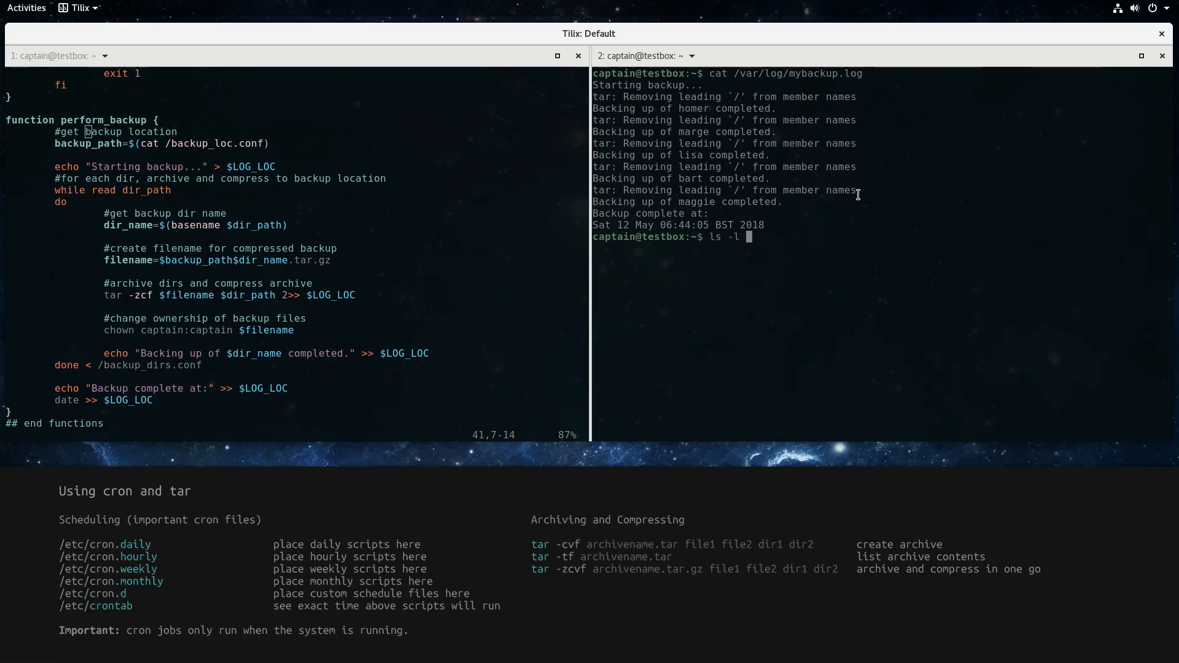
type("*.")
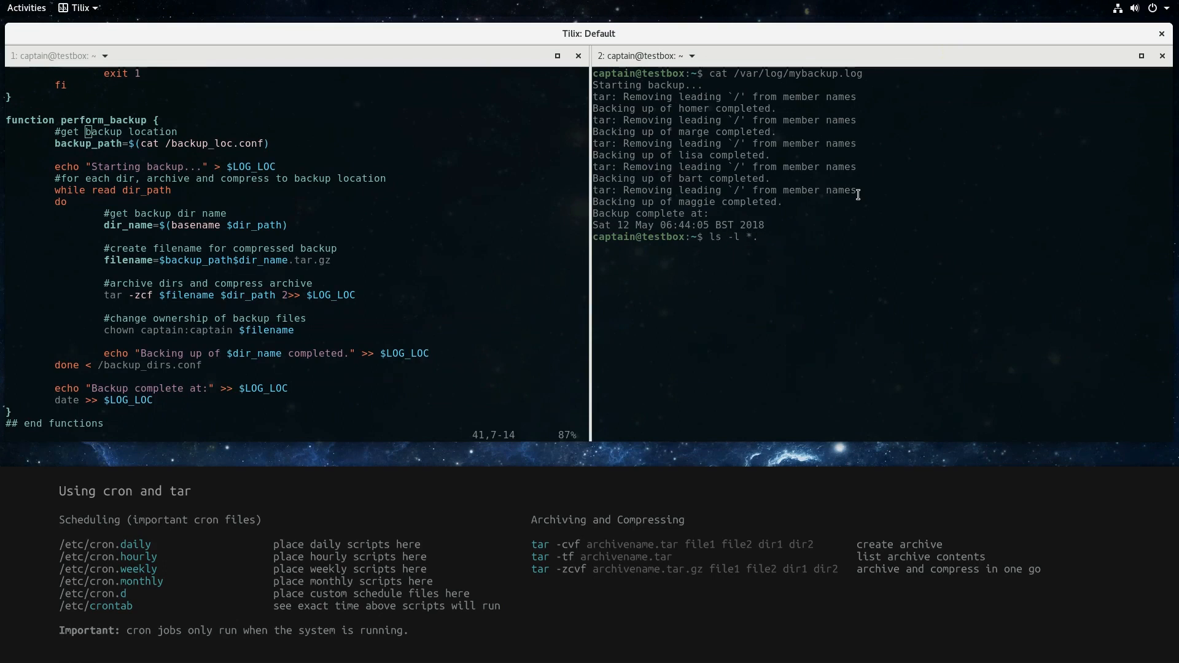
type("tar.gz")
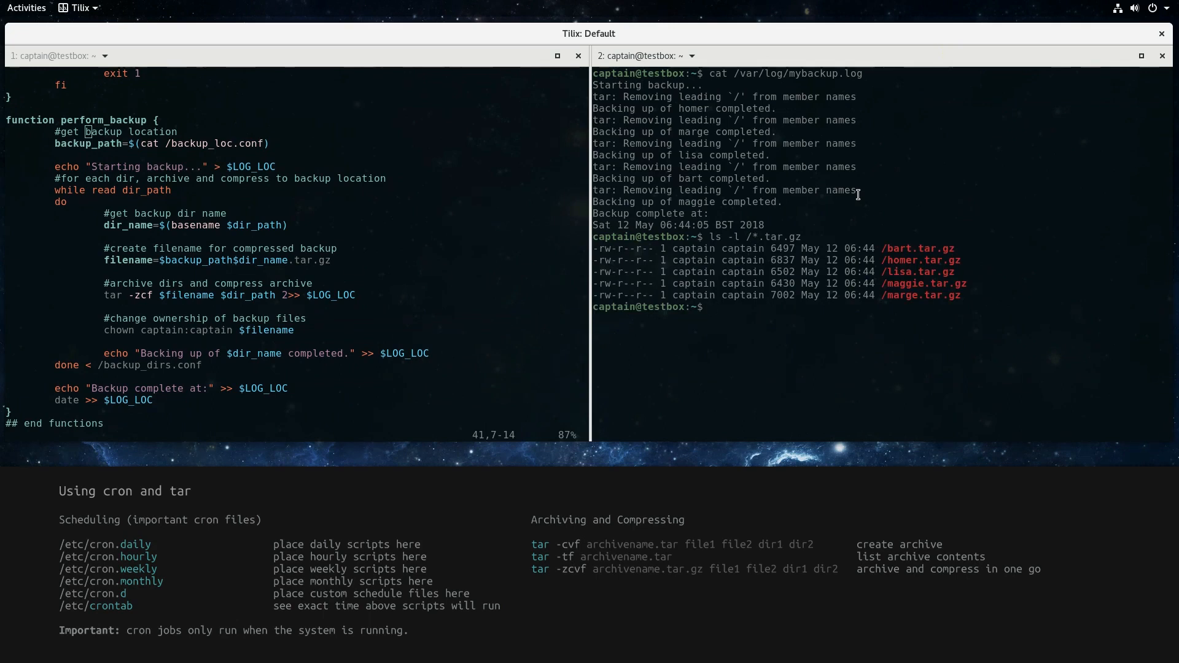
left_click(712, 307)
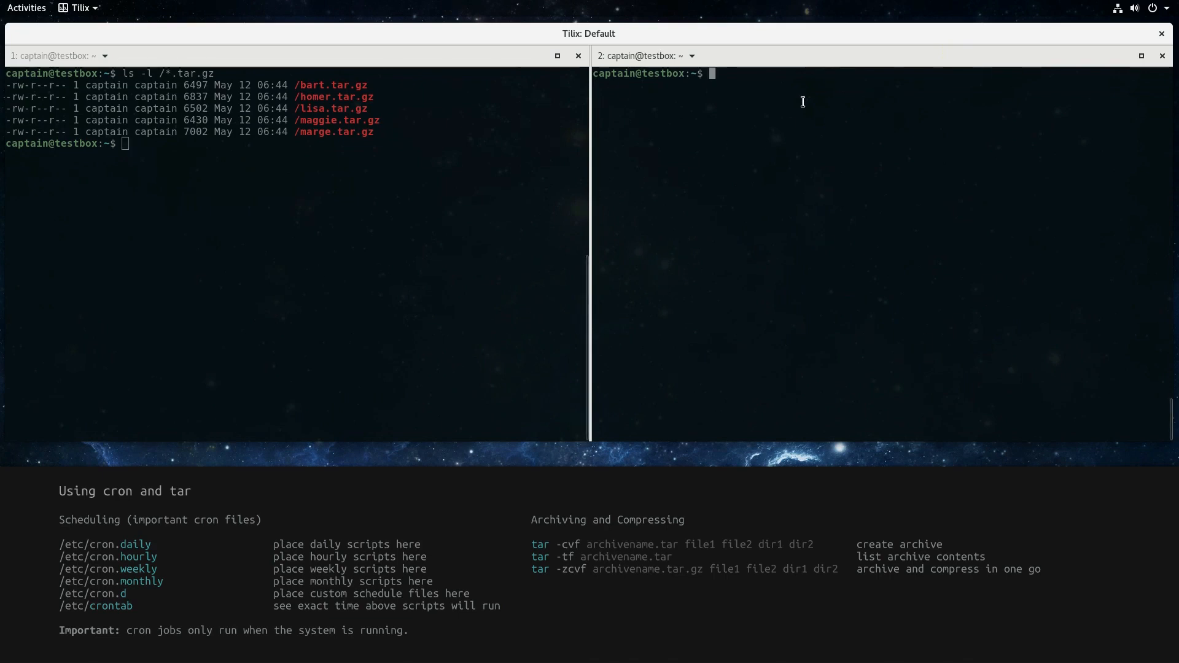
Extract /homer.tar.gz with tar -xvf and list the restored home/homer files with ls and ls -R home
type("tar")
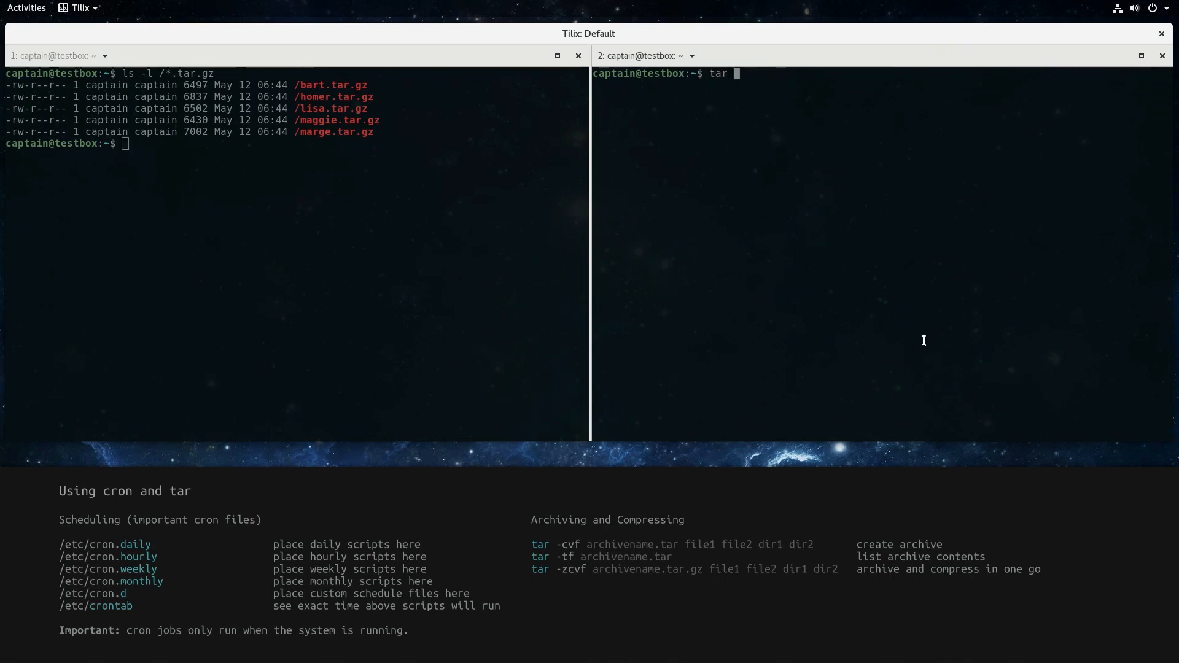
type("-xvf")
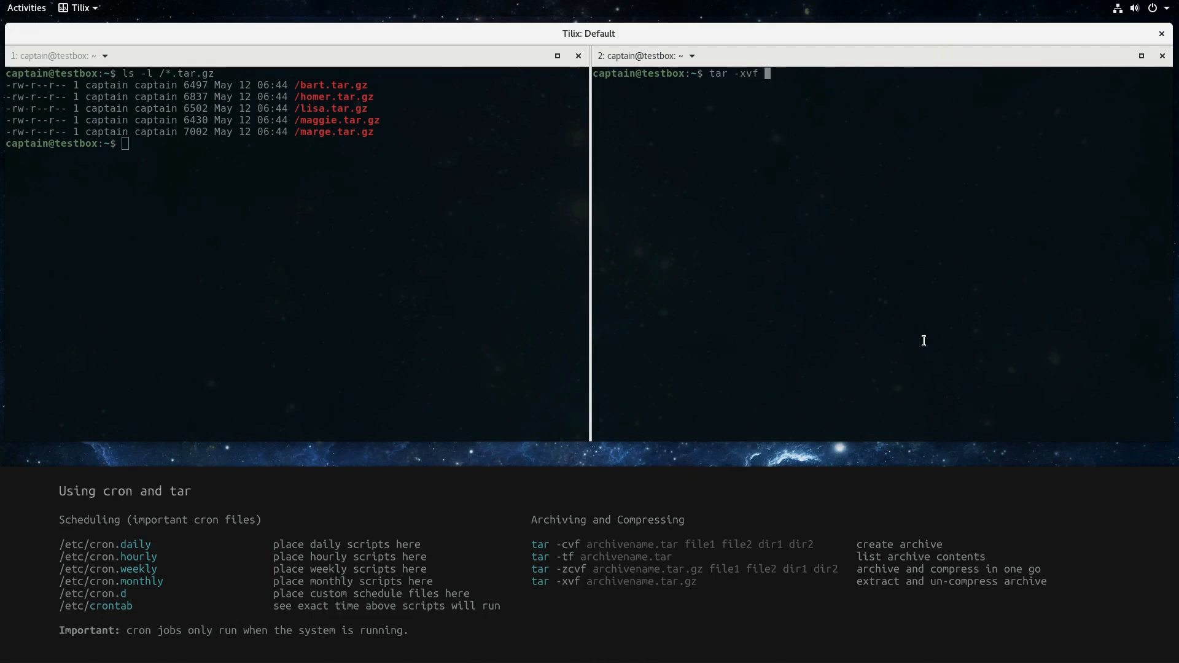
type("/homer.tar.gz")
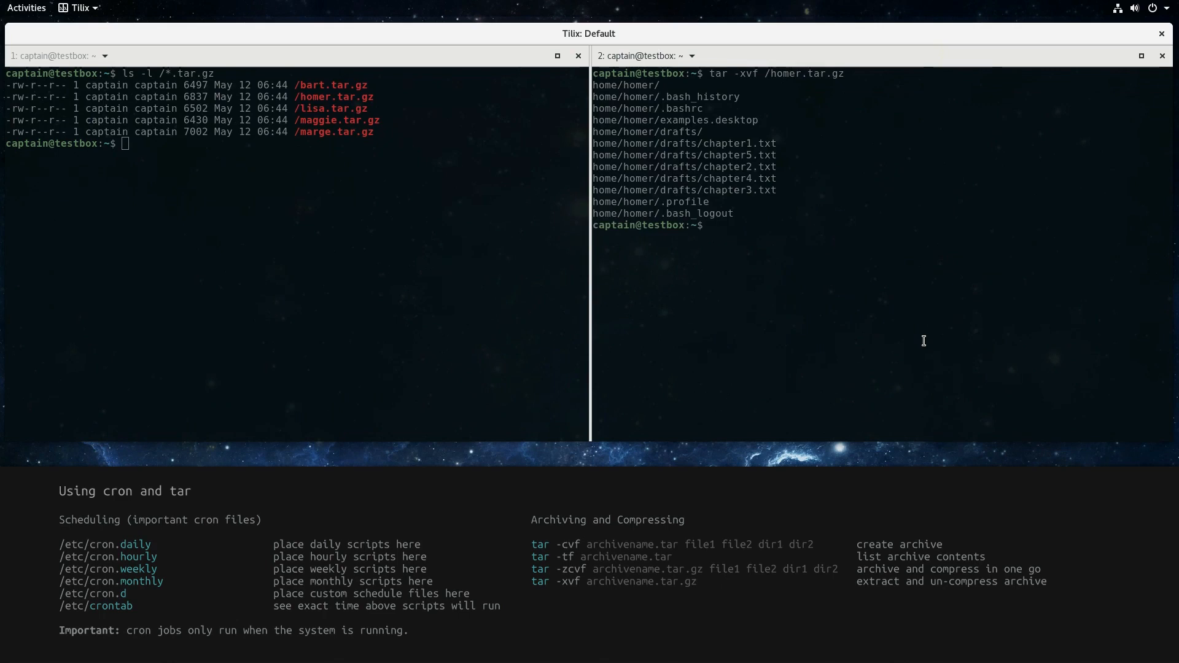
type("ls")
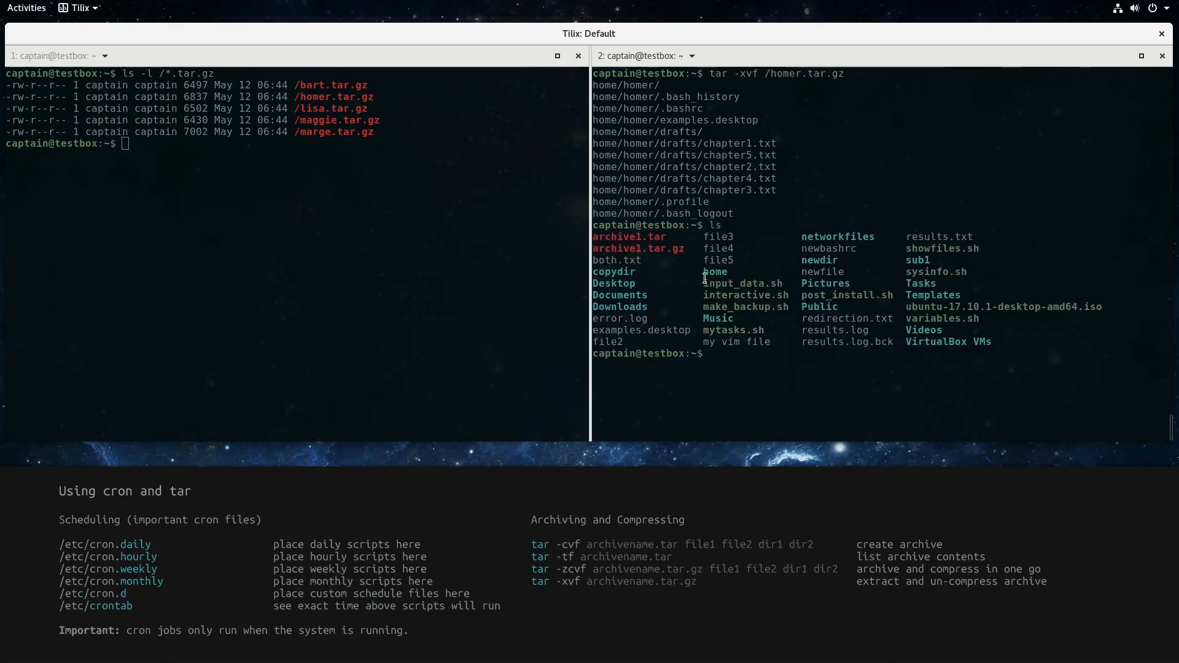
mouse_move(735, 362)
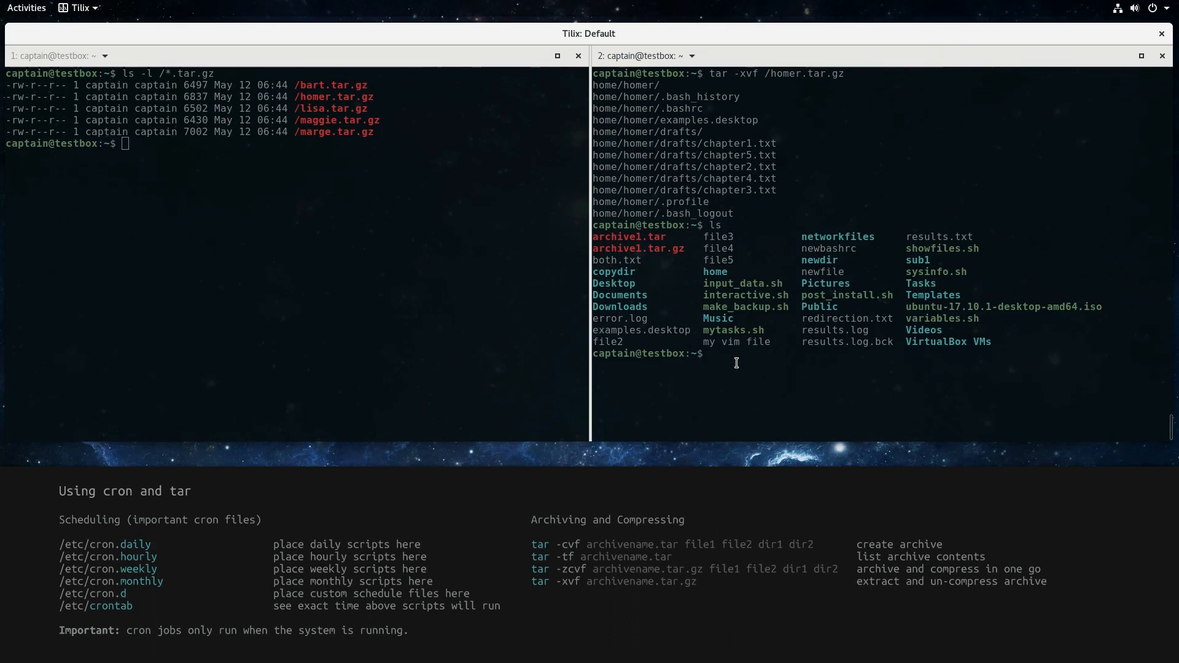
type("ls -R")
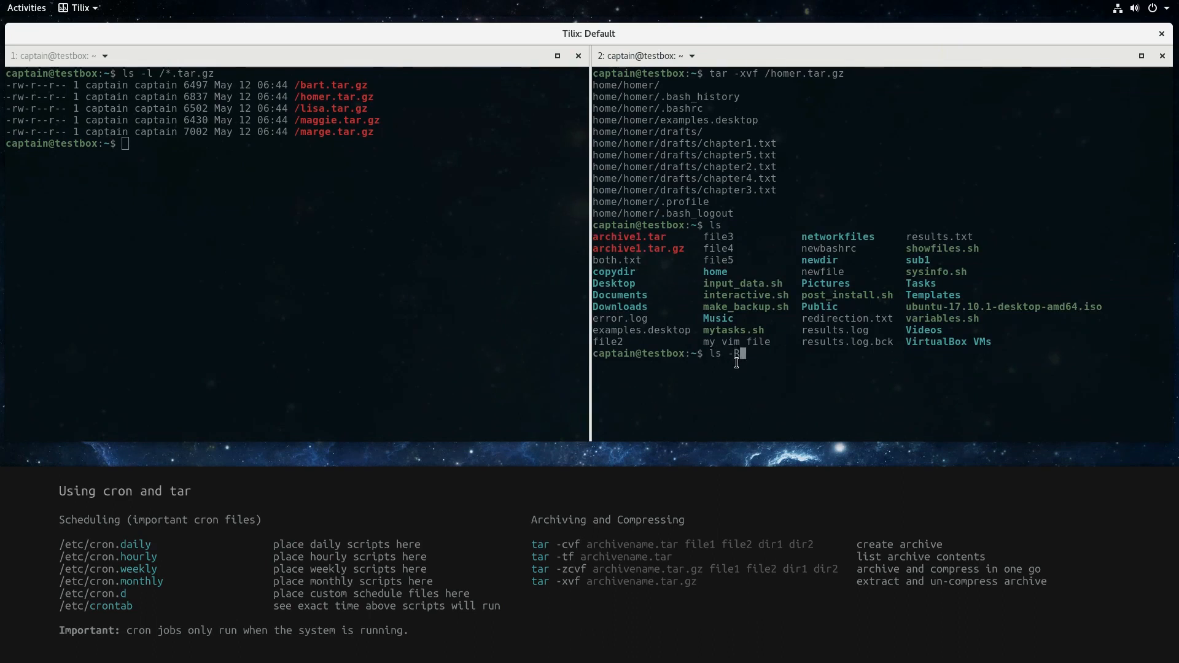
type("ho")
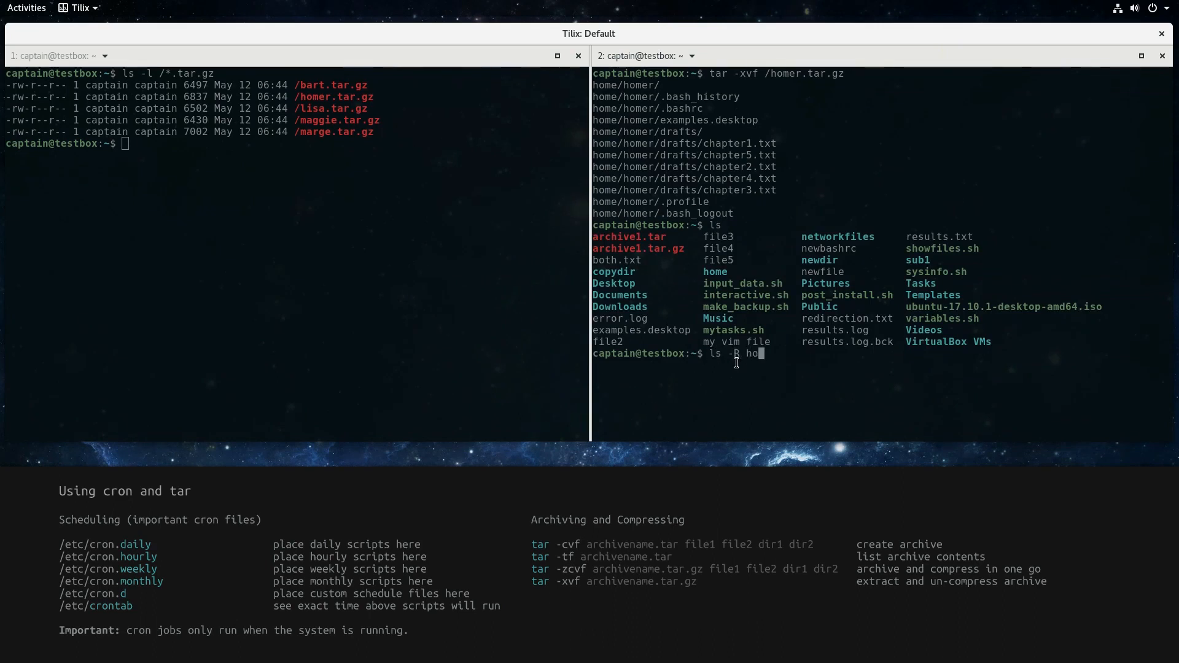